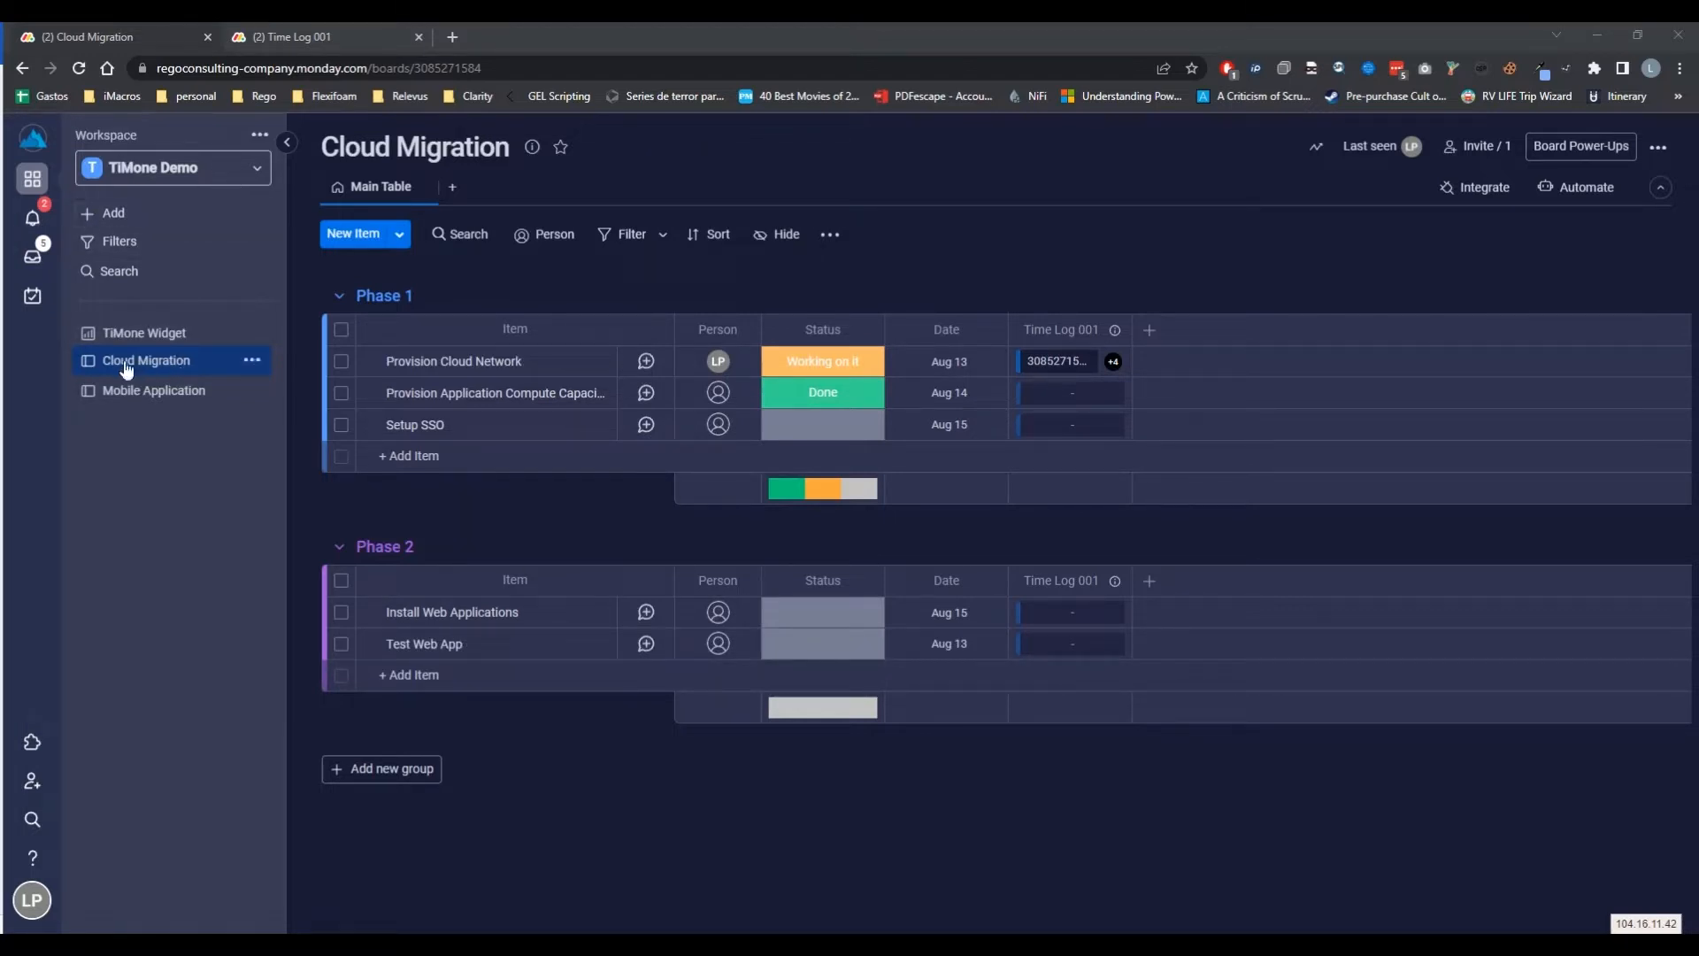
mouse_move(142, 390)
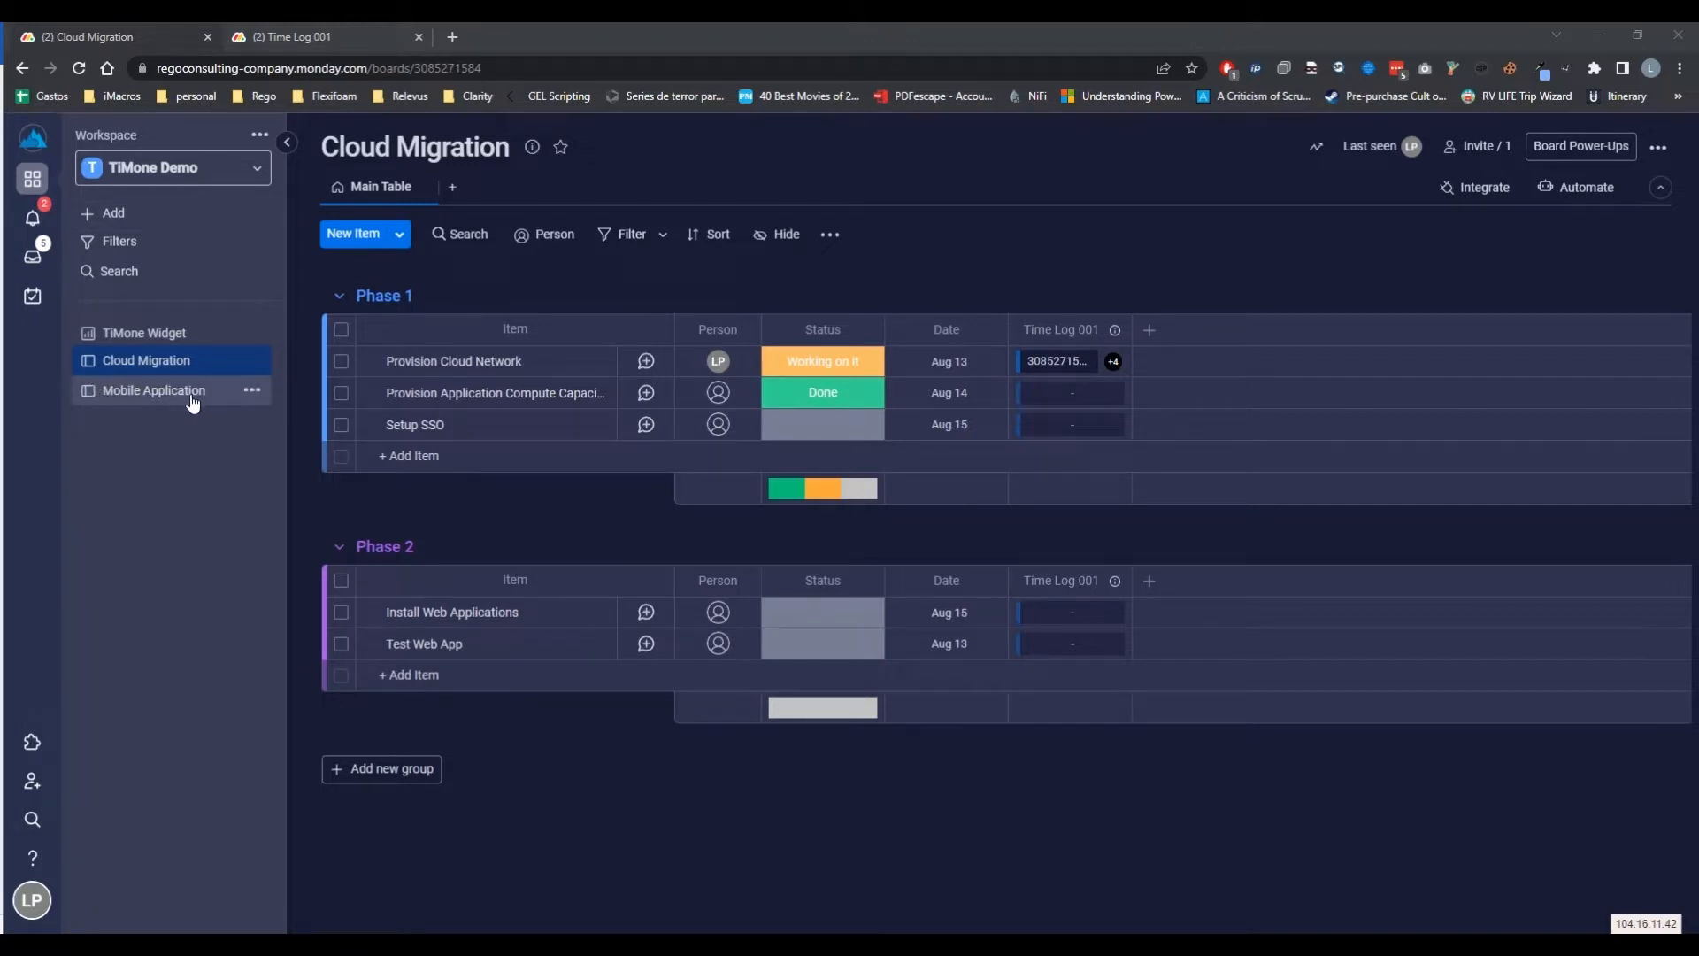
mouse_move(455, 501)
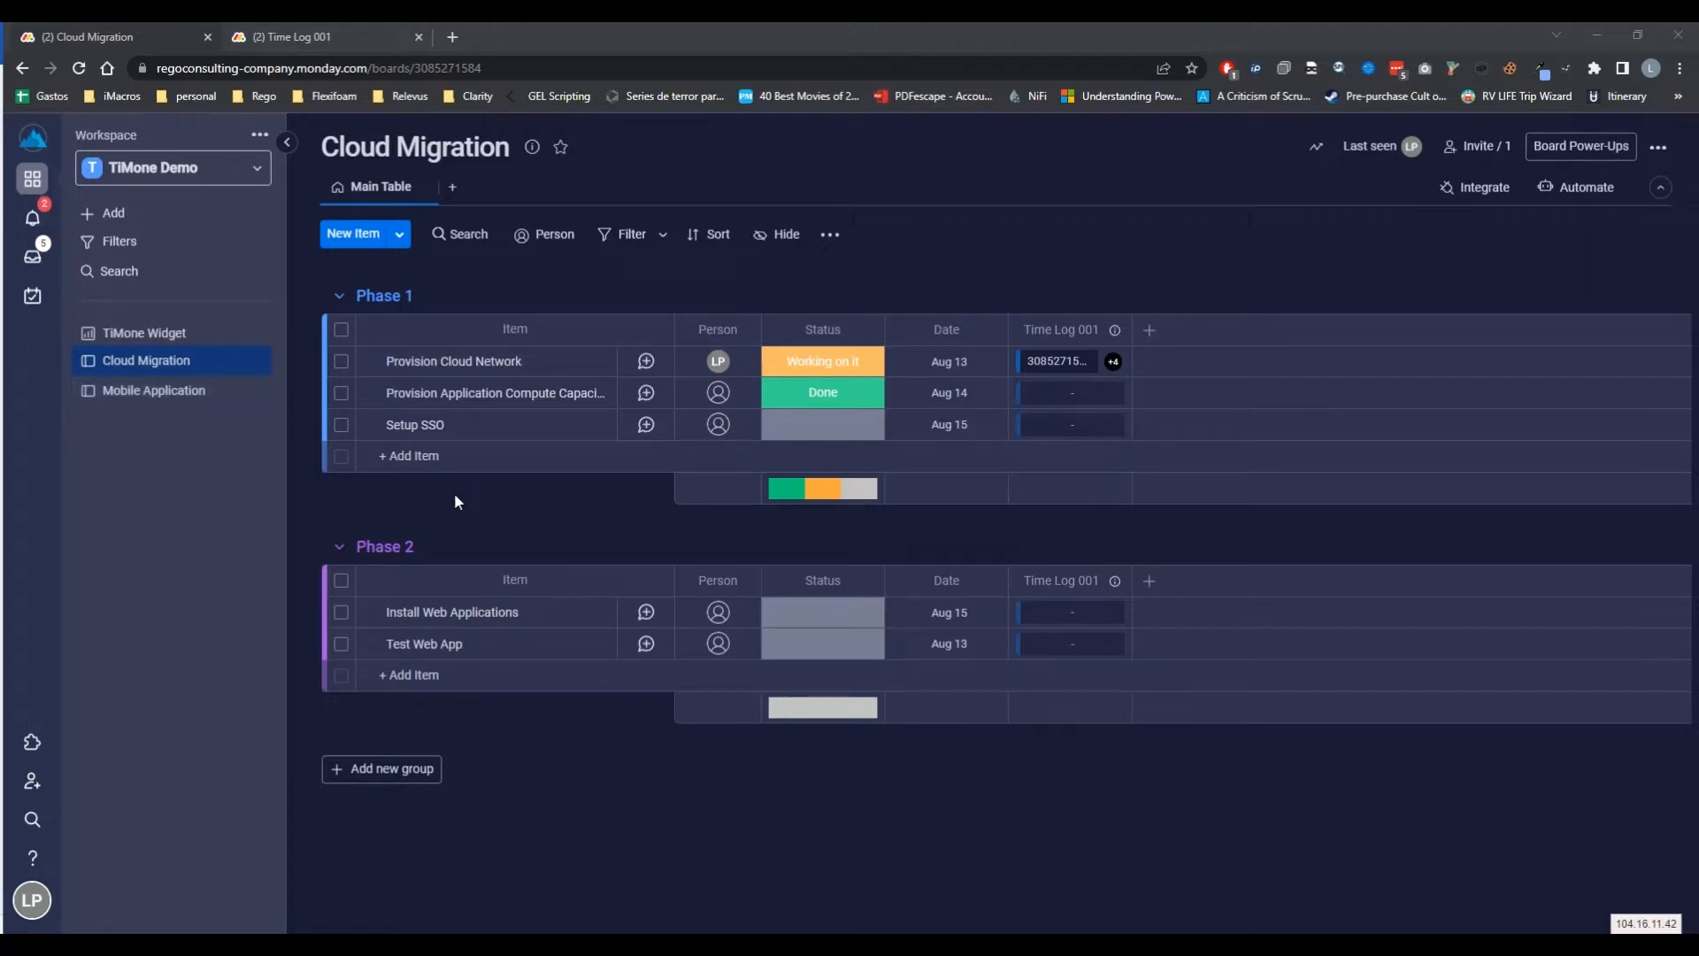
Browse the Mobile Application and Cloud Migration boards, then land on the TiMone Widget dashboard
click(152, 390)
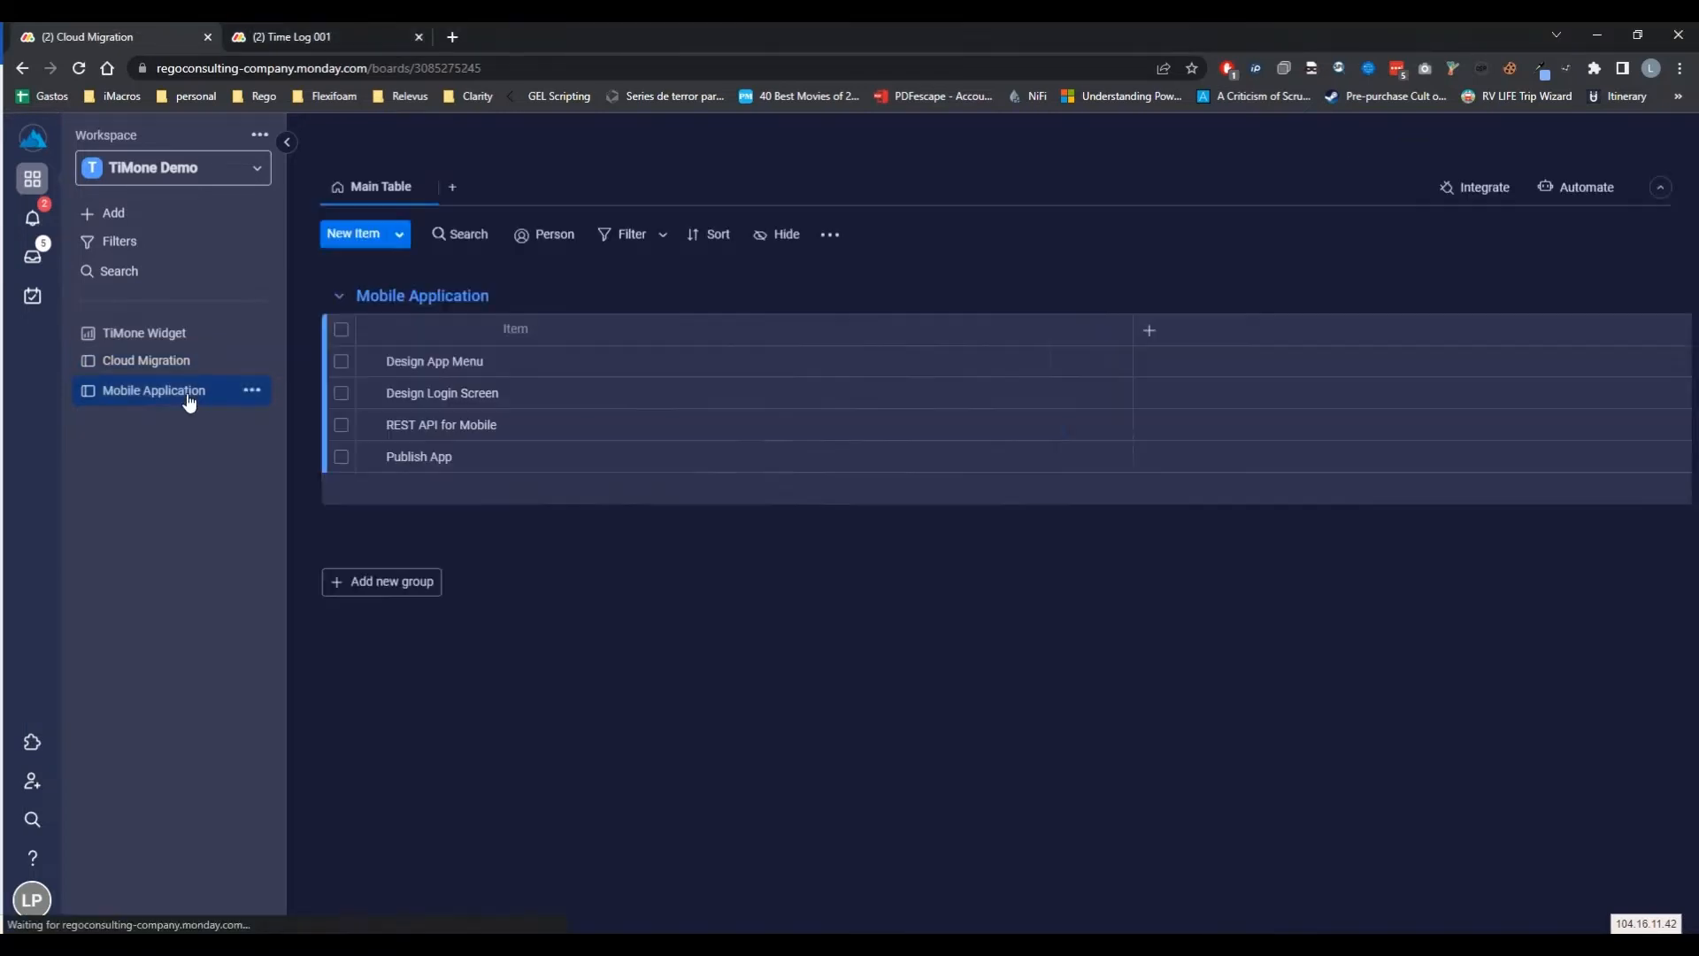
click(152, 390)
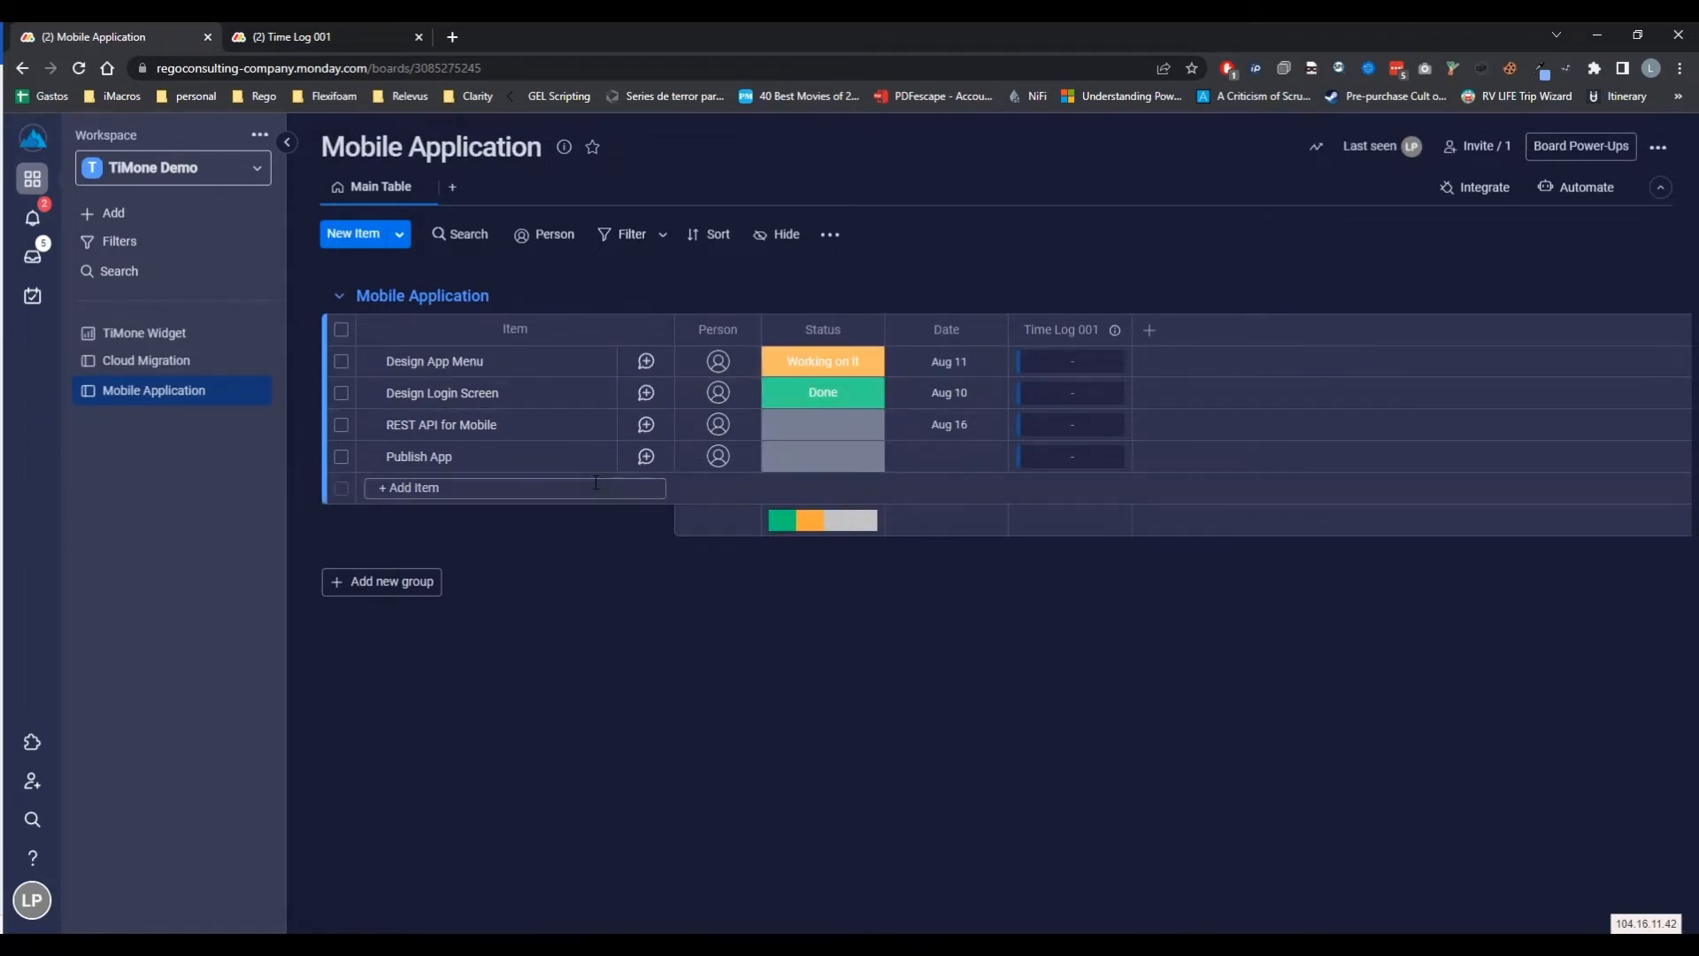
click(145, 359)
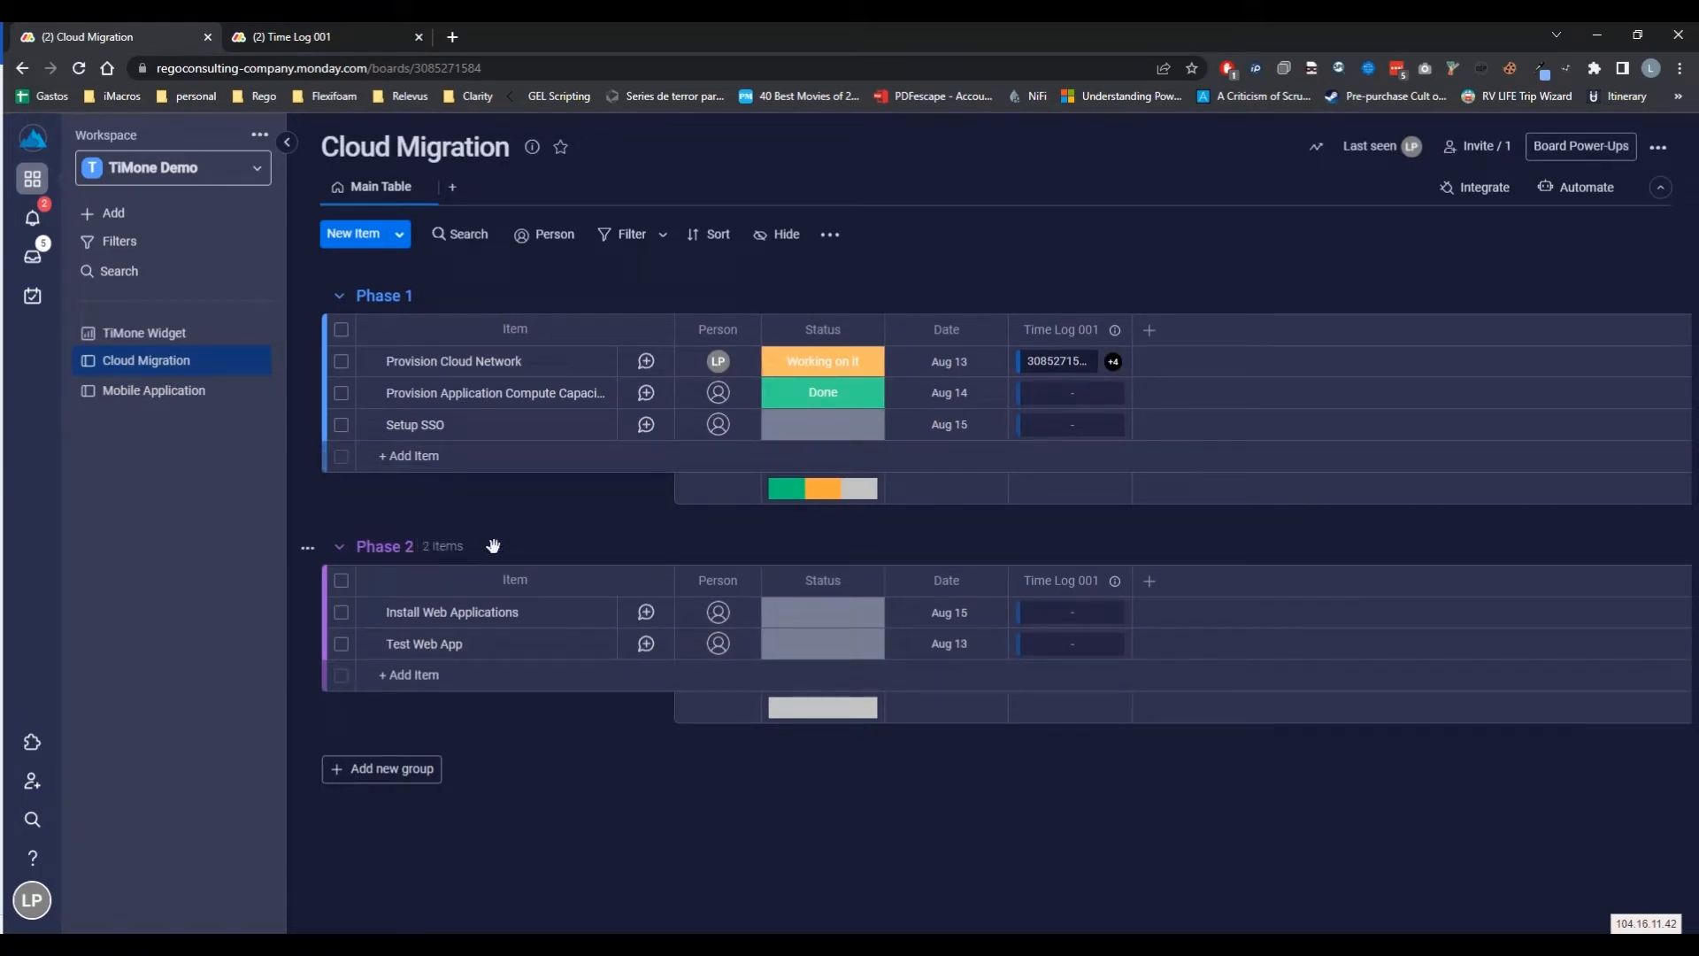
mouse_move(561, 533)
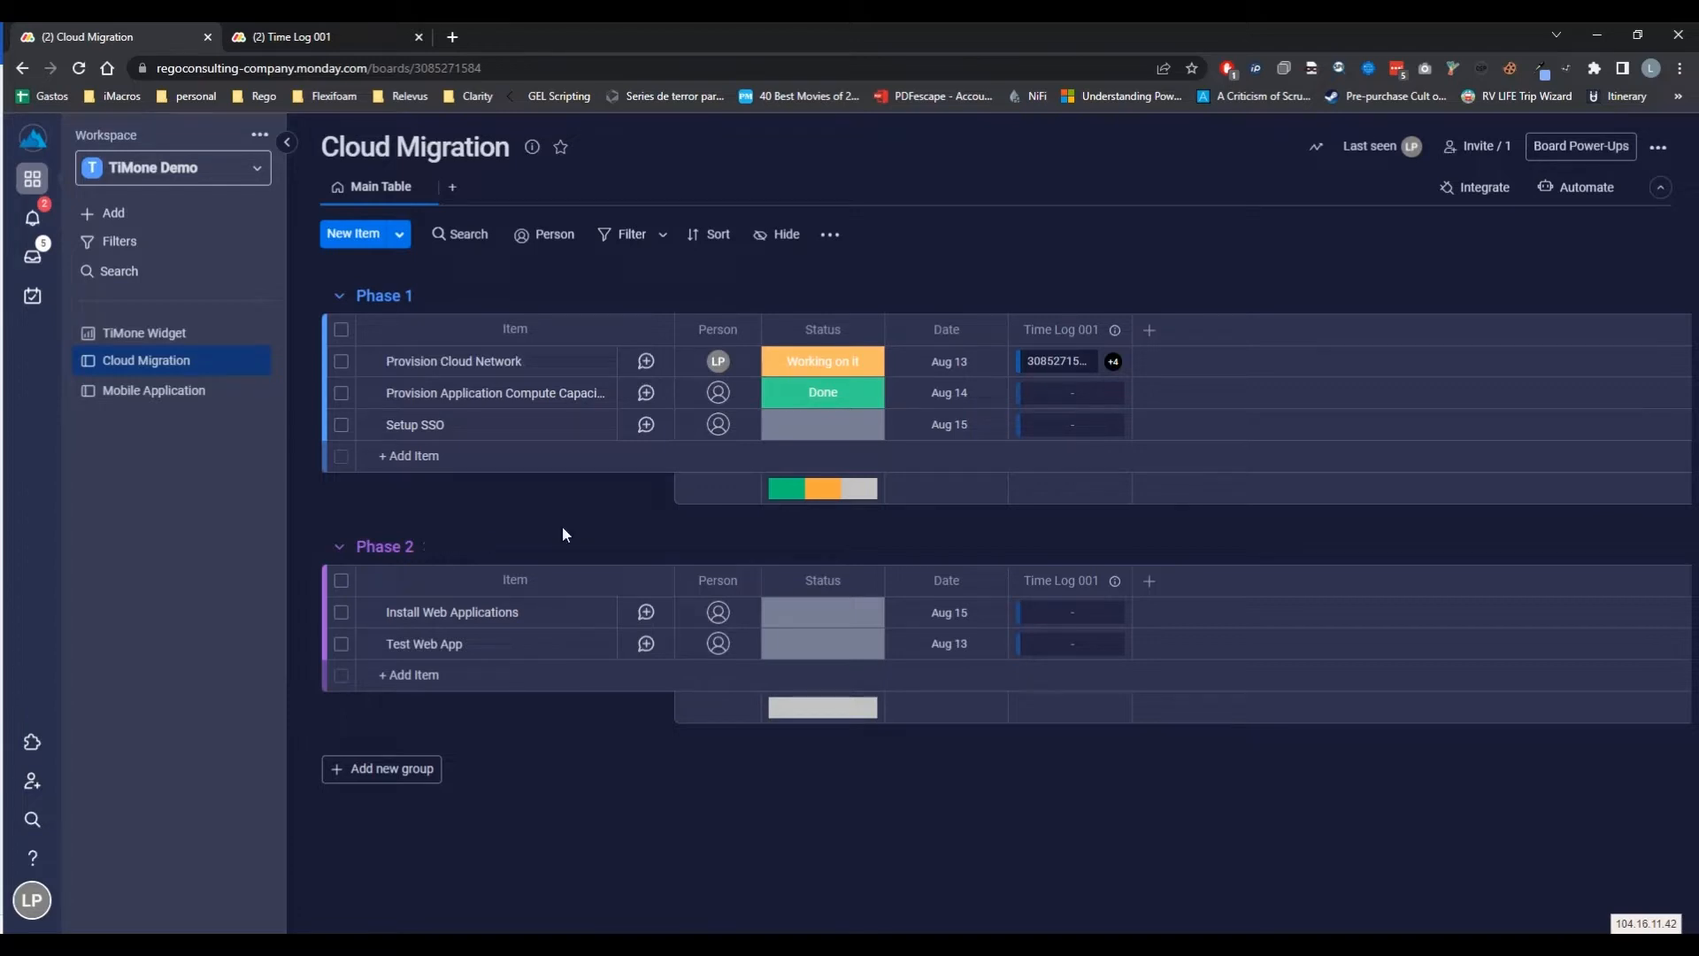
mouse_move(718, 393)
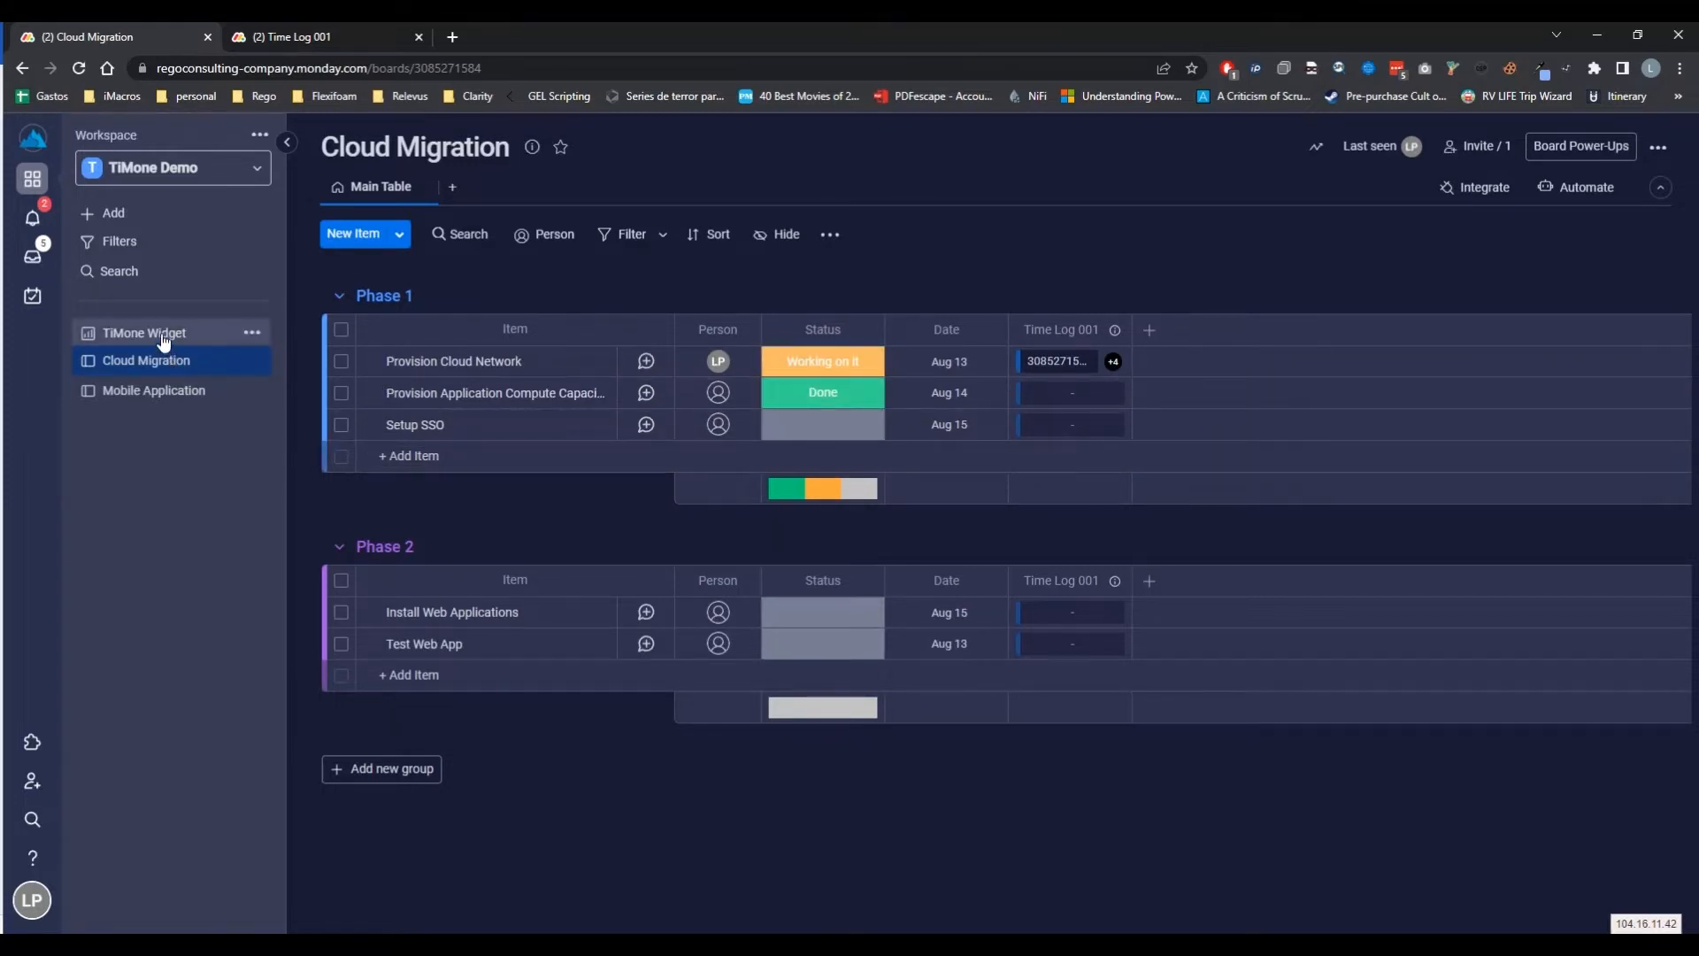
click(143, 332)
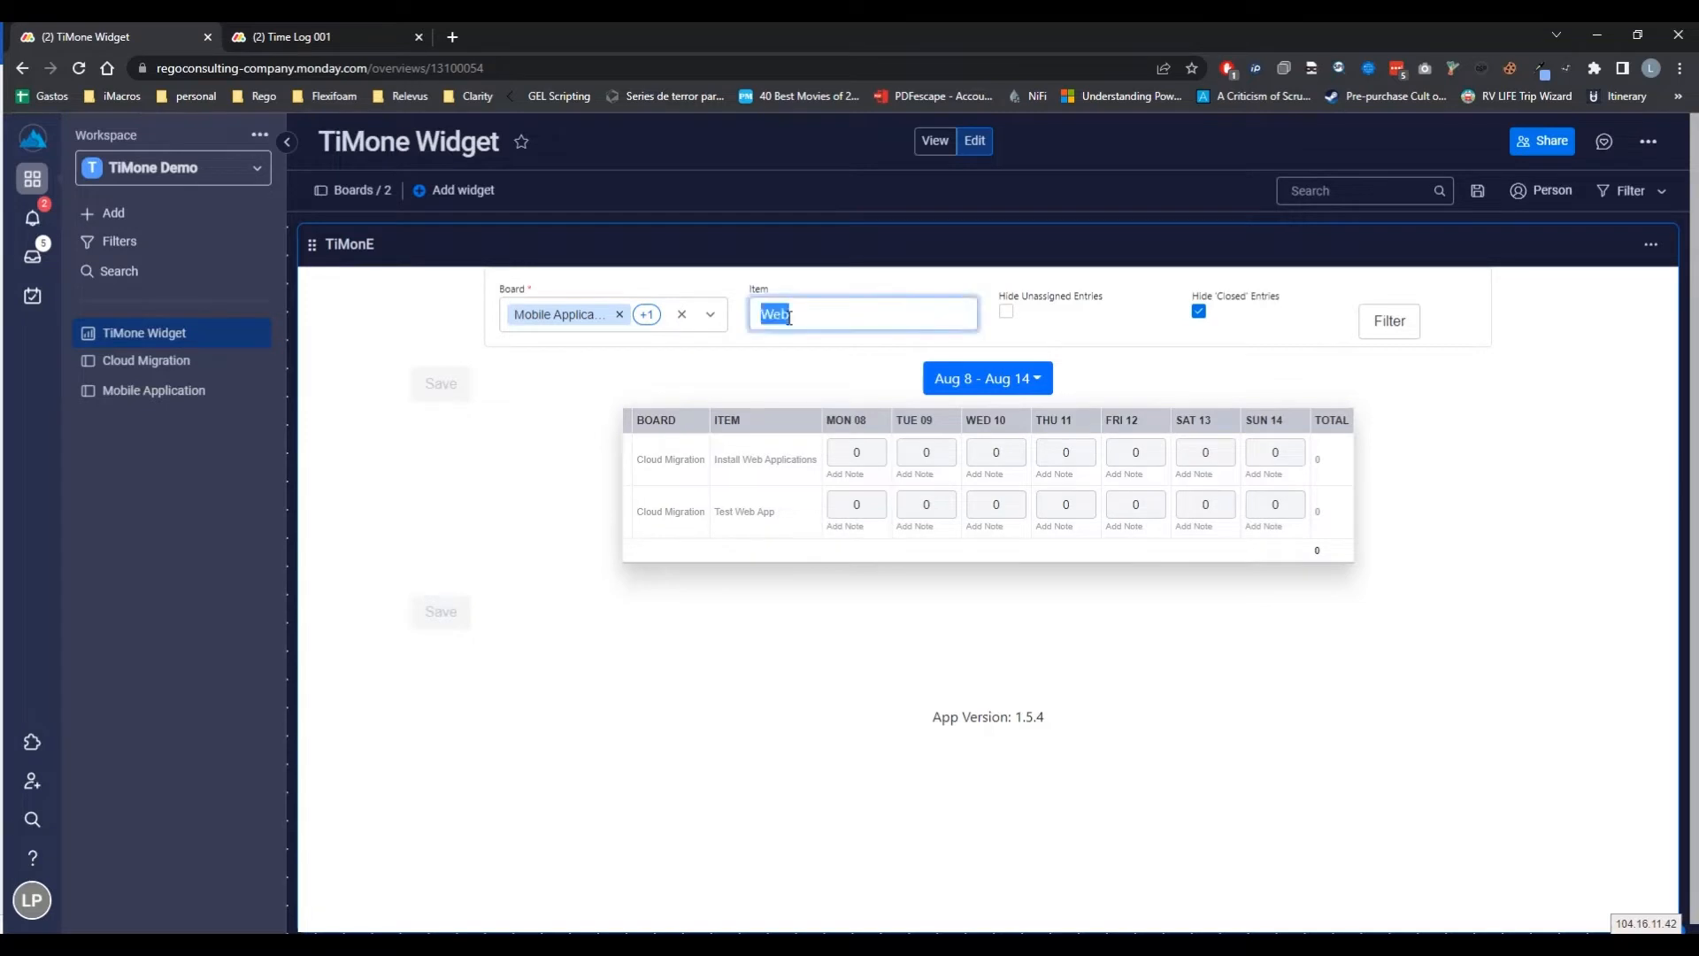
Clear the item filter, show closed entries and reload the Aug 8–14 timesheet
click(862, 313)
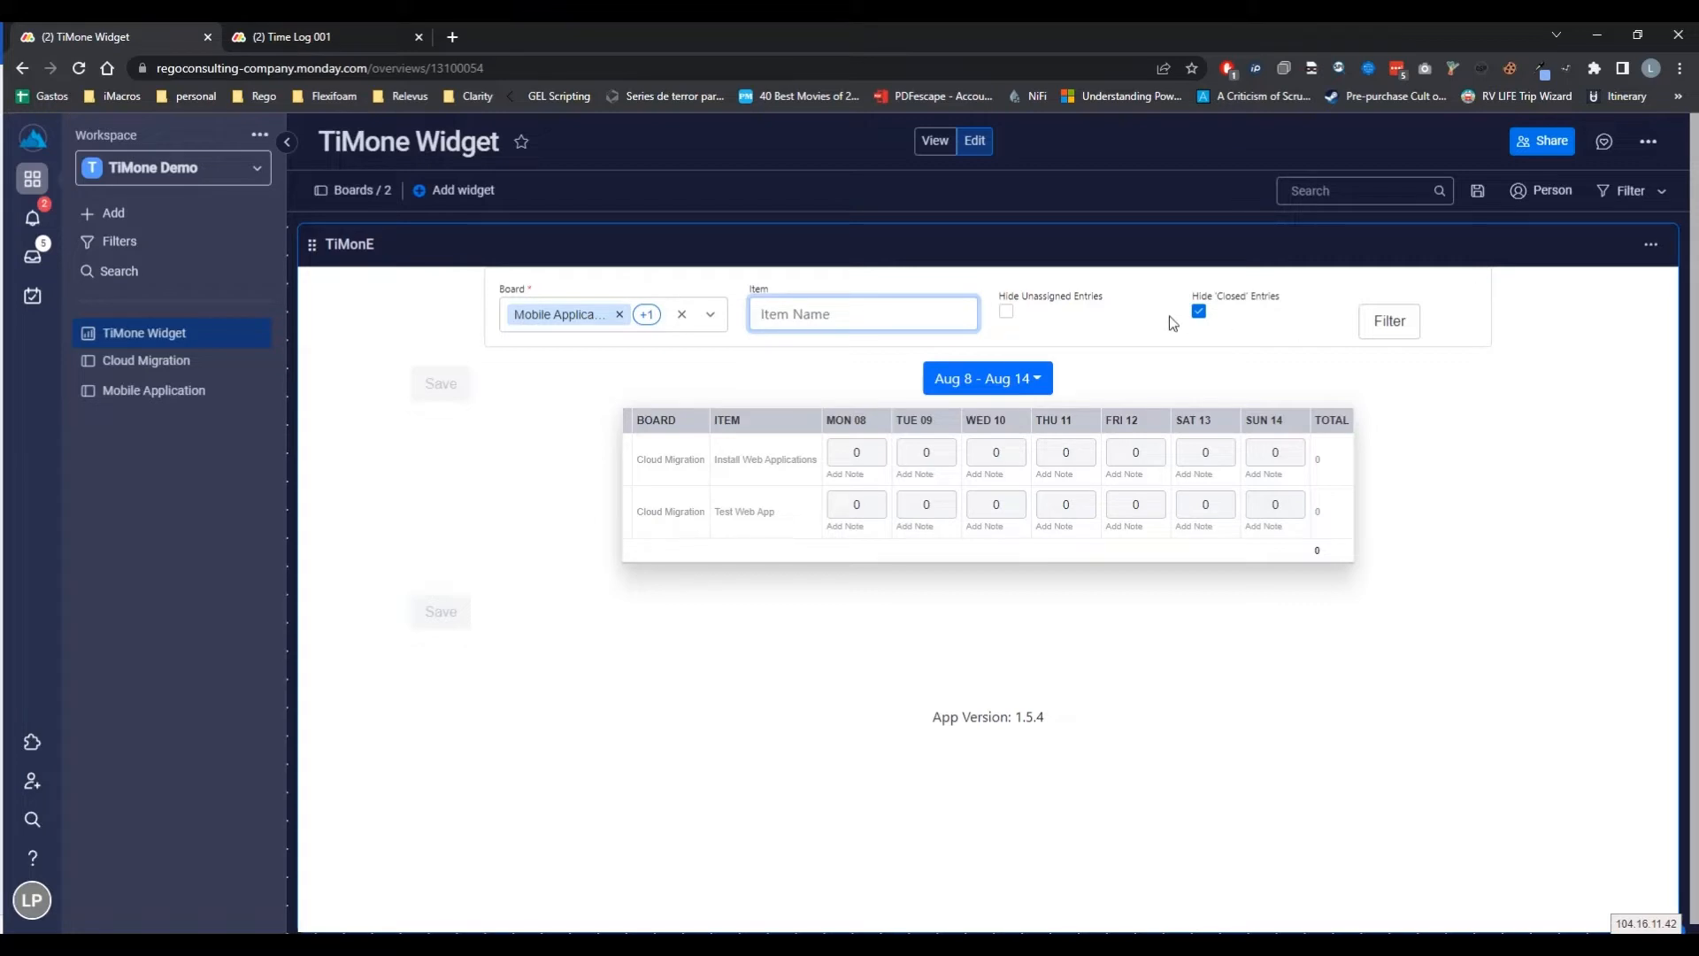
click(1198, 312)
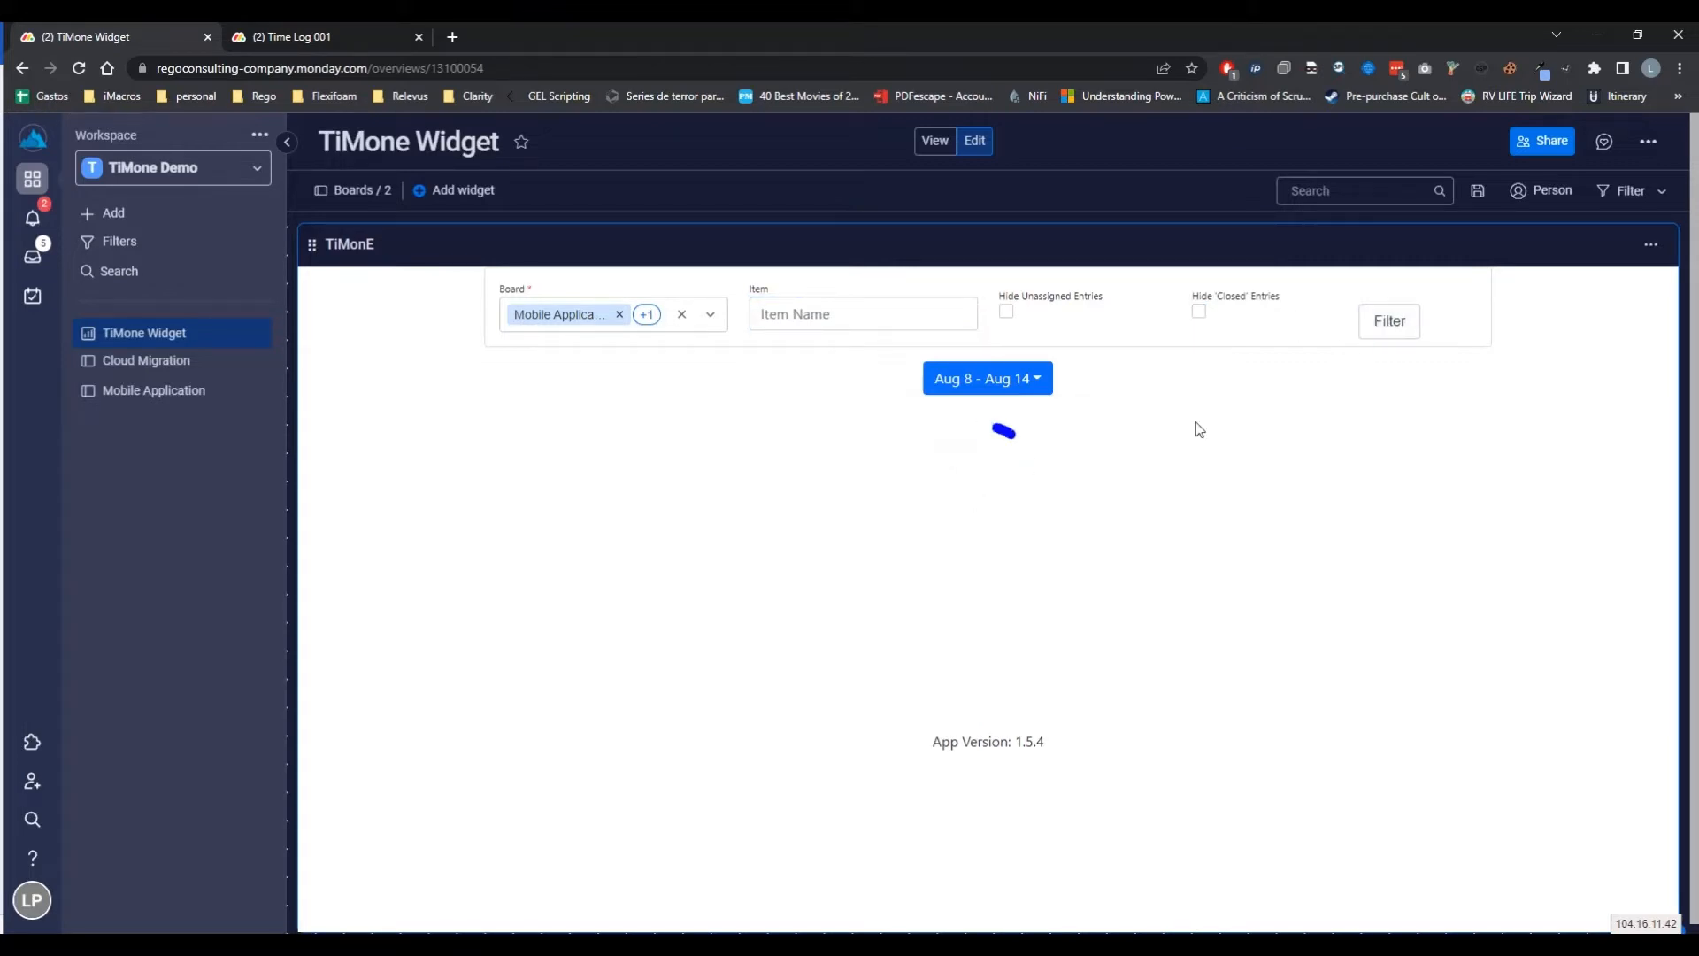
click(710, 315)
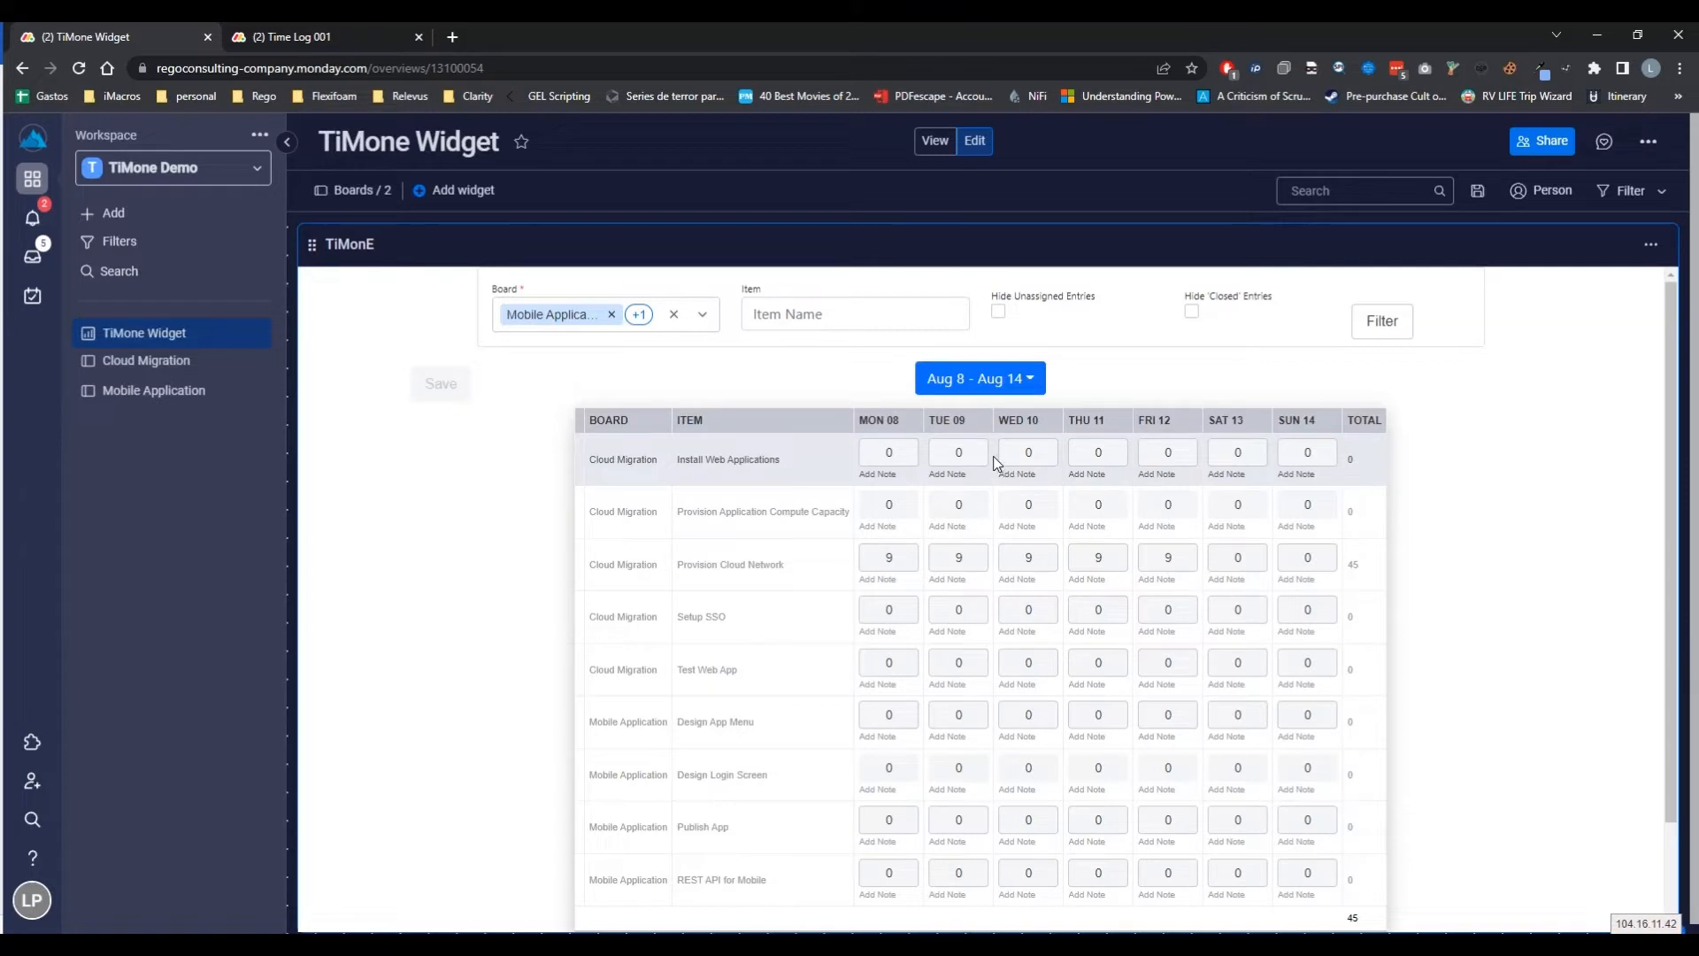
click(1649, 244)
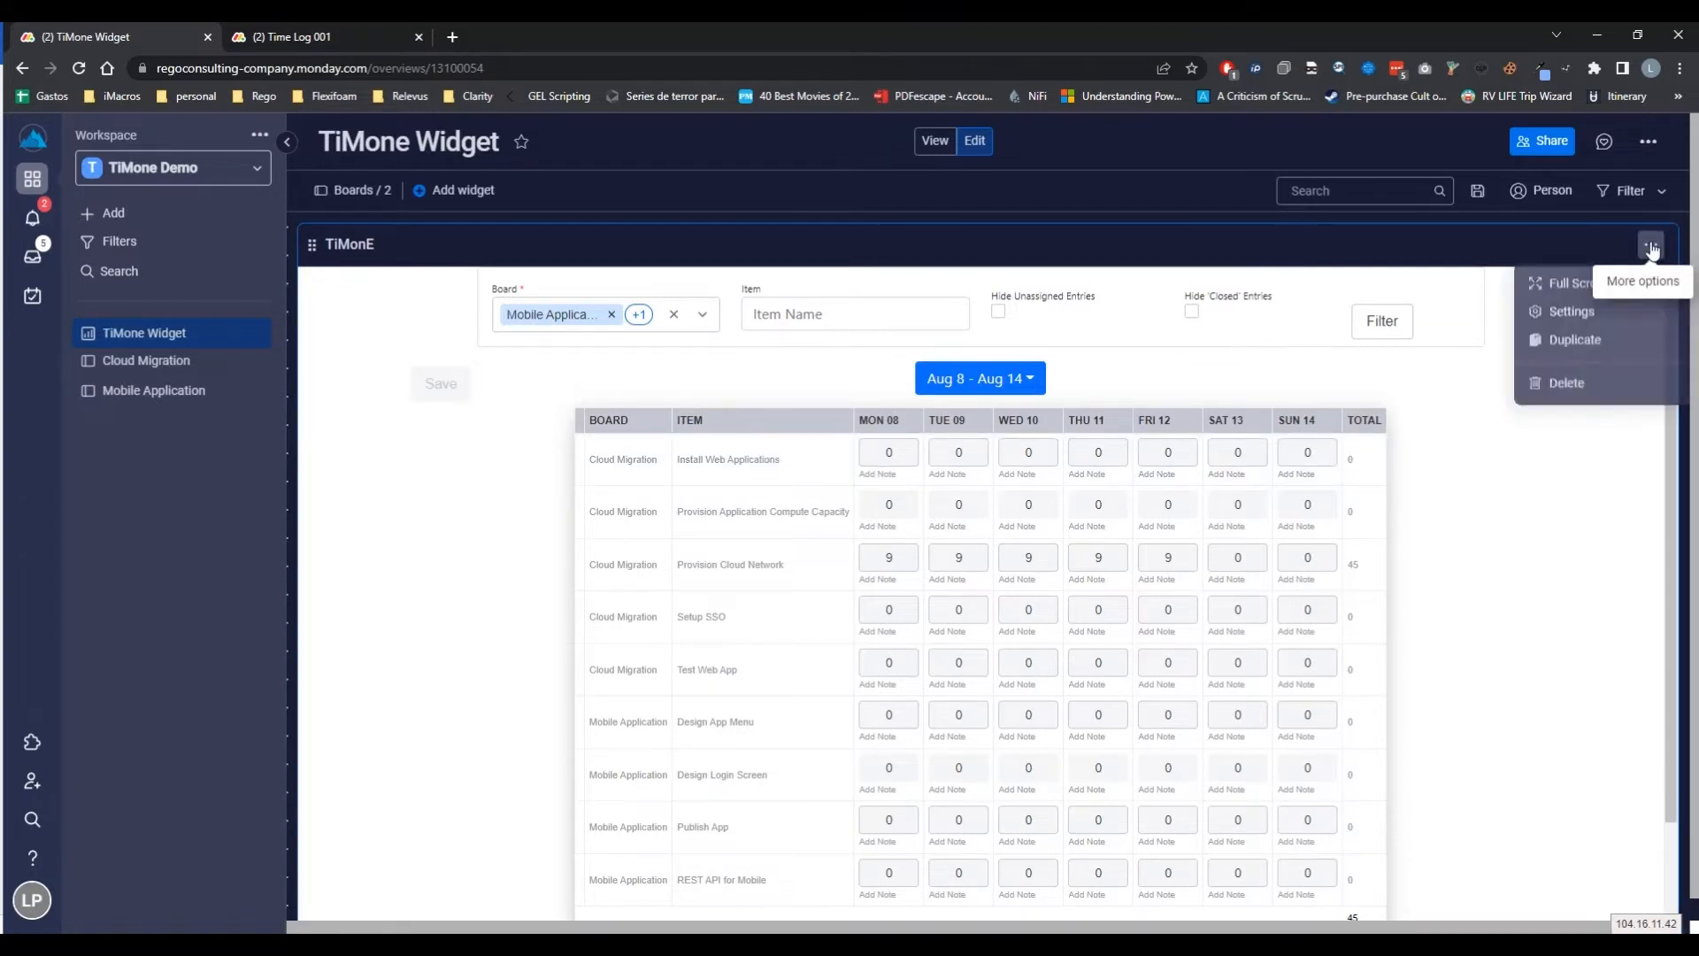
Review the TiMonE widget settings down to the Status Column section for both boards
click(1571, 312)
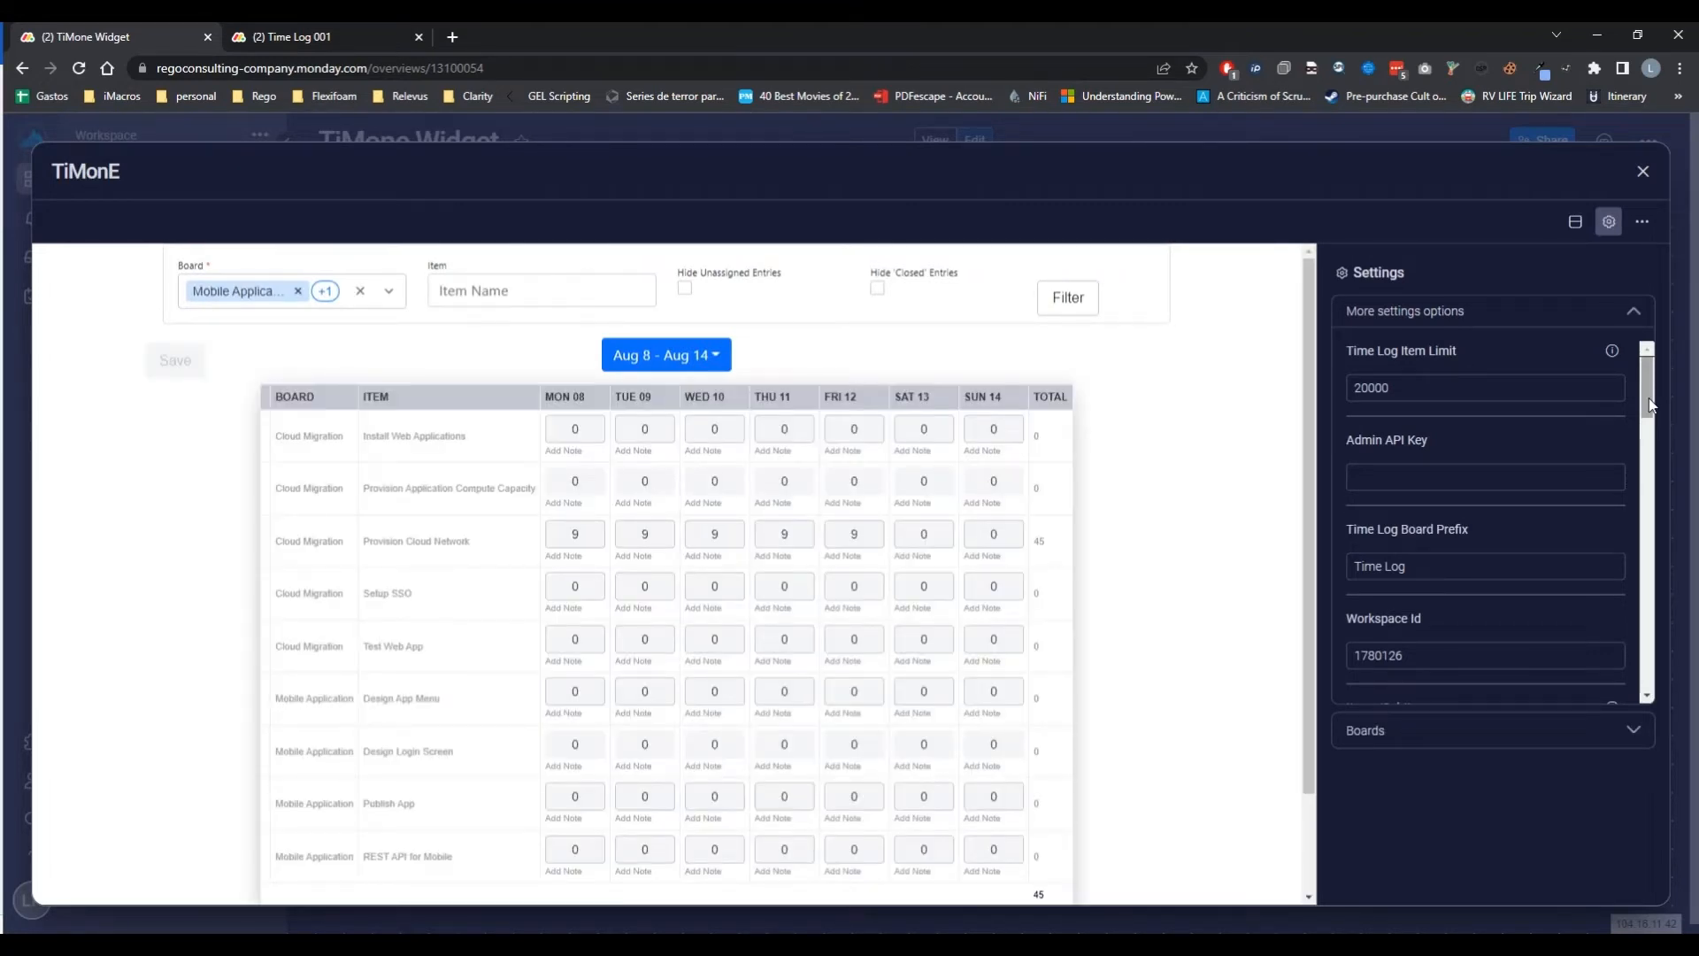
scroll(down, 3)
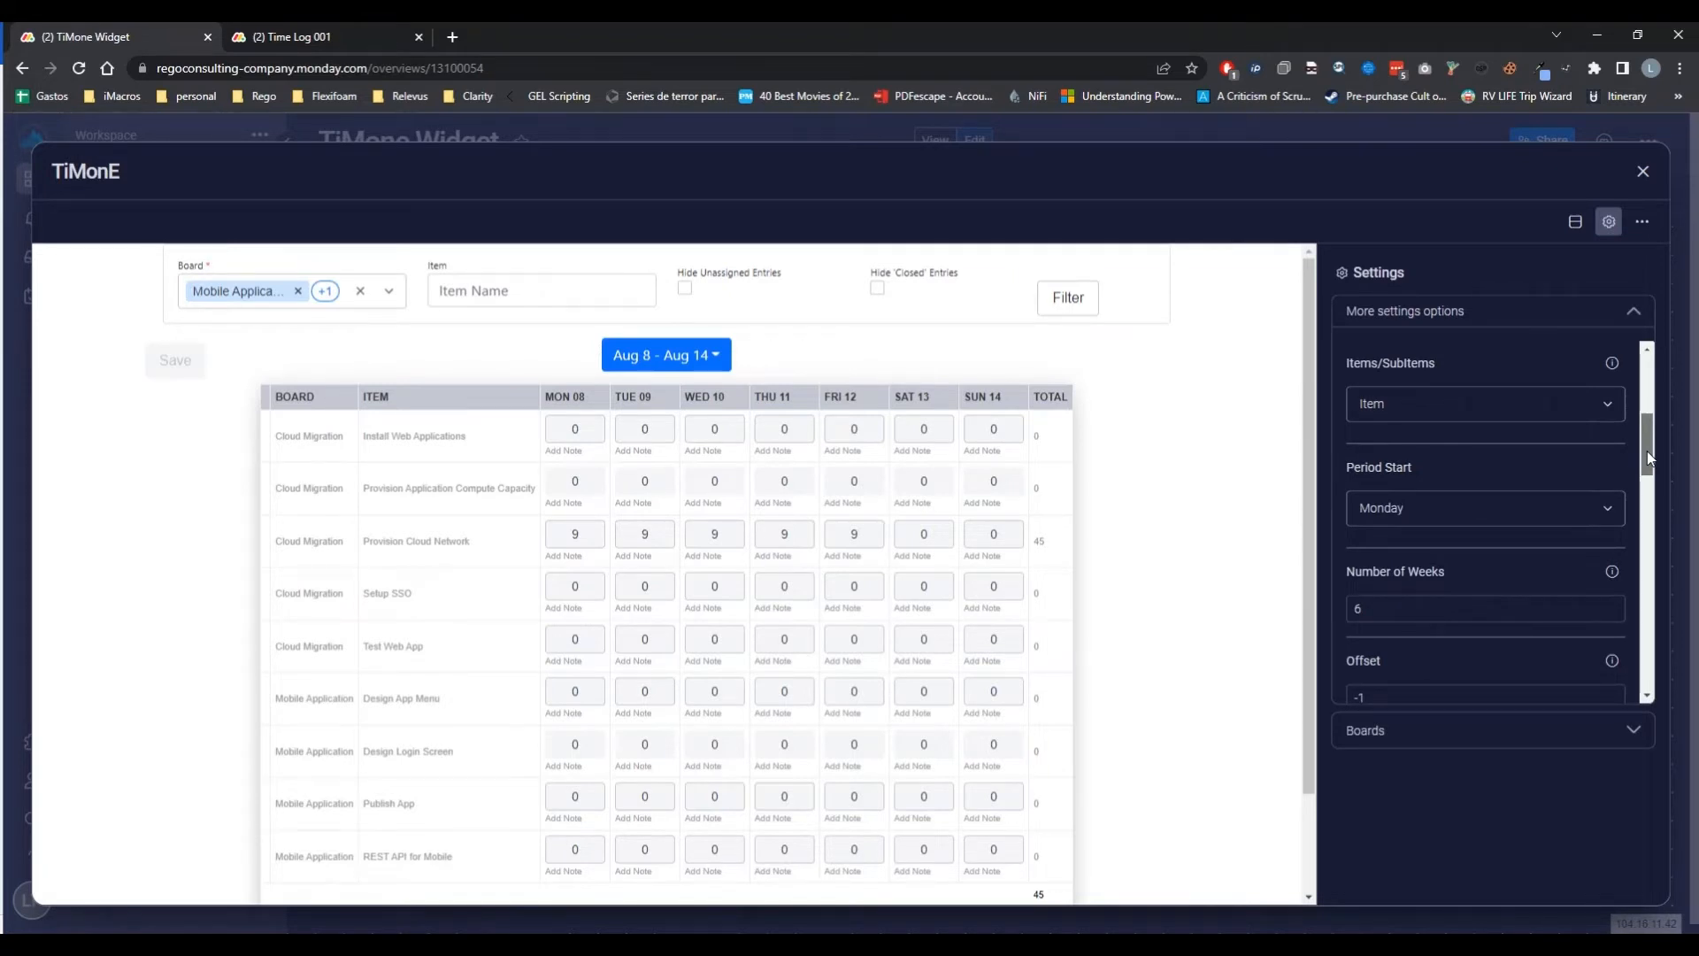
scroll(down, 3)
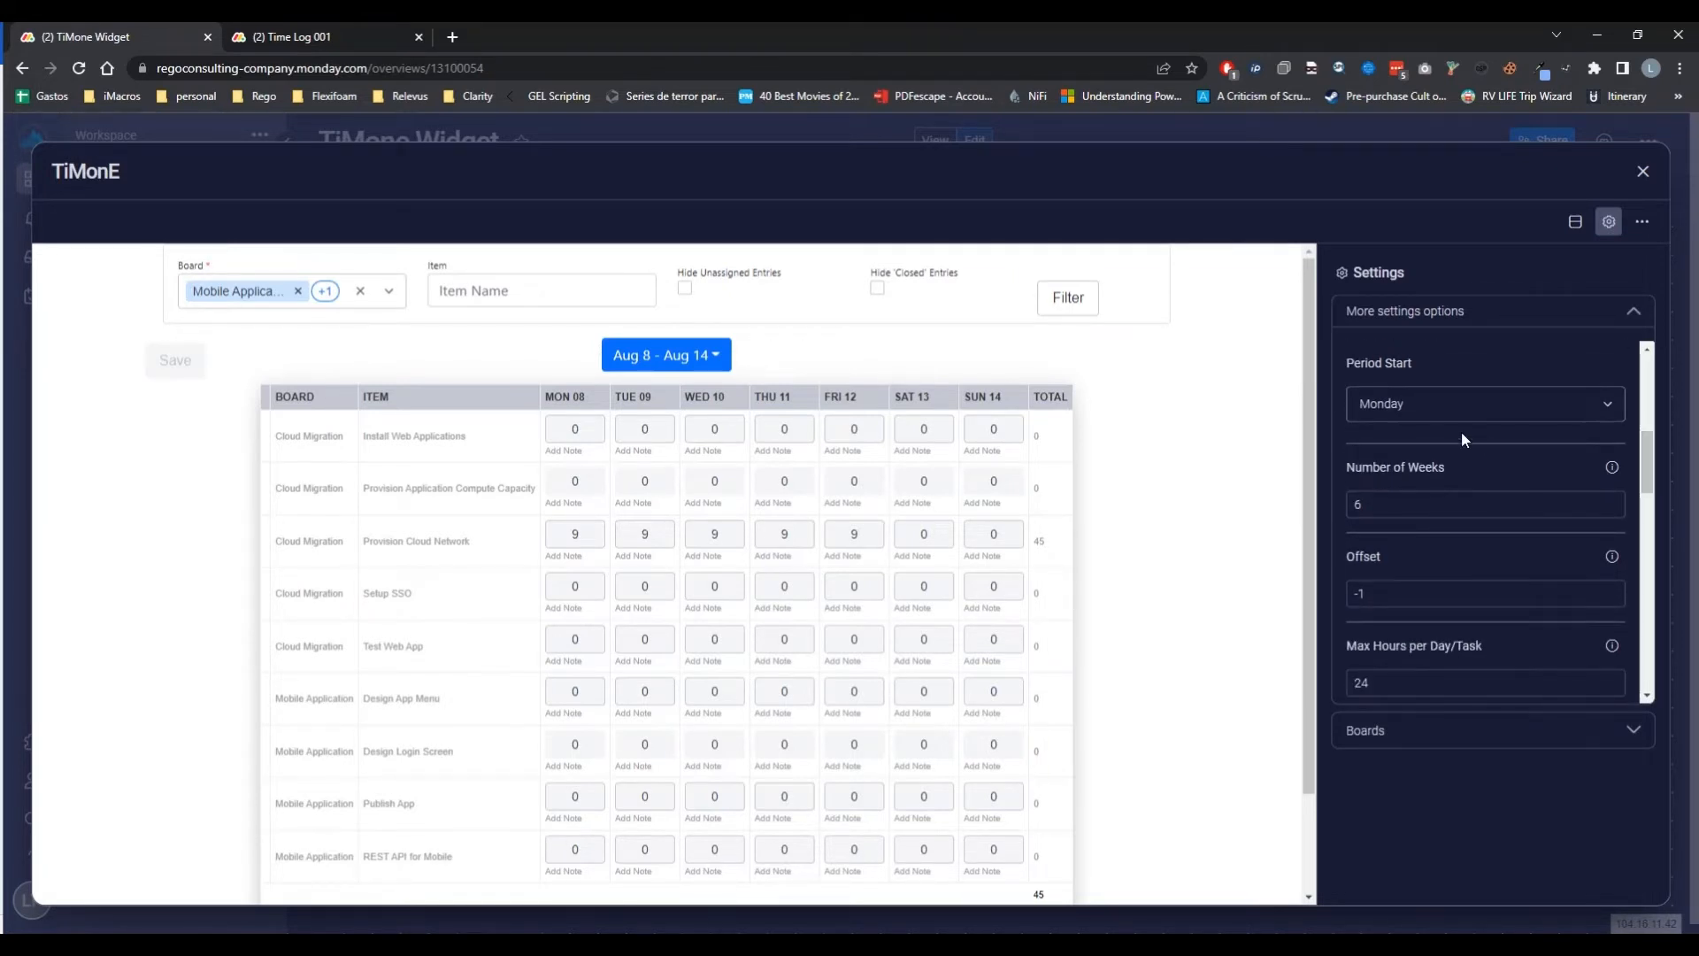
mouse_move(1435, 418)
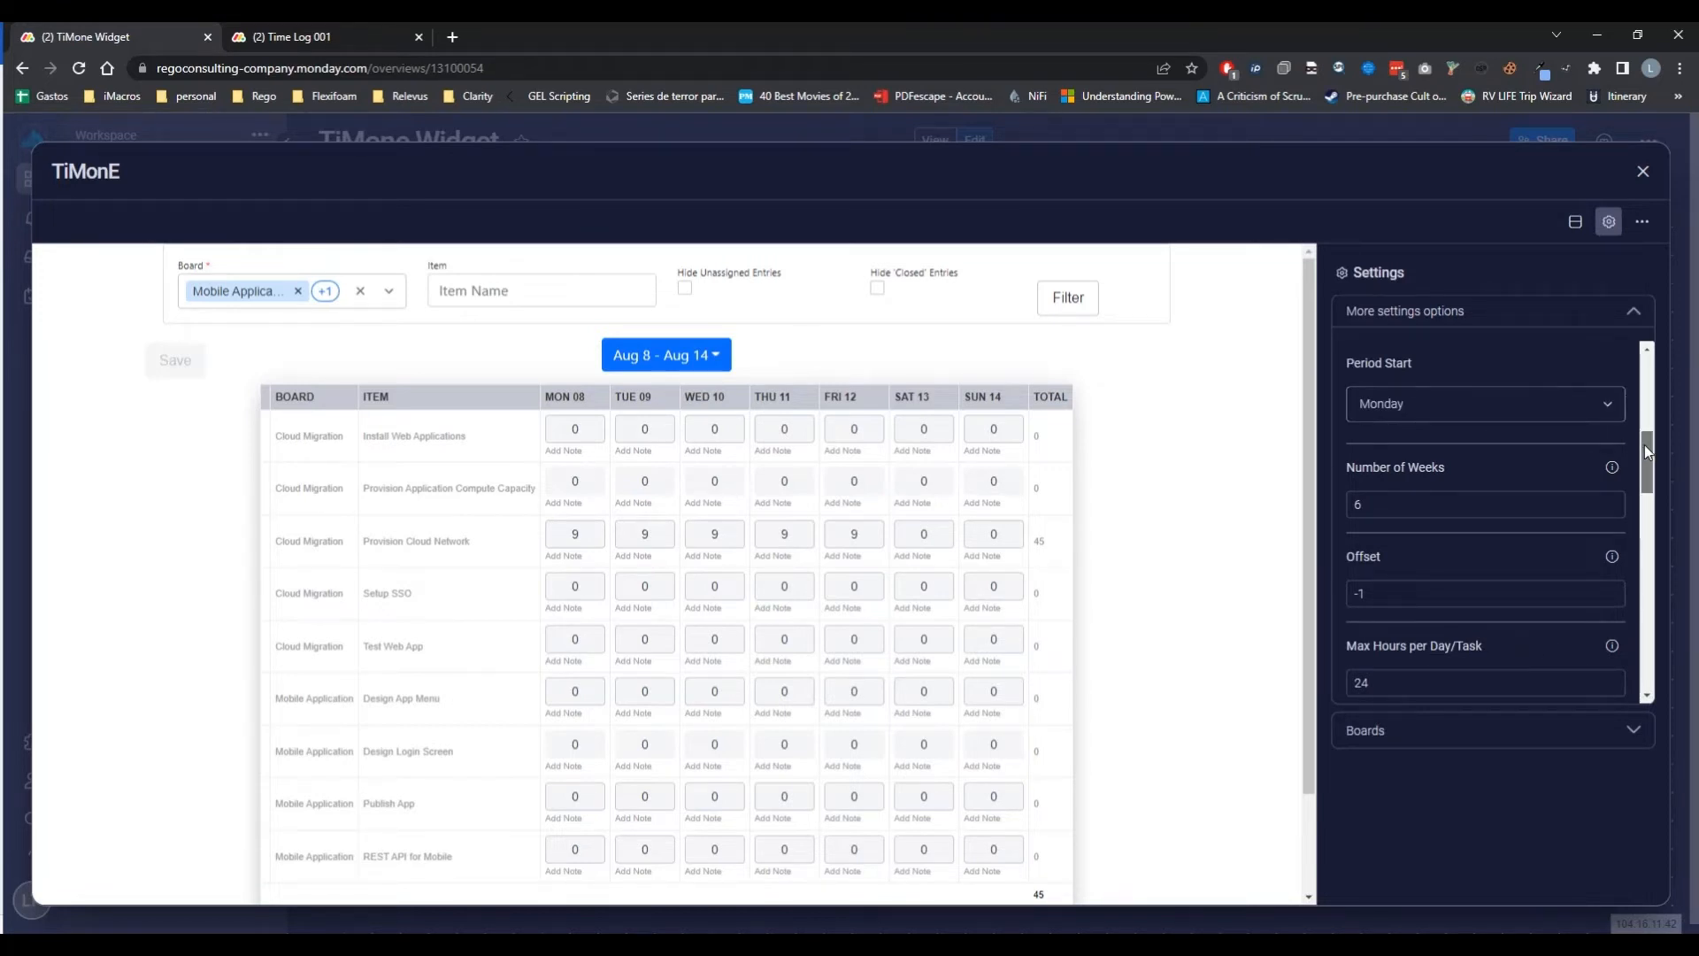
scroll(down, 3)
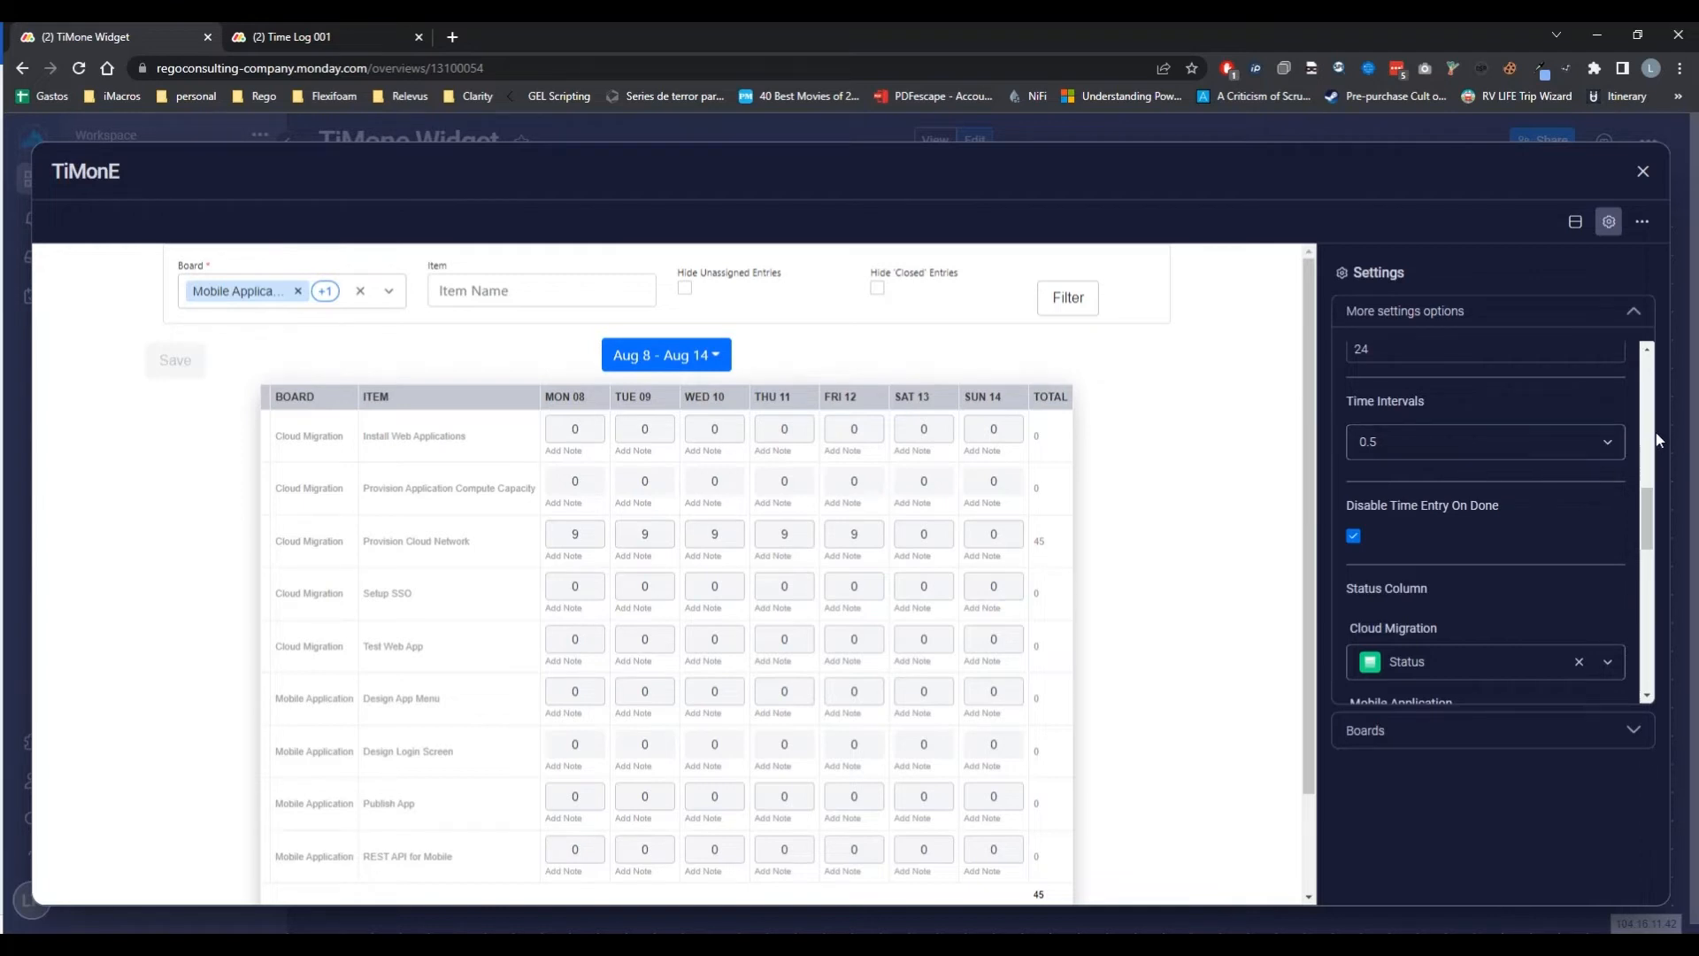
scroll(down, 3)
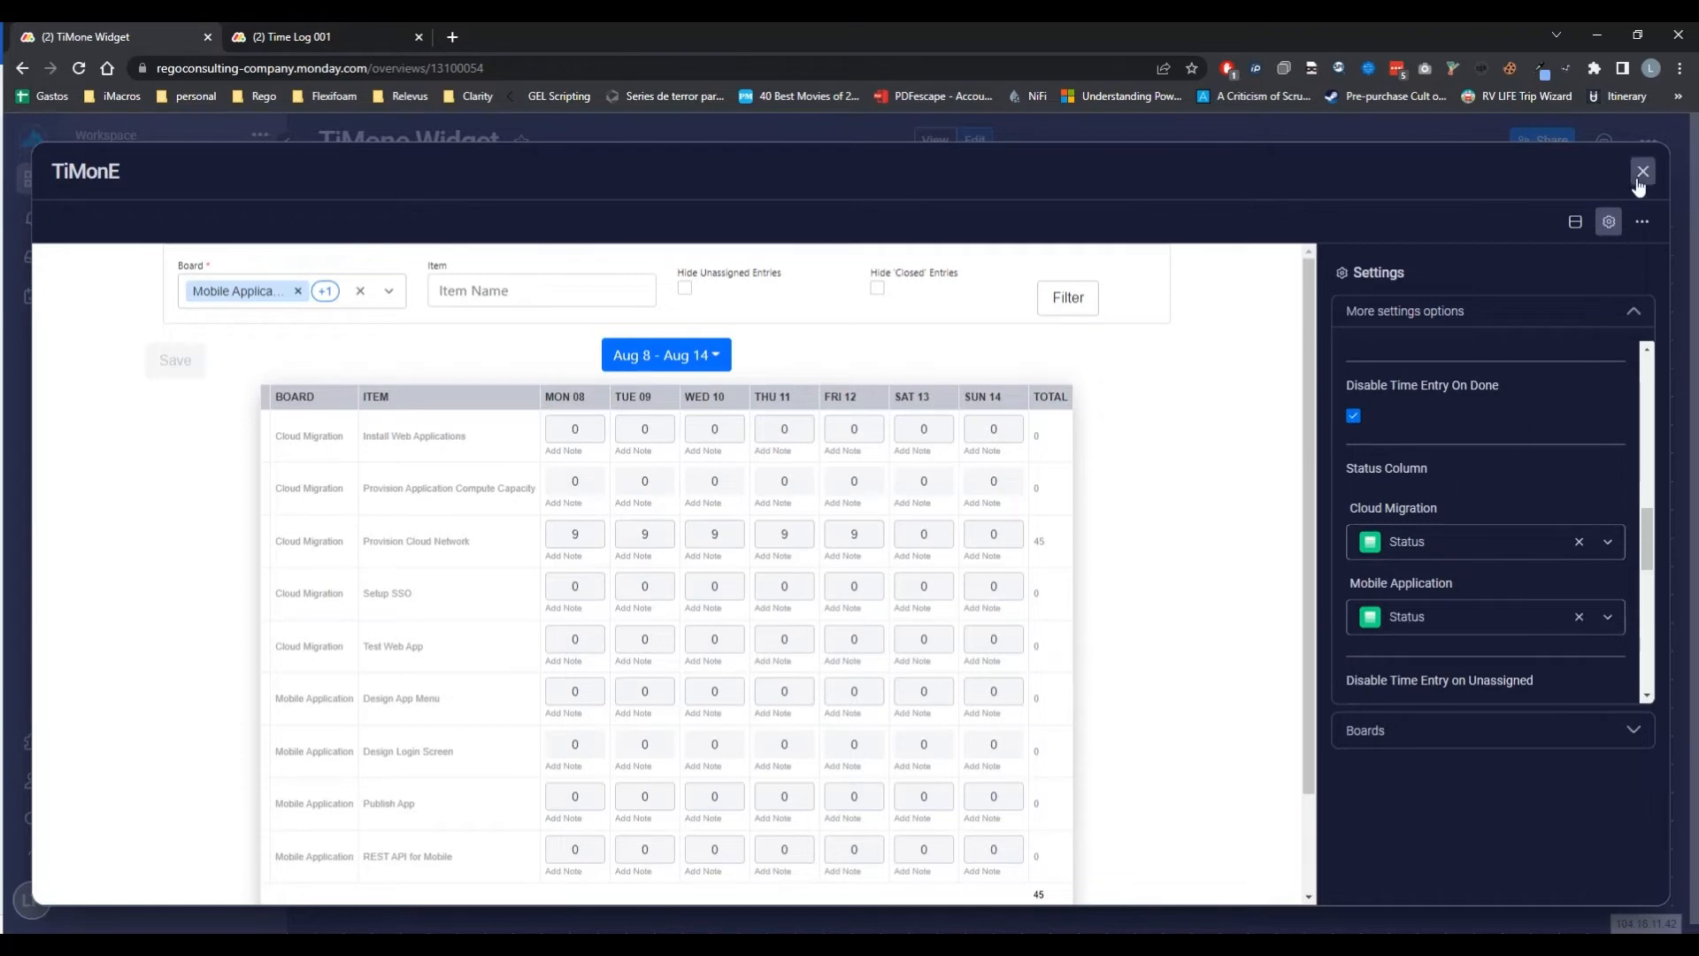
Return to the dashboard and enter 4 hours for Install Web Applications, then show the week choices
click(1642, 172)
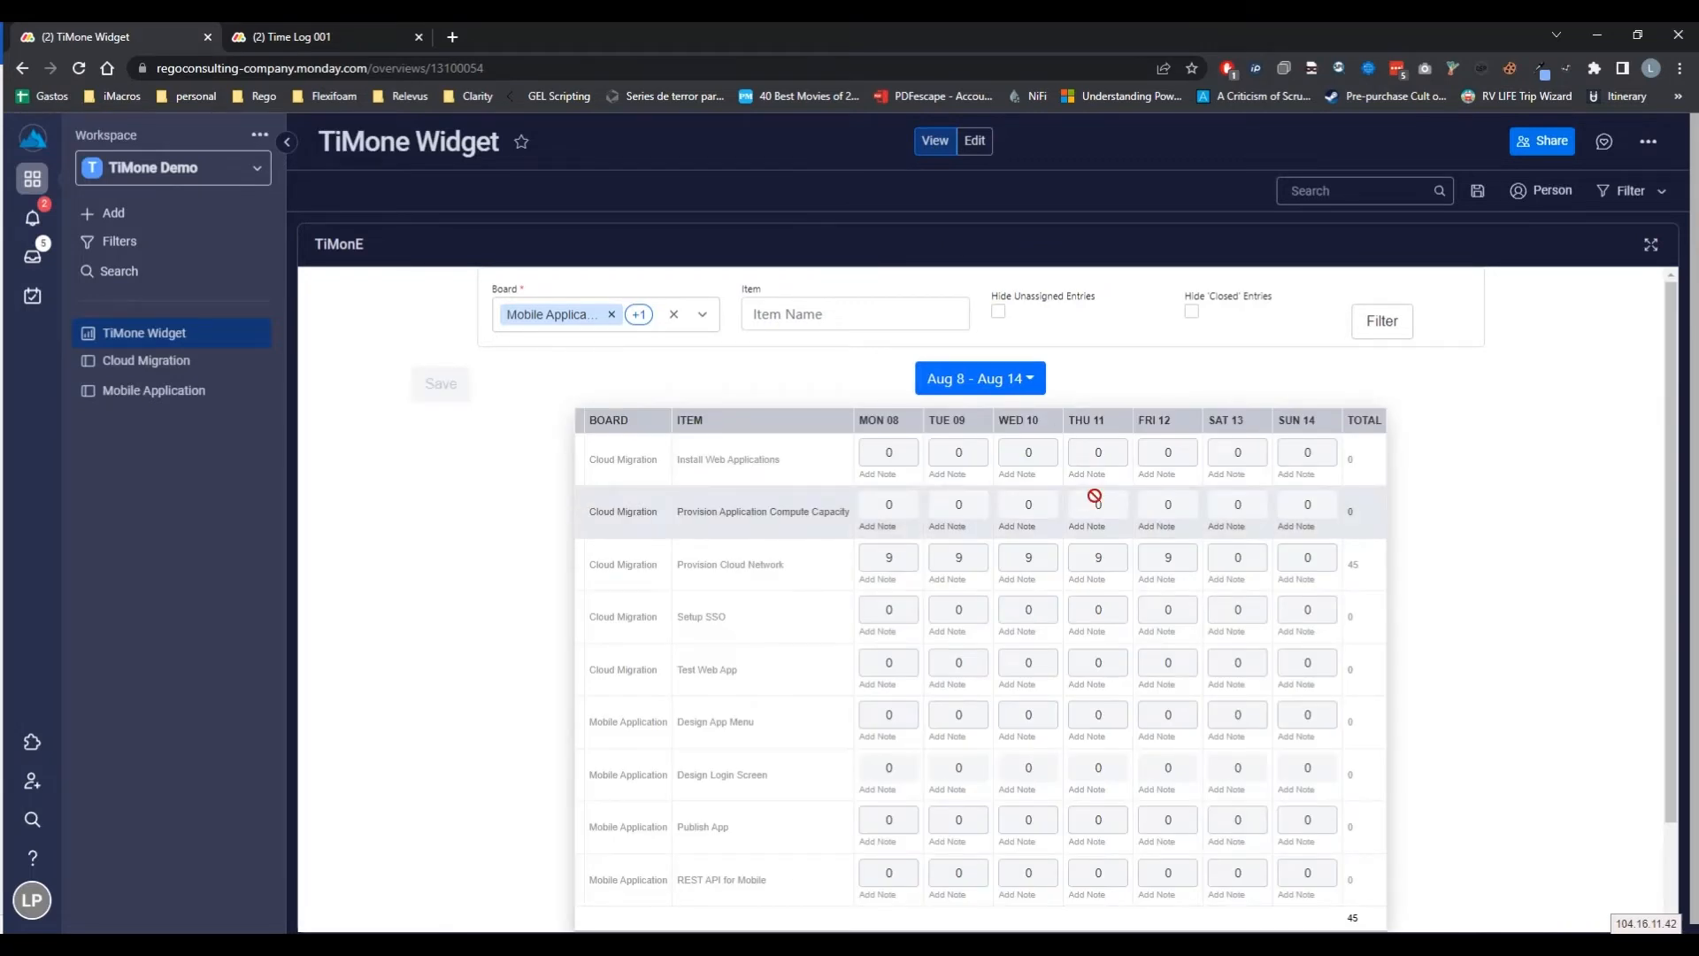
scroll(down, 3)
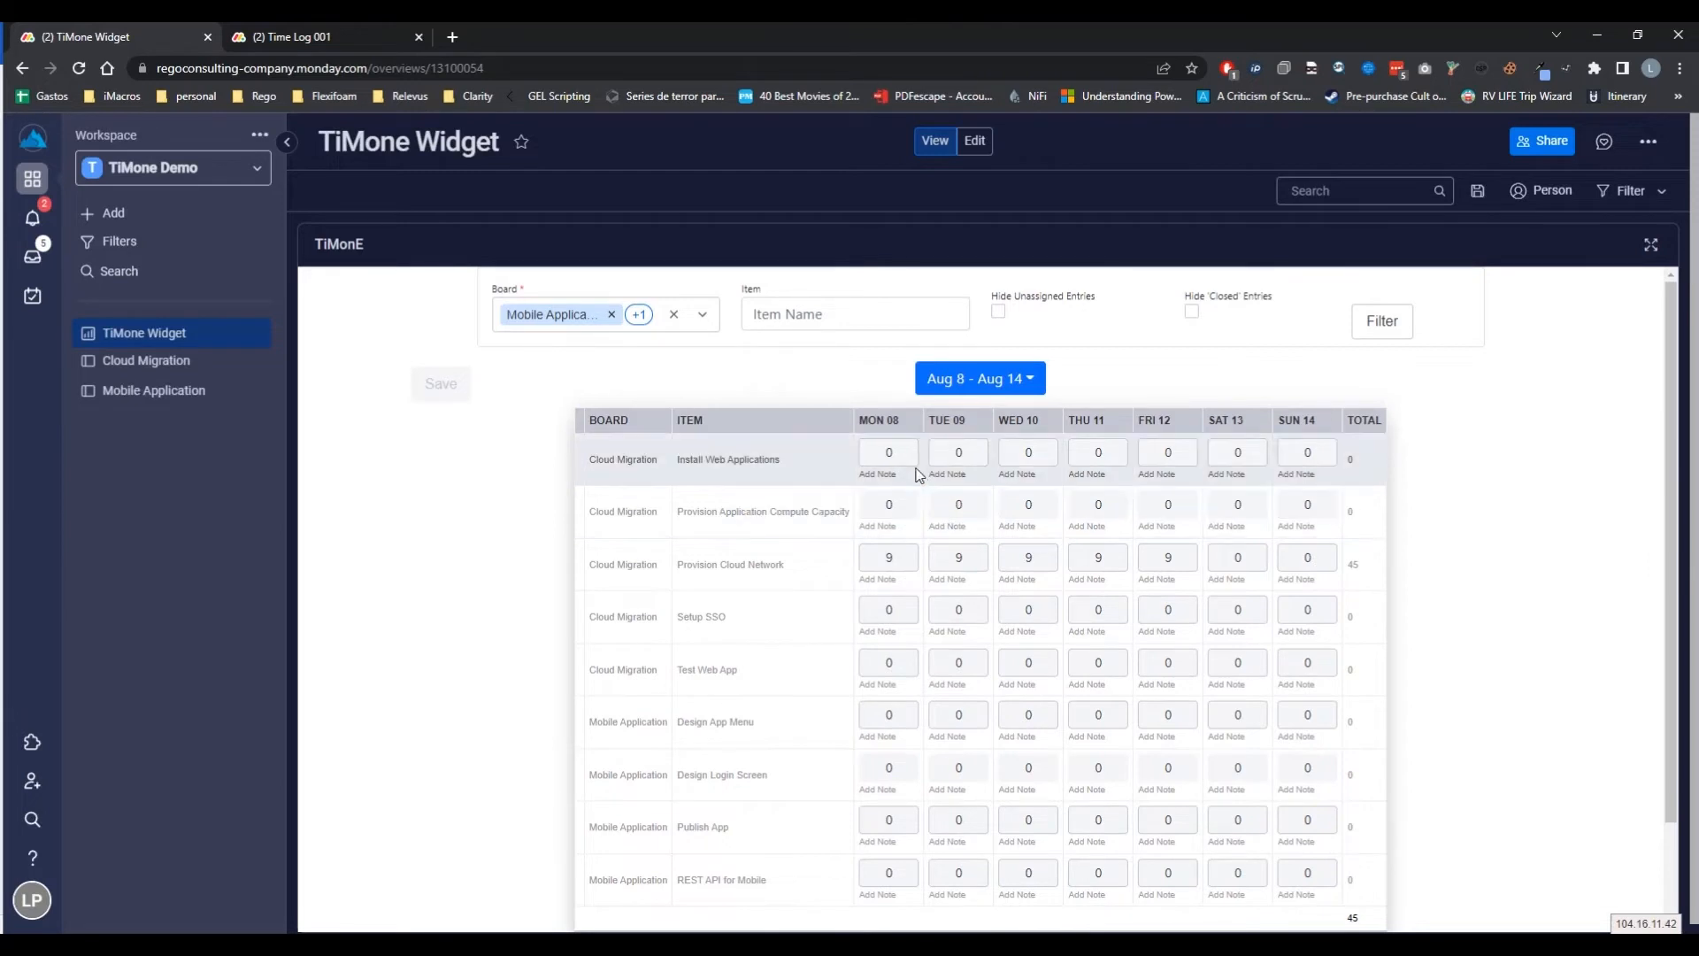
click(886, 451)
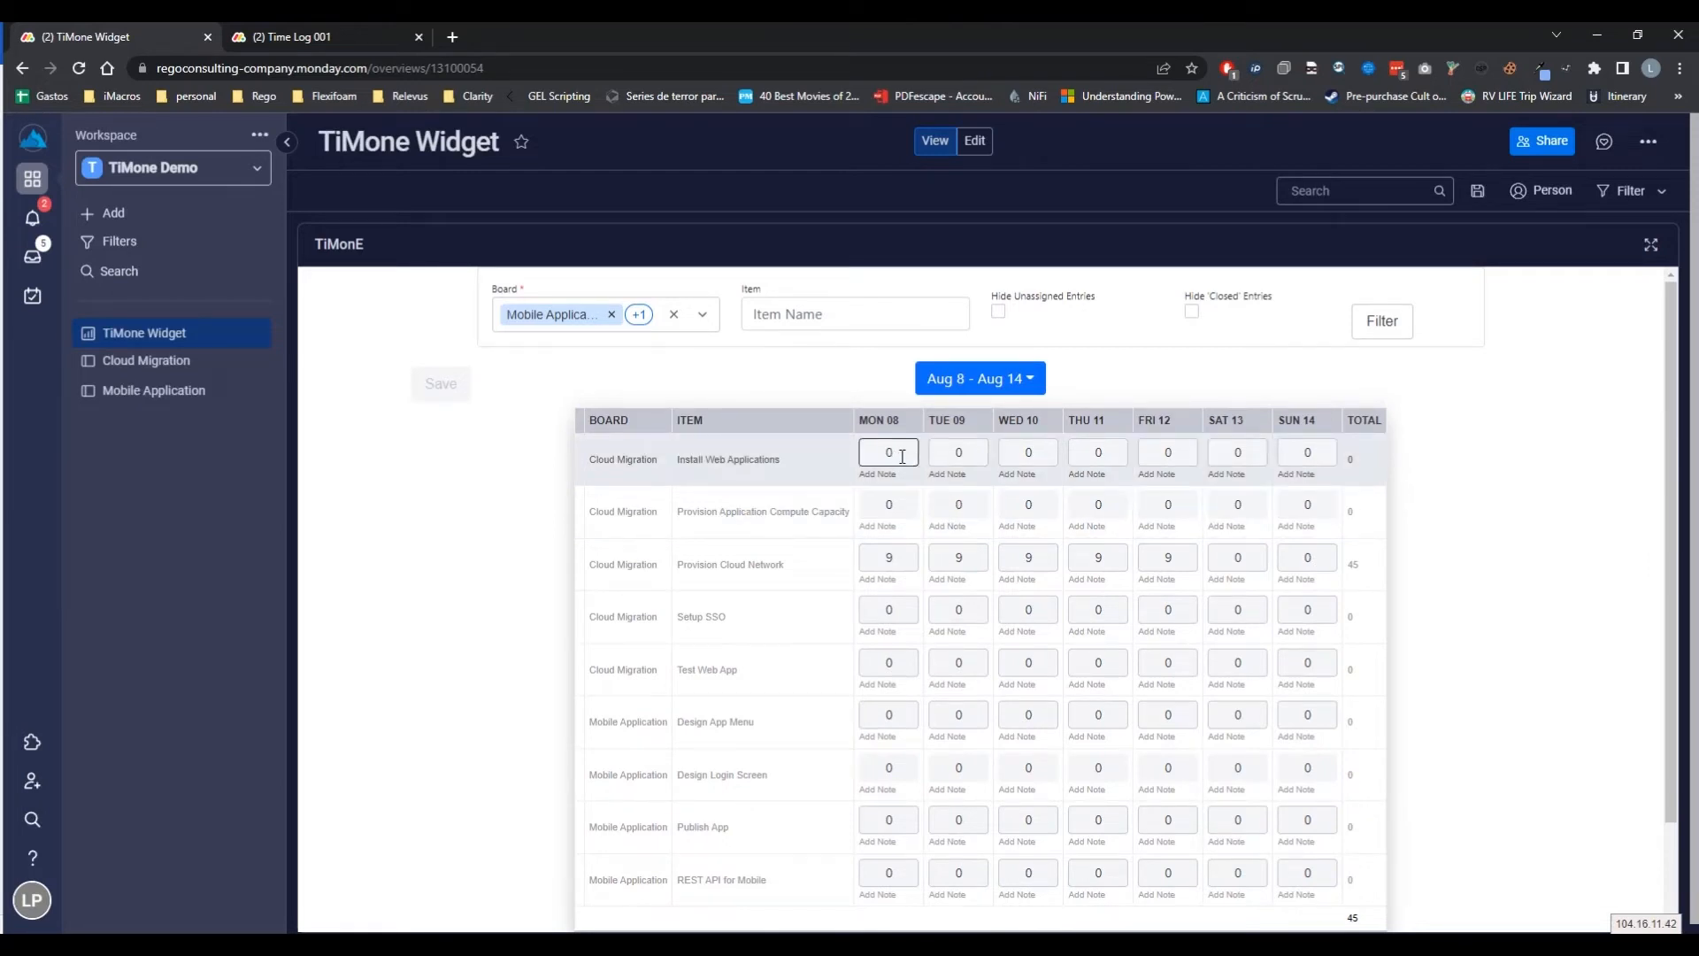
click(887, 452)
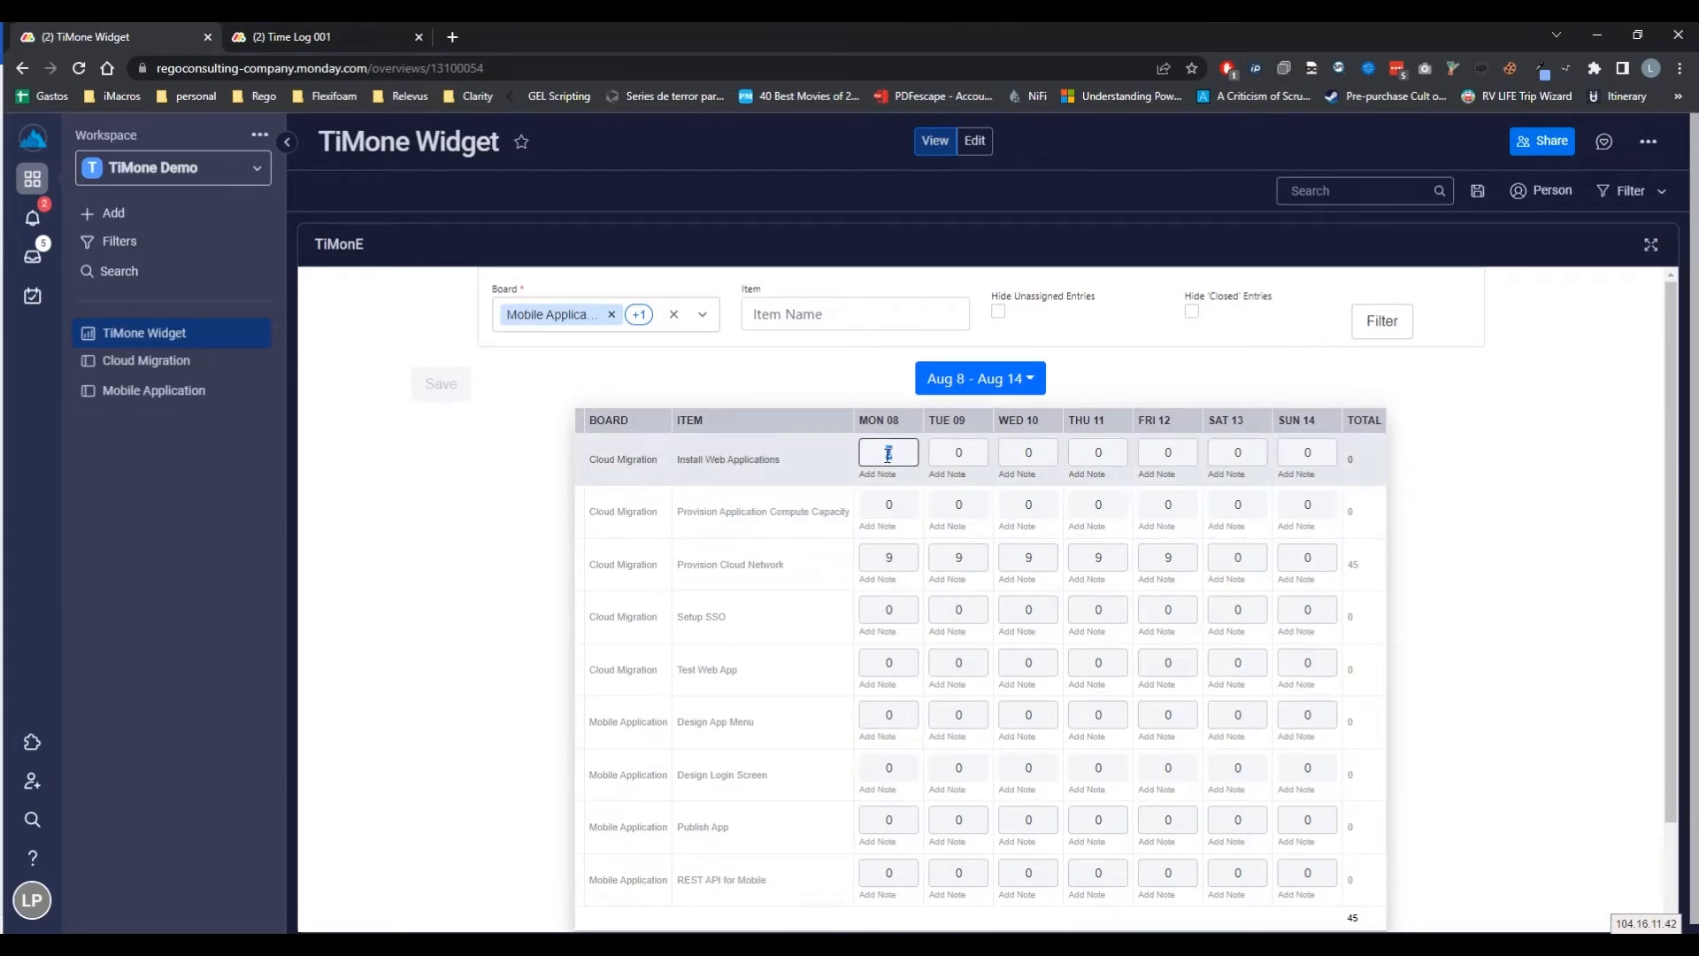
text(4)
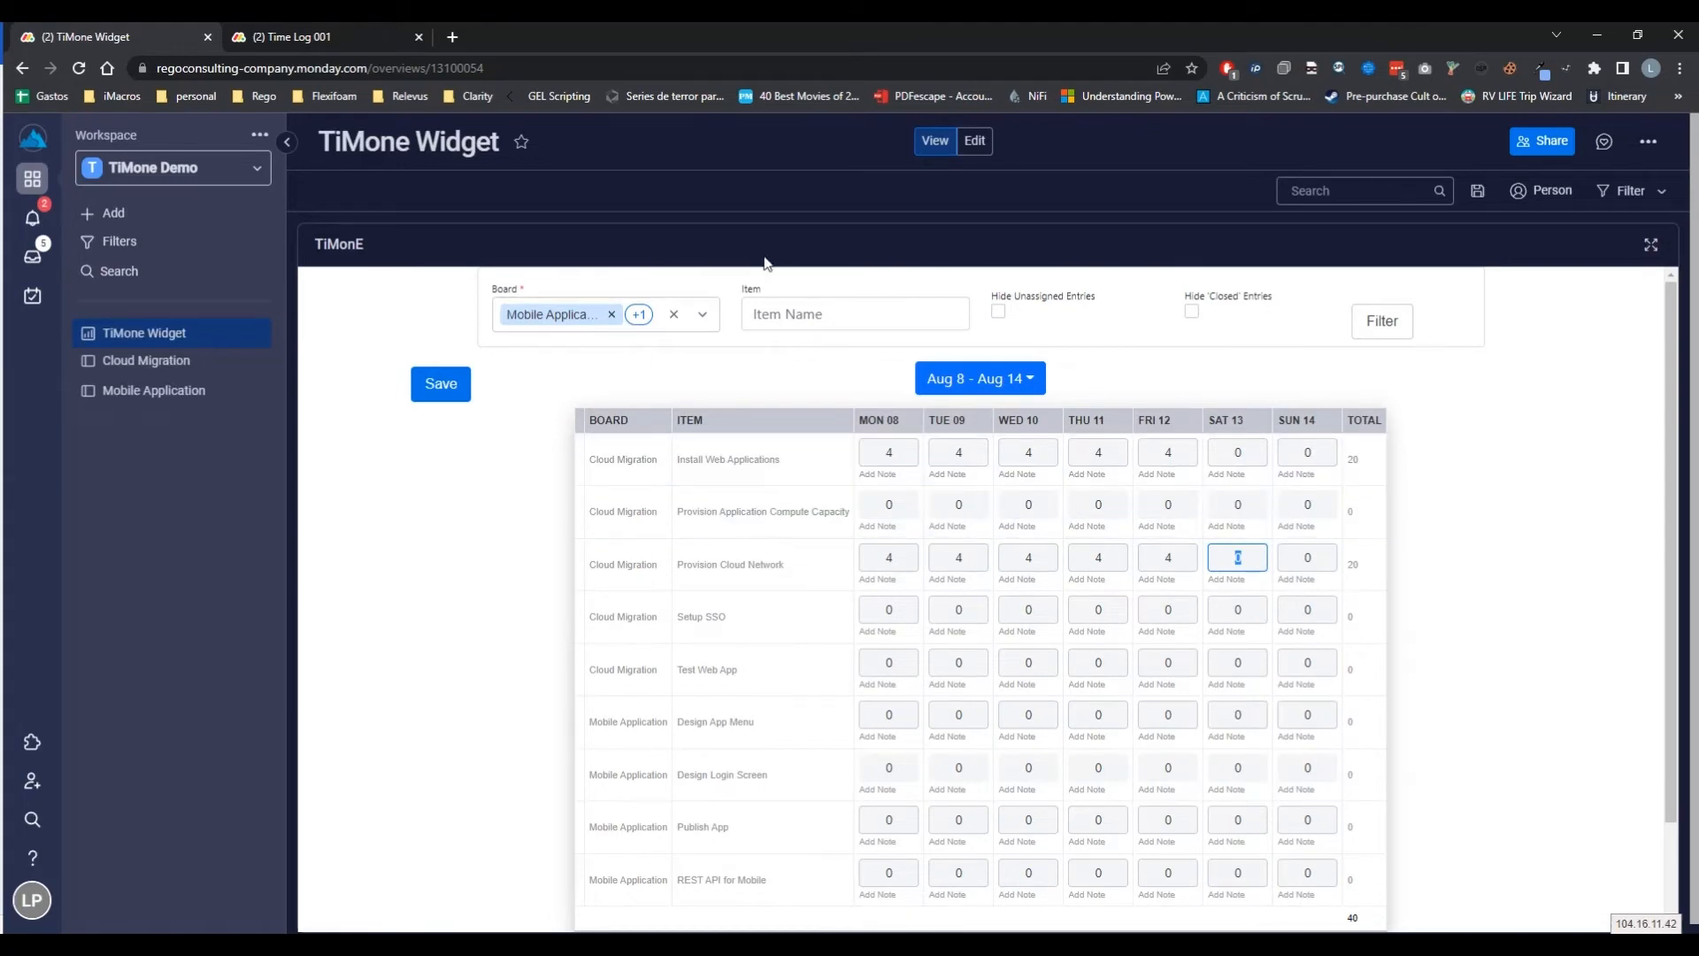
click(979, 378)
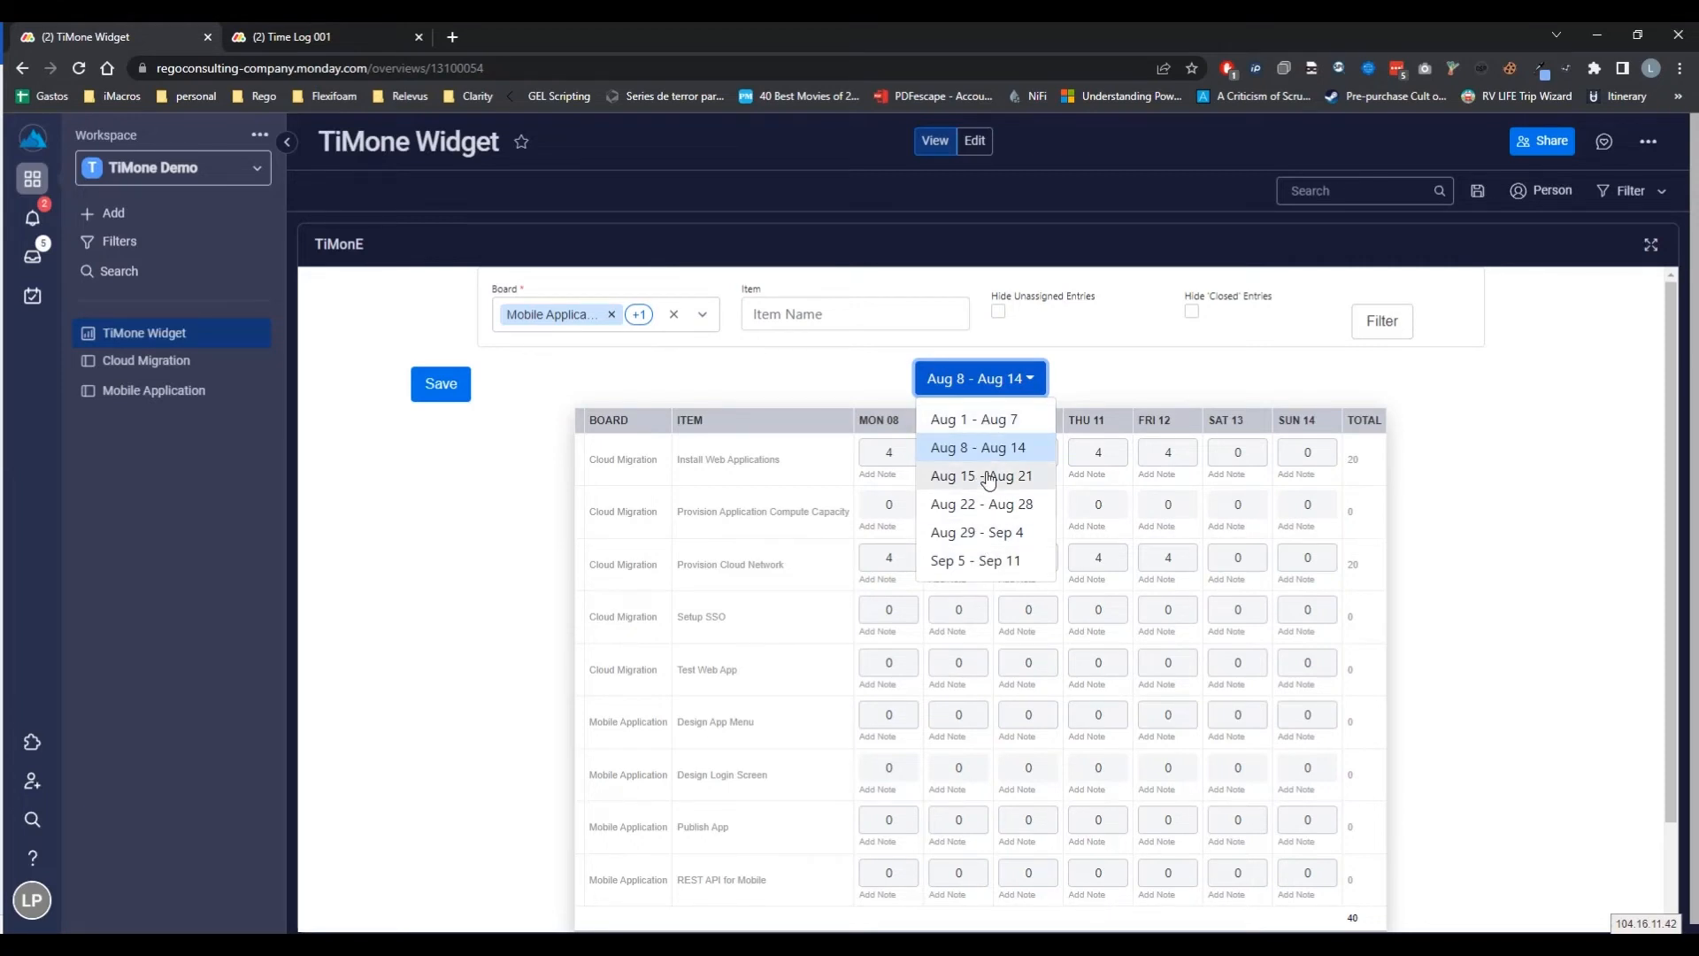
mouse_move(1249, 495)
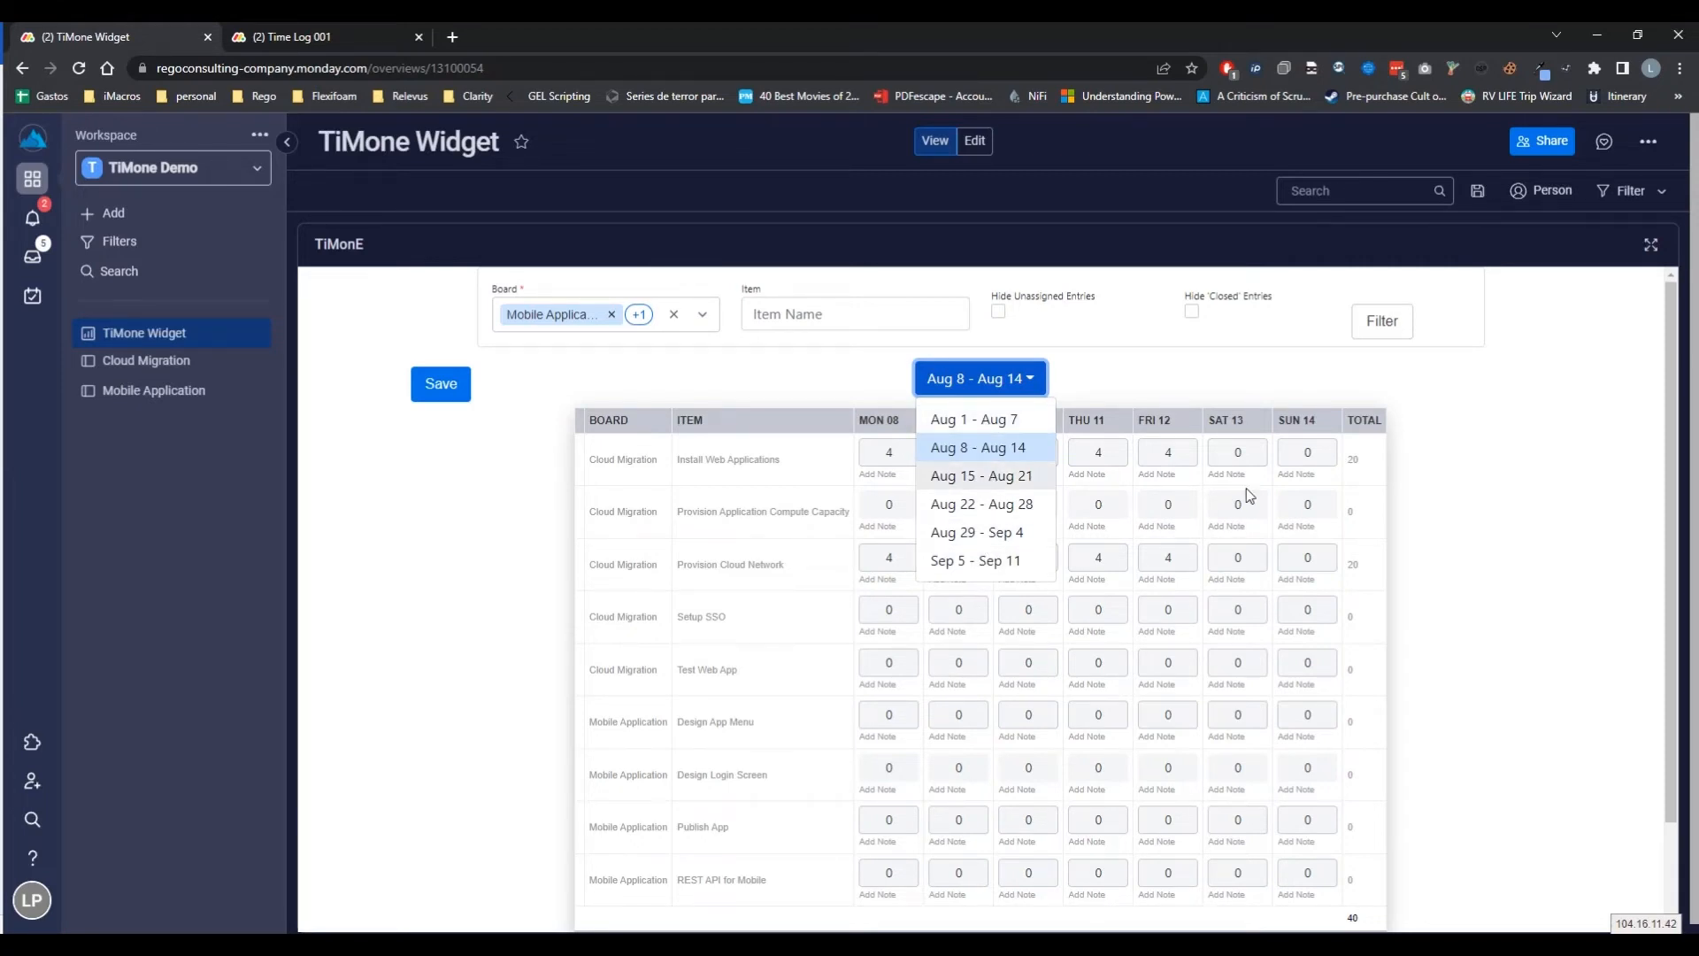
Save the note 'Installed Web Application' on Monday's Install Web Applications hours
click(977, 448)
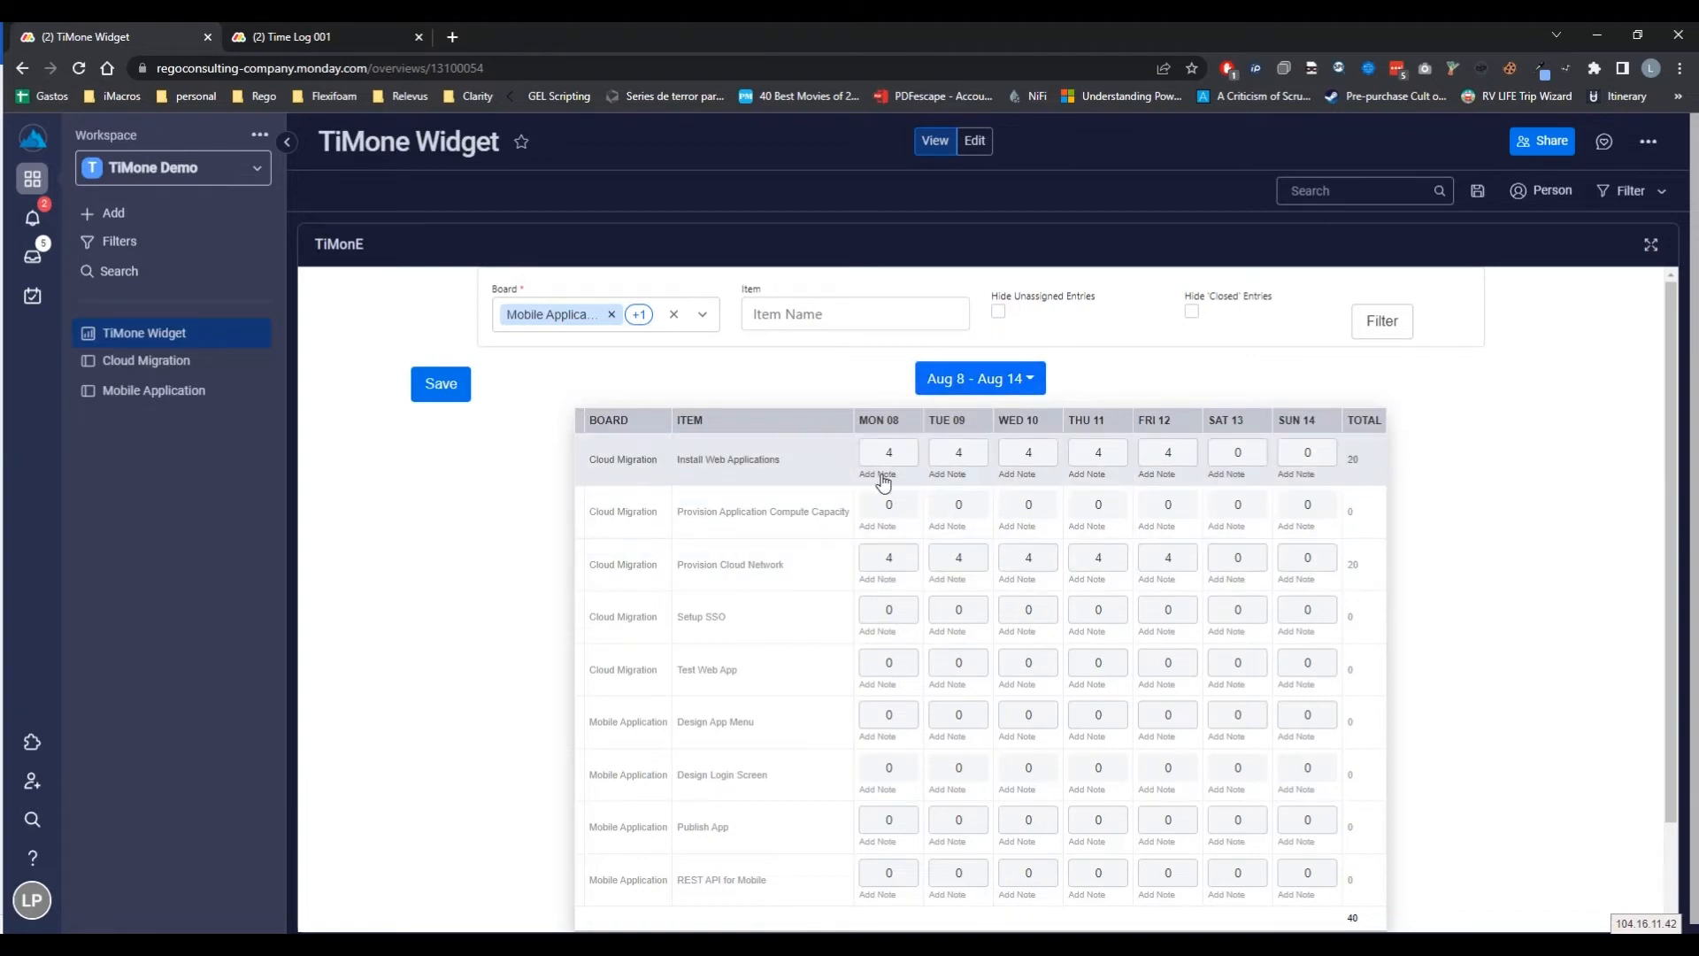
double_click(754, 458)
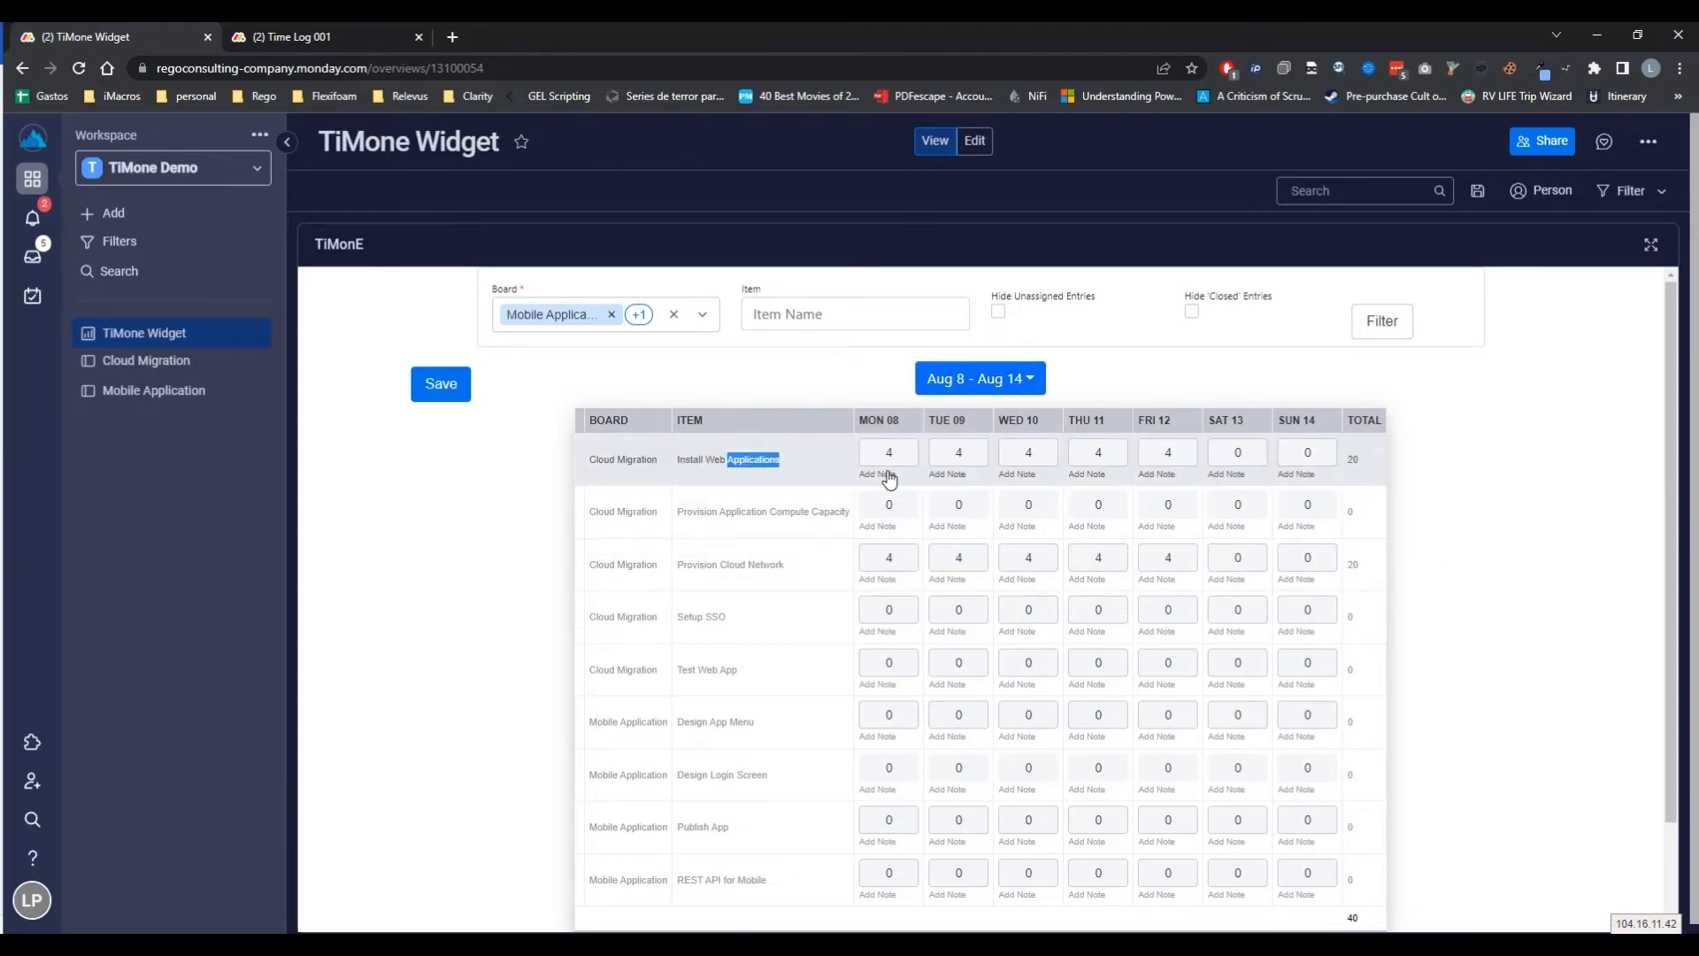
text(Installed Web Application)
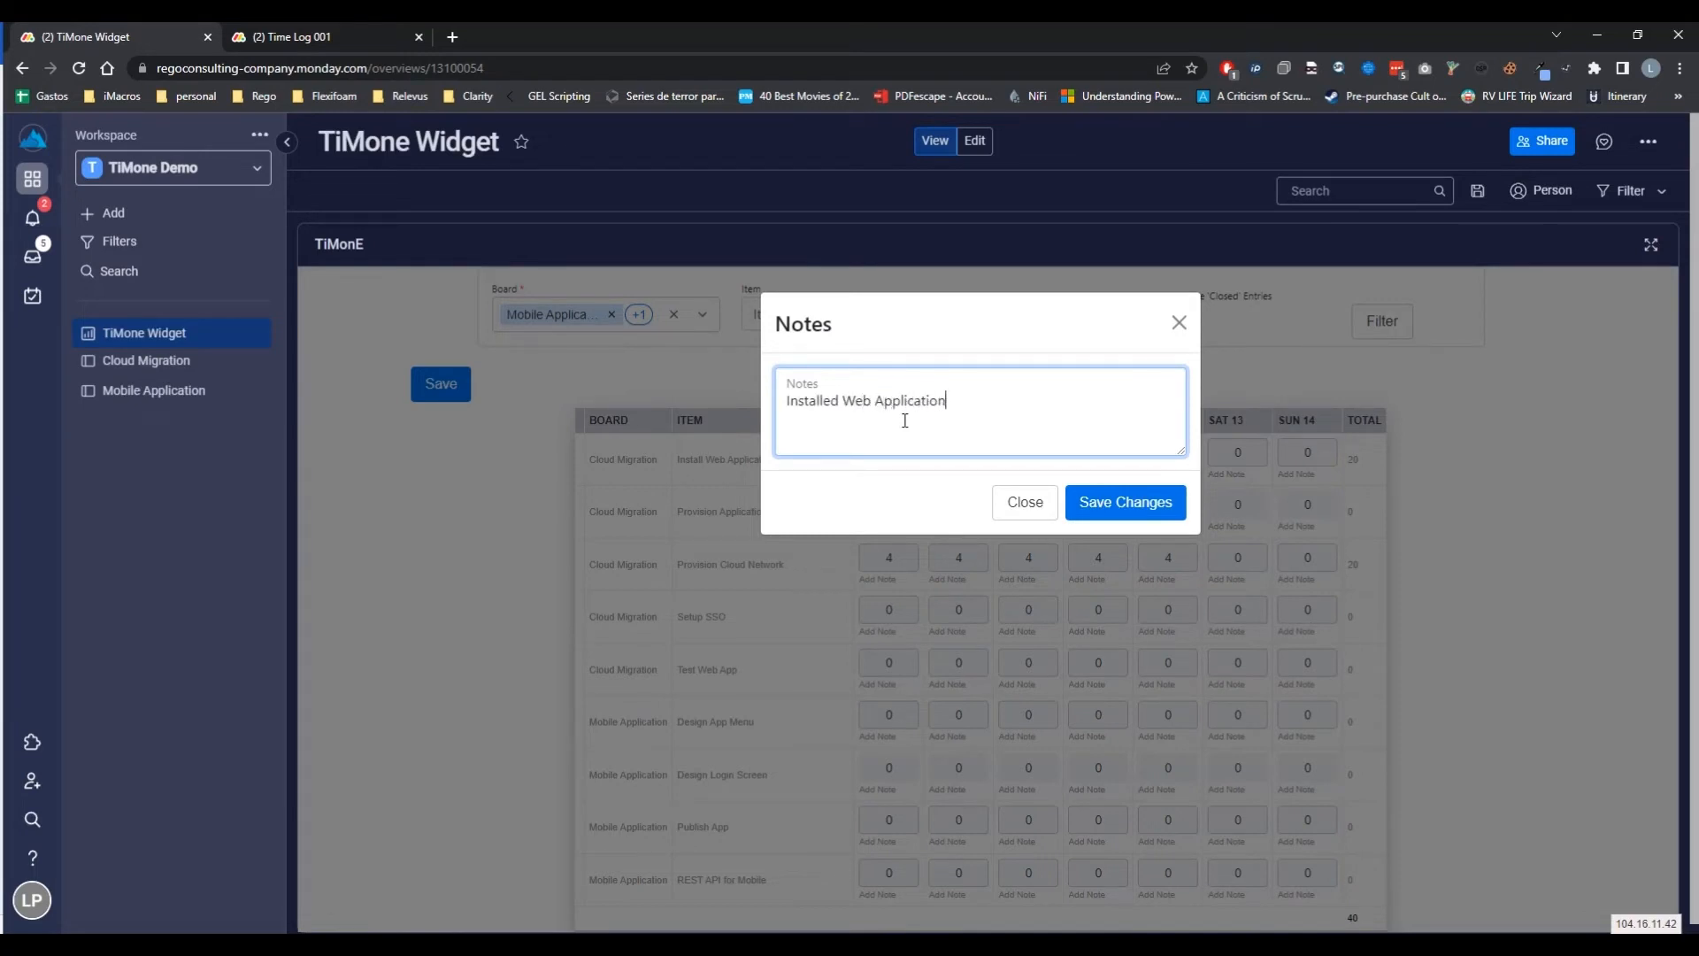
click(1123, 500)
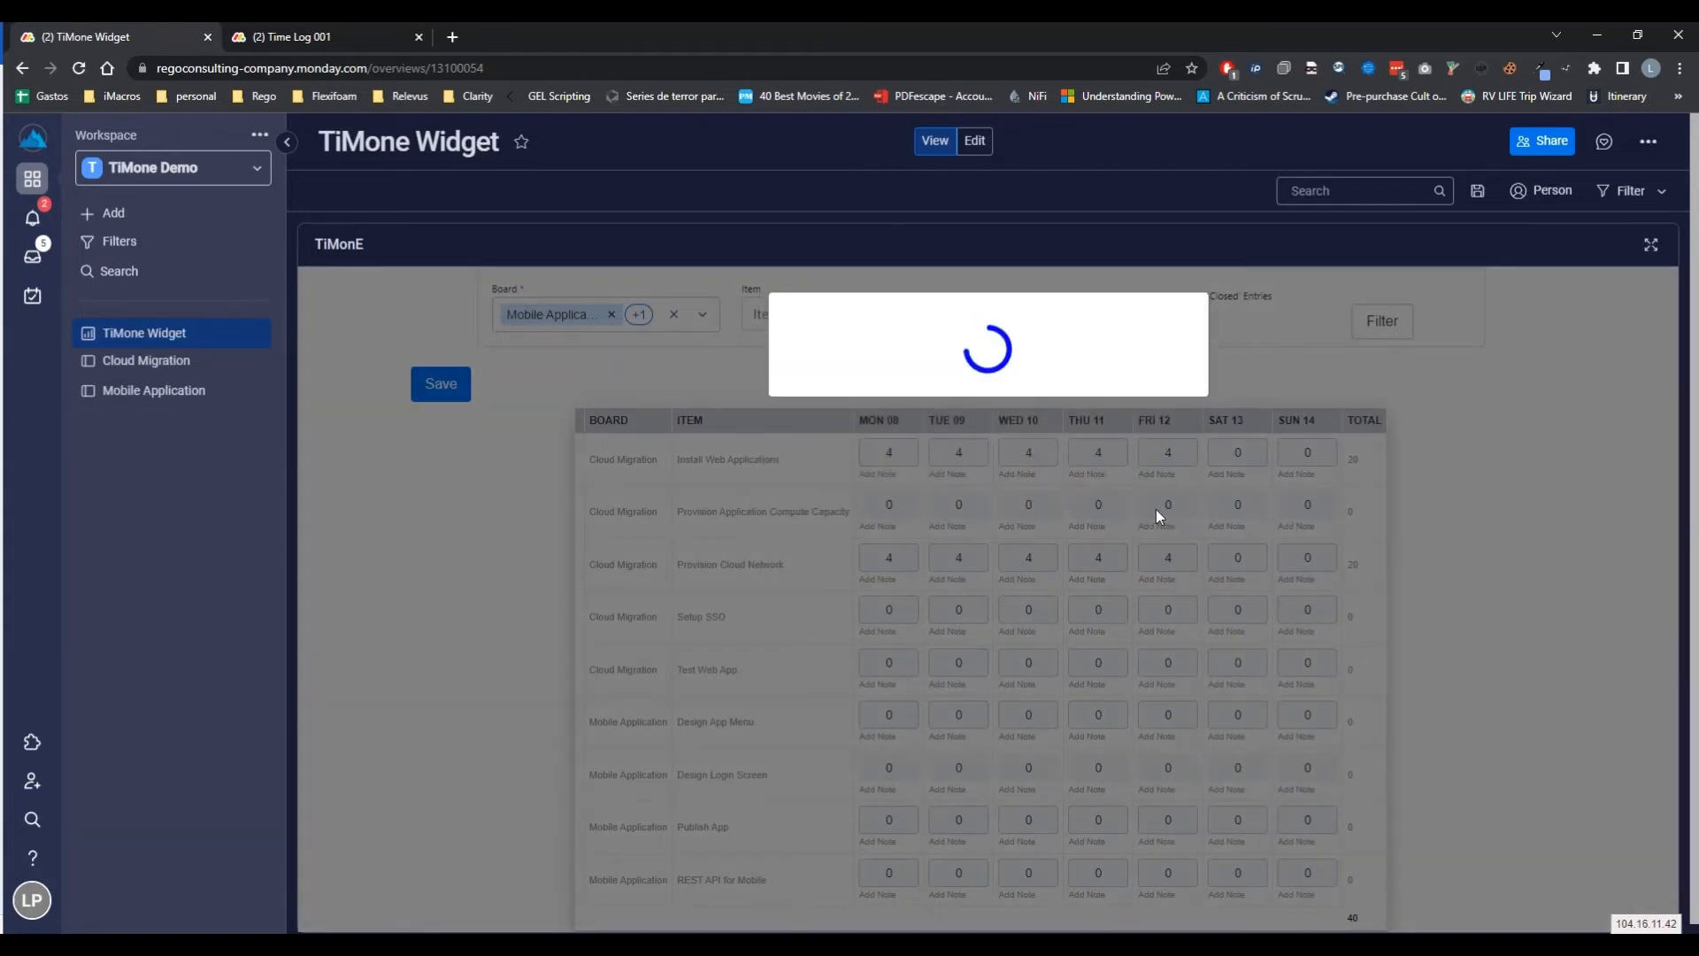
click(440, 384)
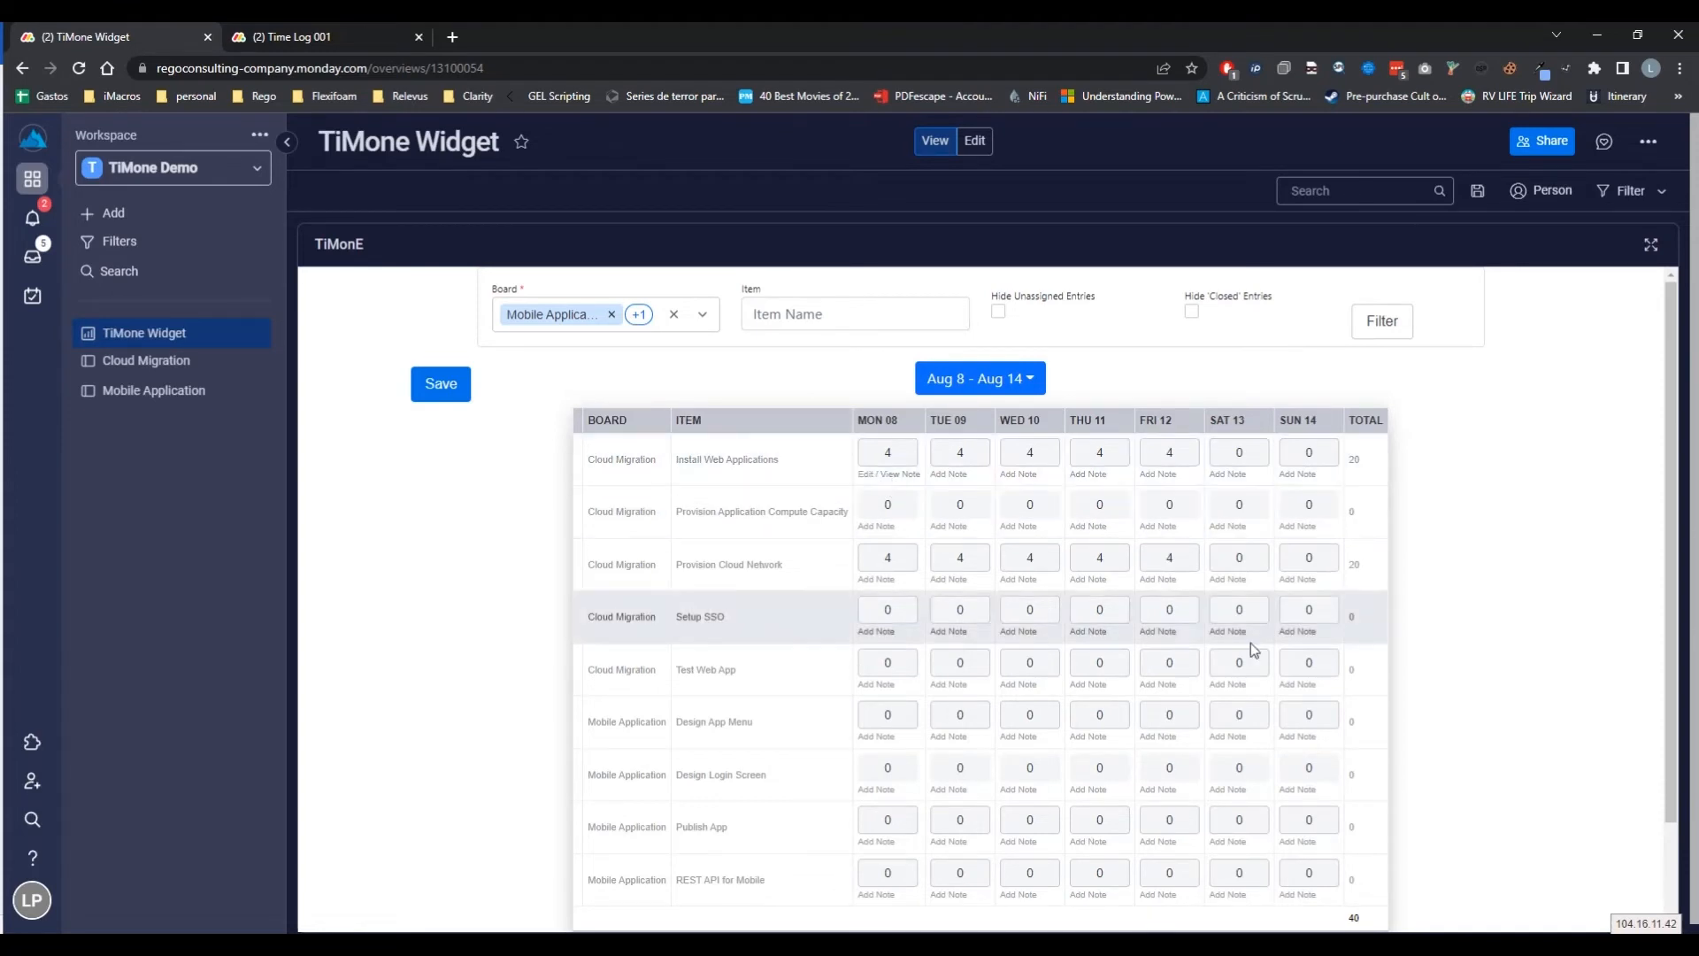
mouse_move(1092, 637)
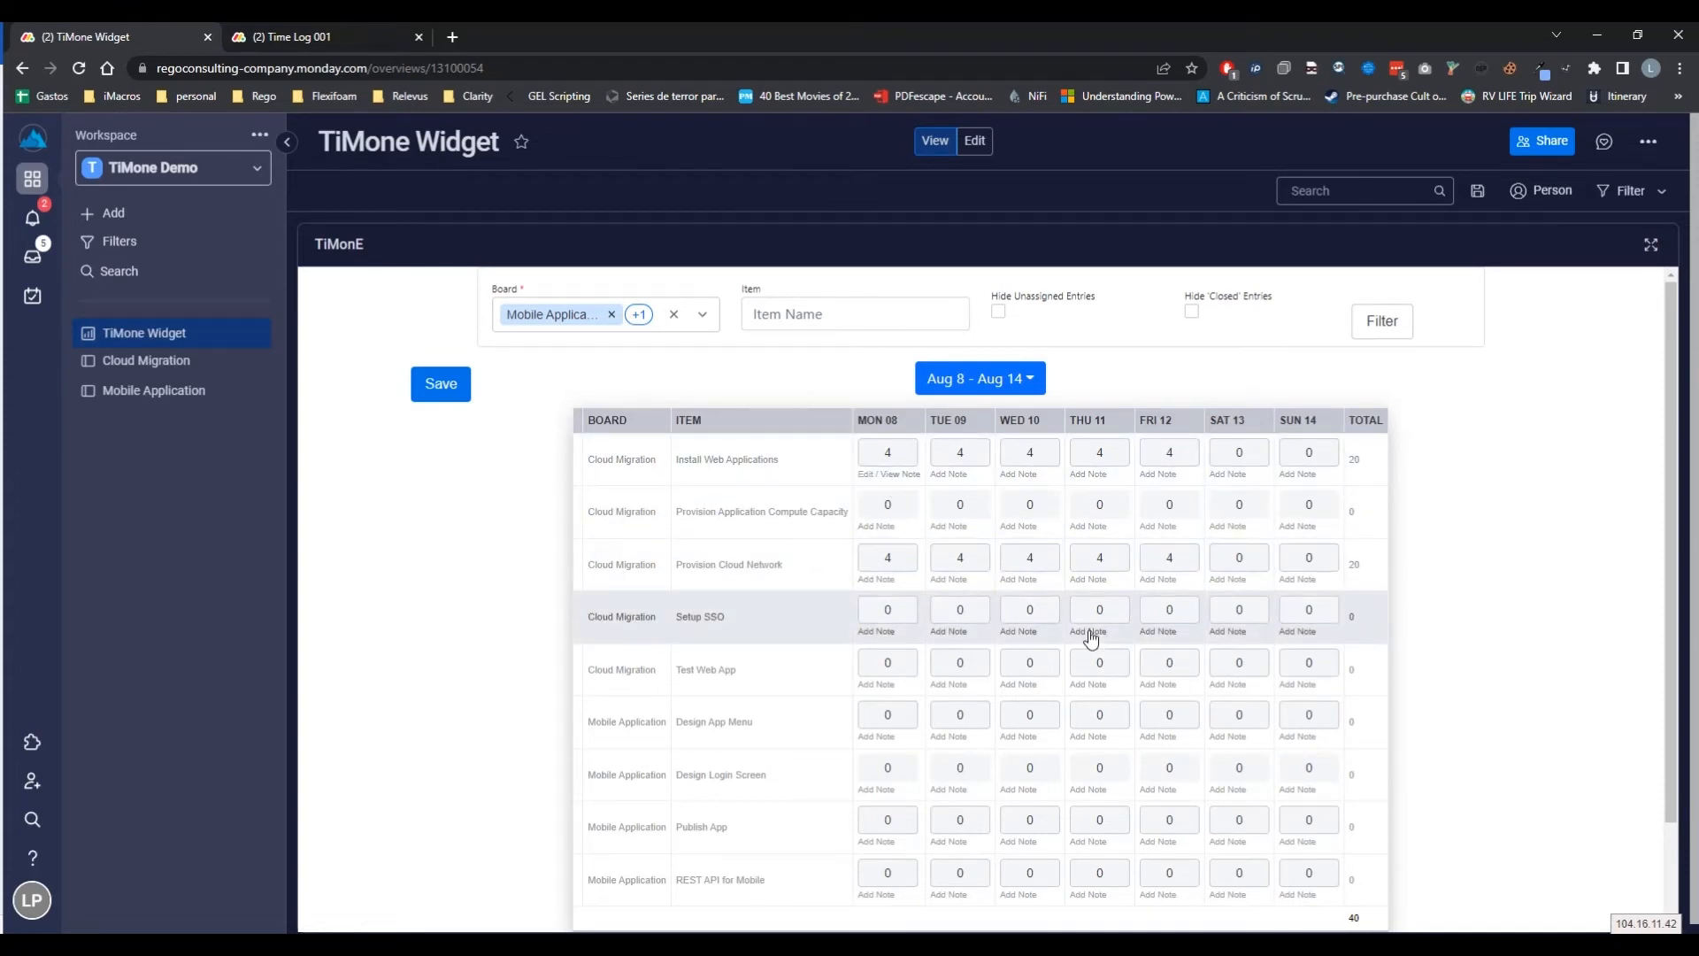
Try 4.2 for Tuesday's Install Web Applications hours, rejected as not a multiple of 0.5
click(957, 451)
text(.1)
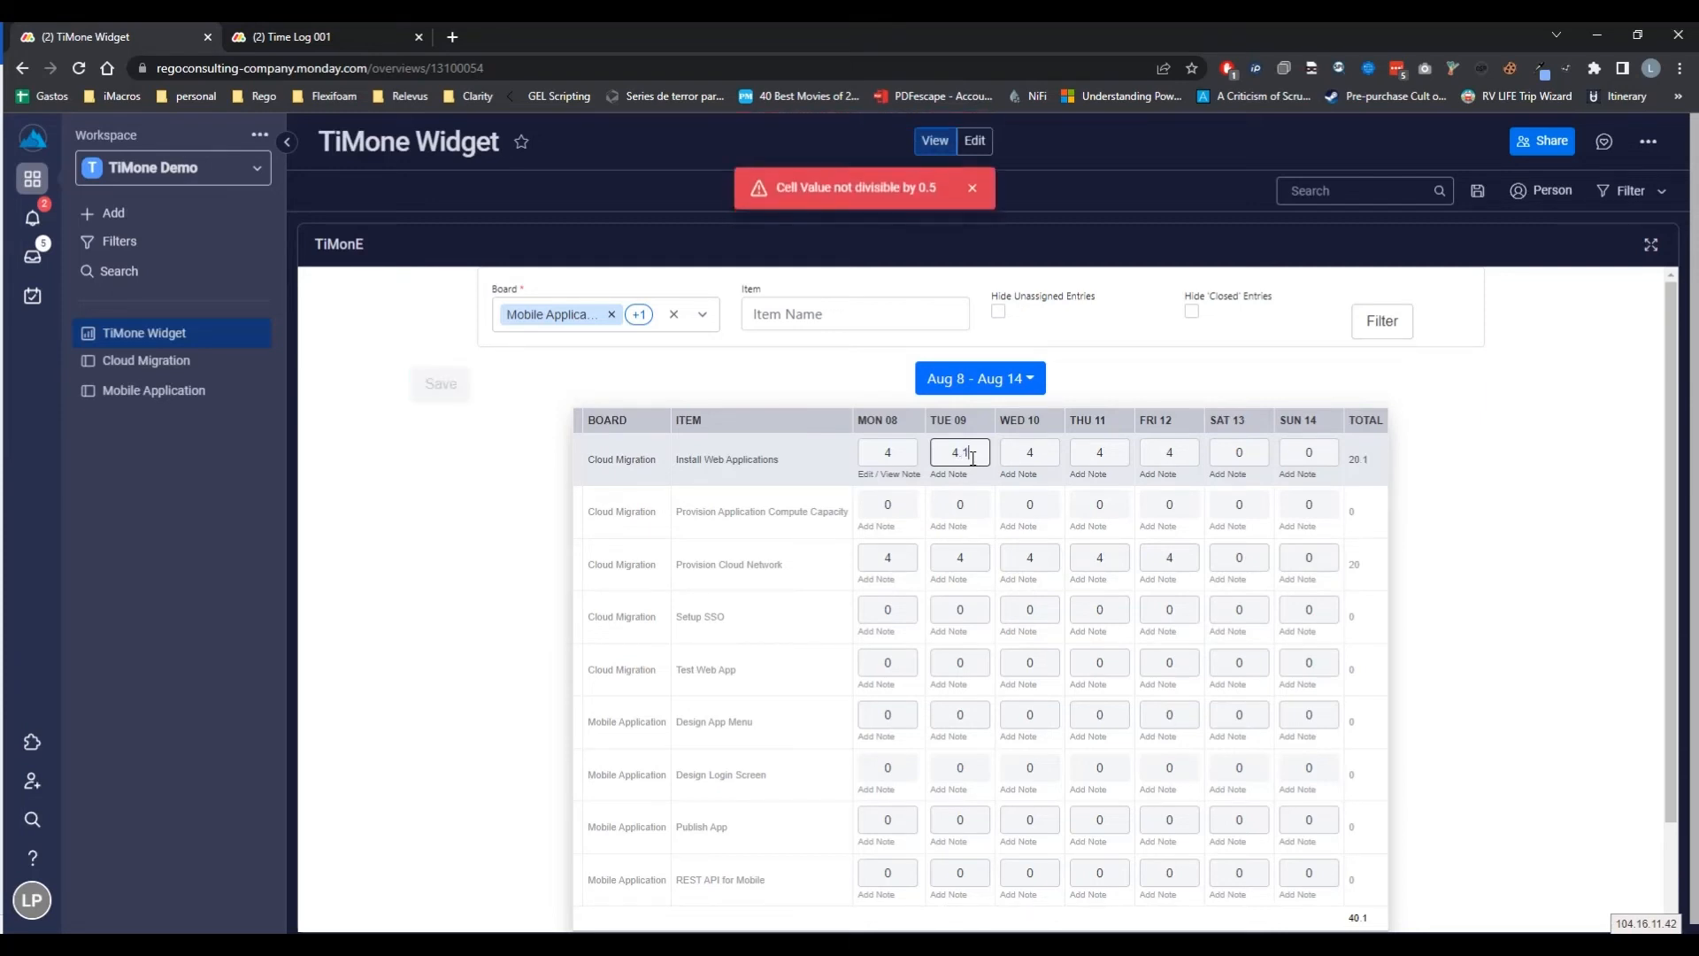
click(972, 187)
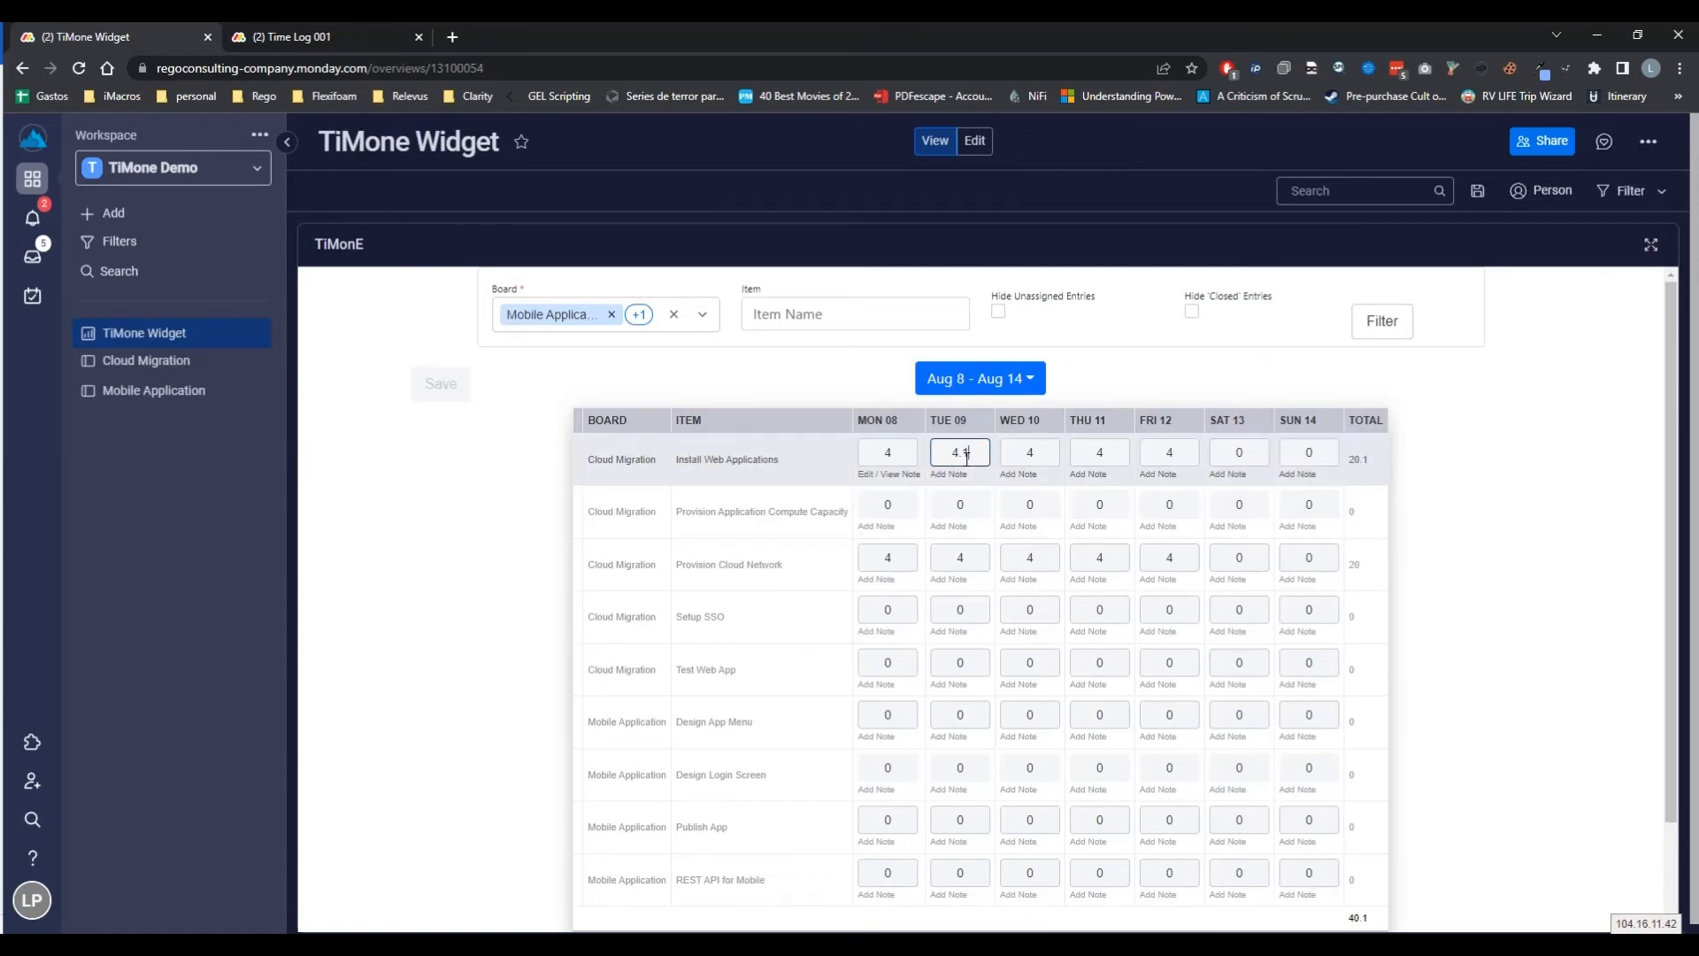
text(42)
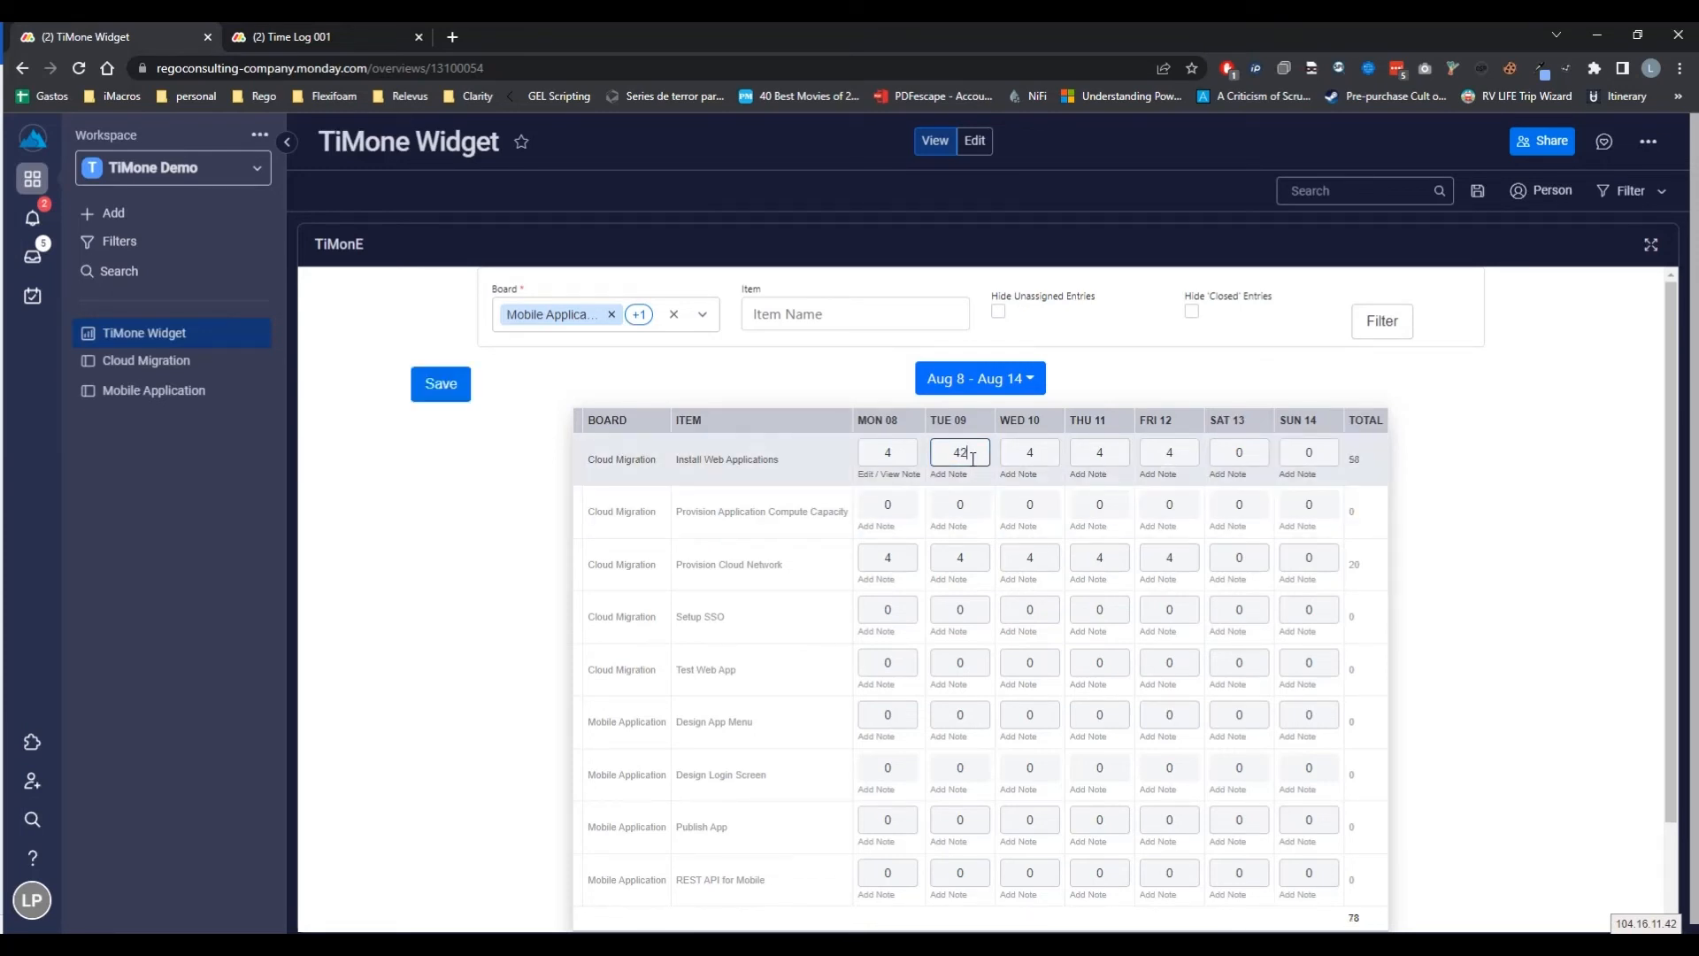
text(4.2)
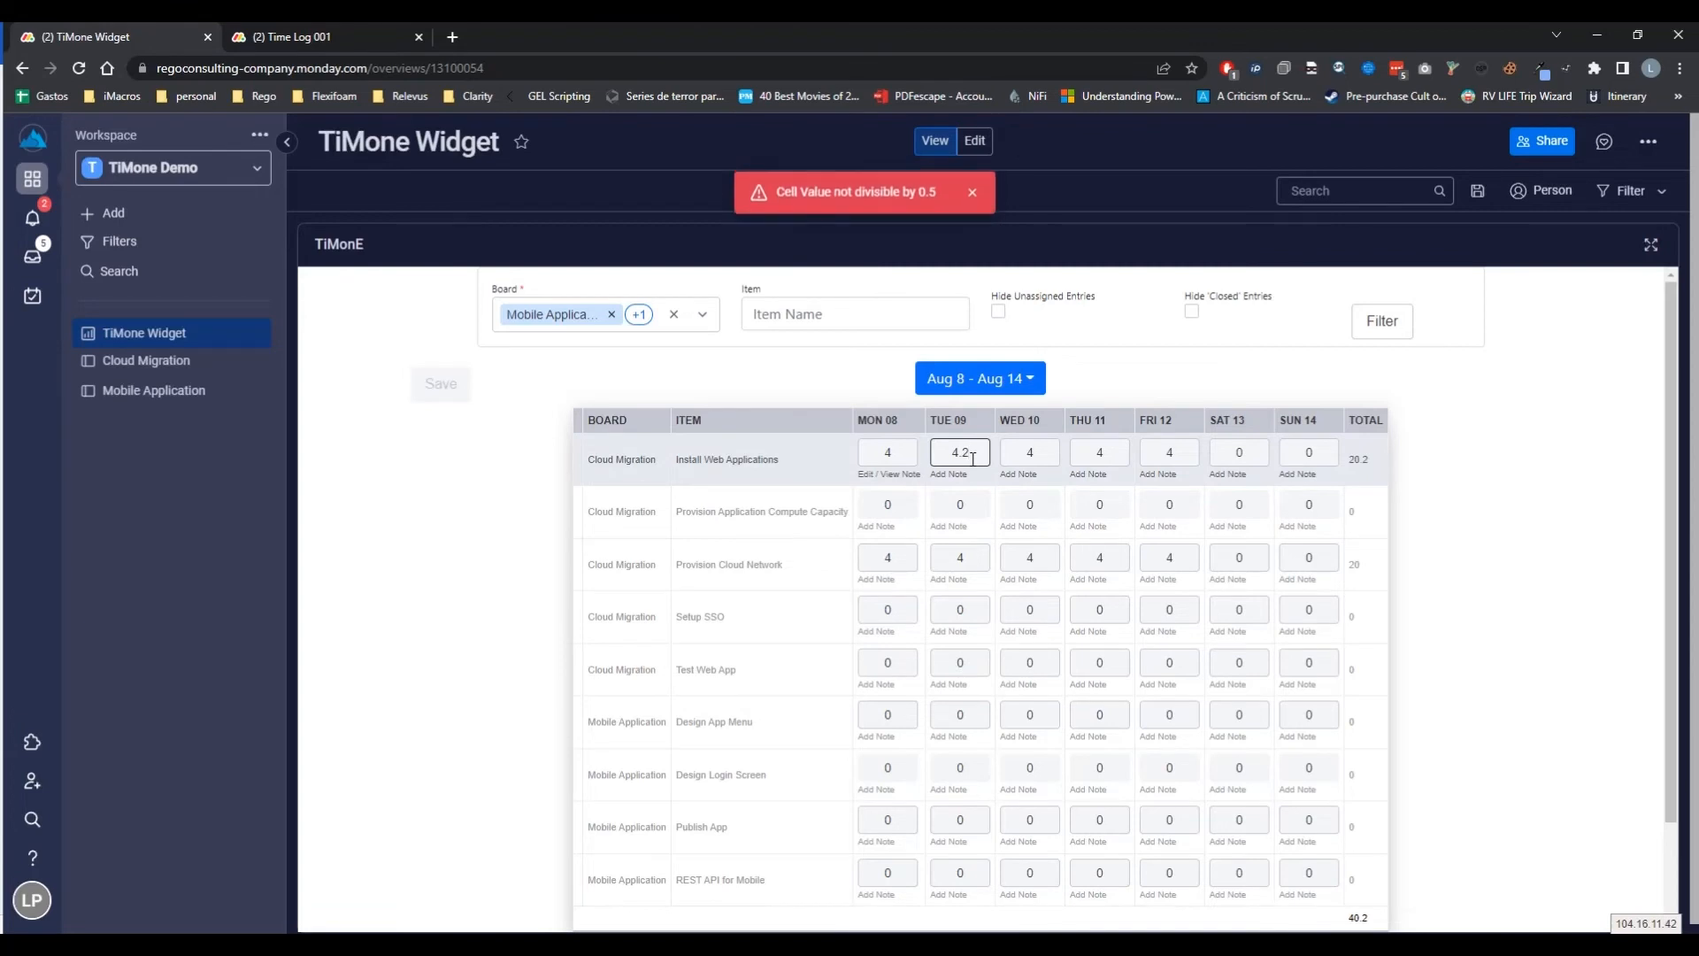
Replace the rejected value with 4.5, bringing the row total to 20.5
triple_click(959, 452)
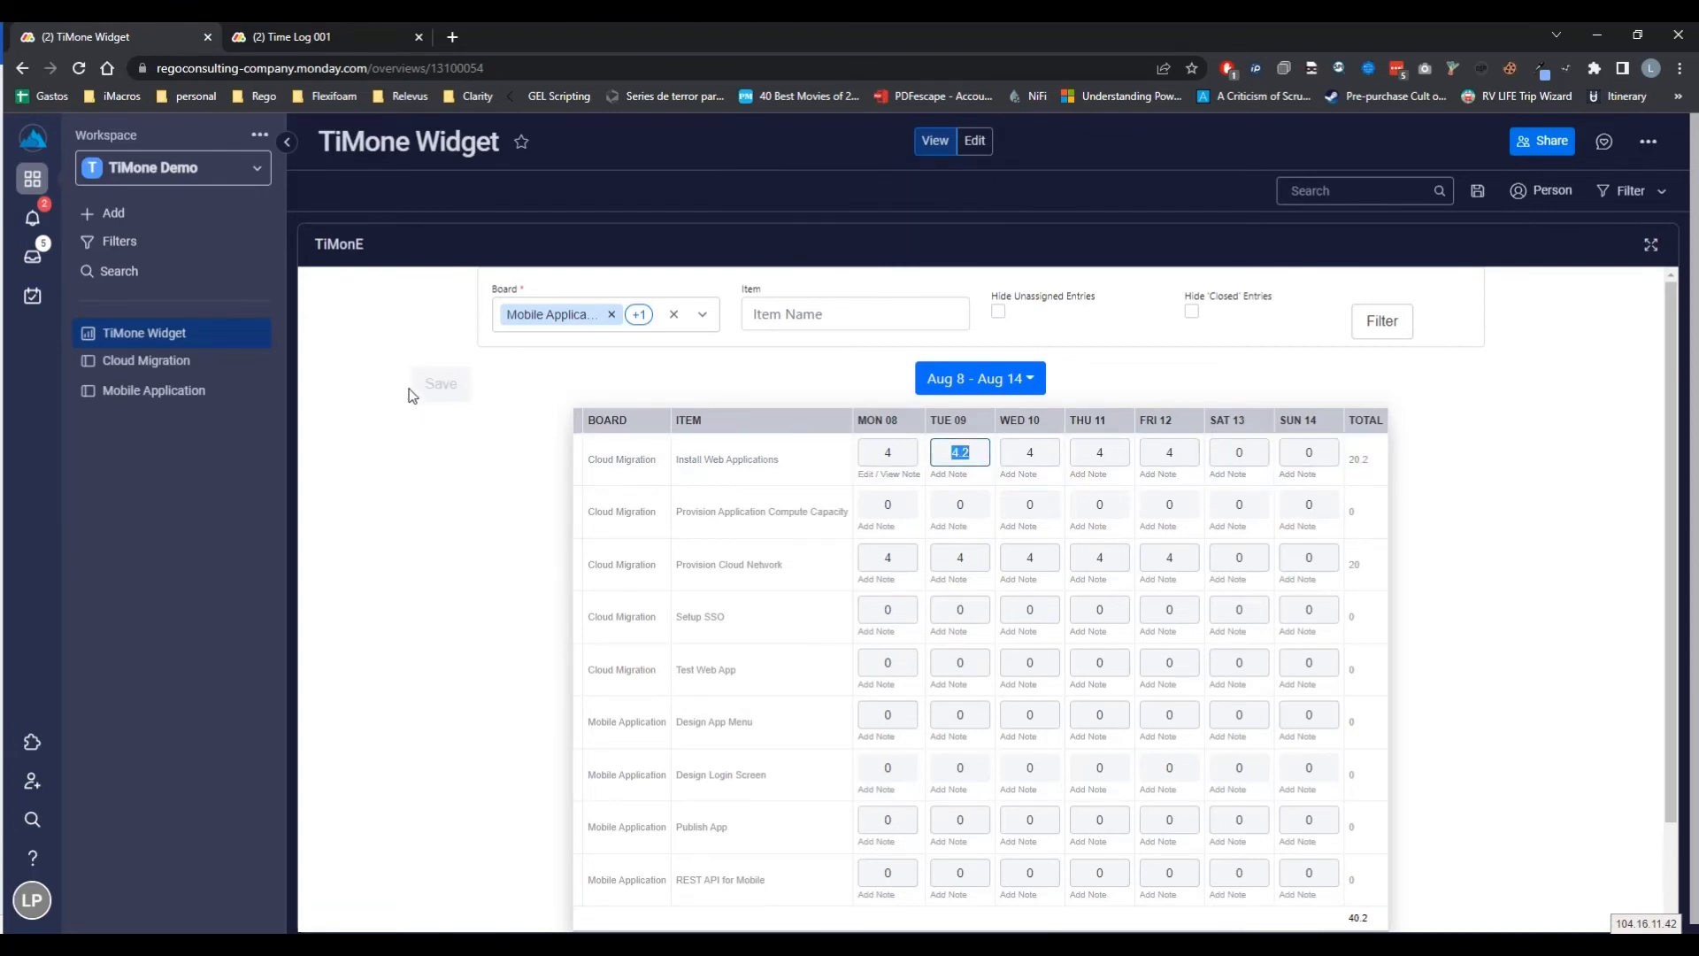
click(957, 451)
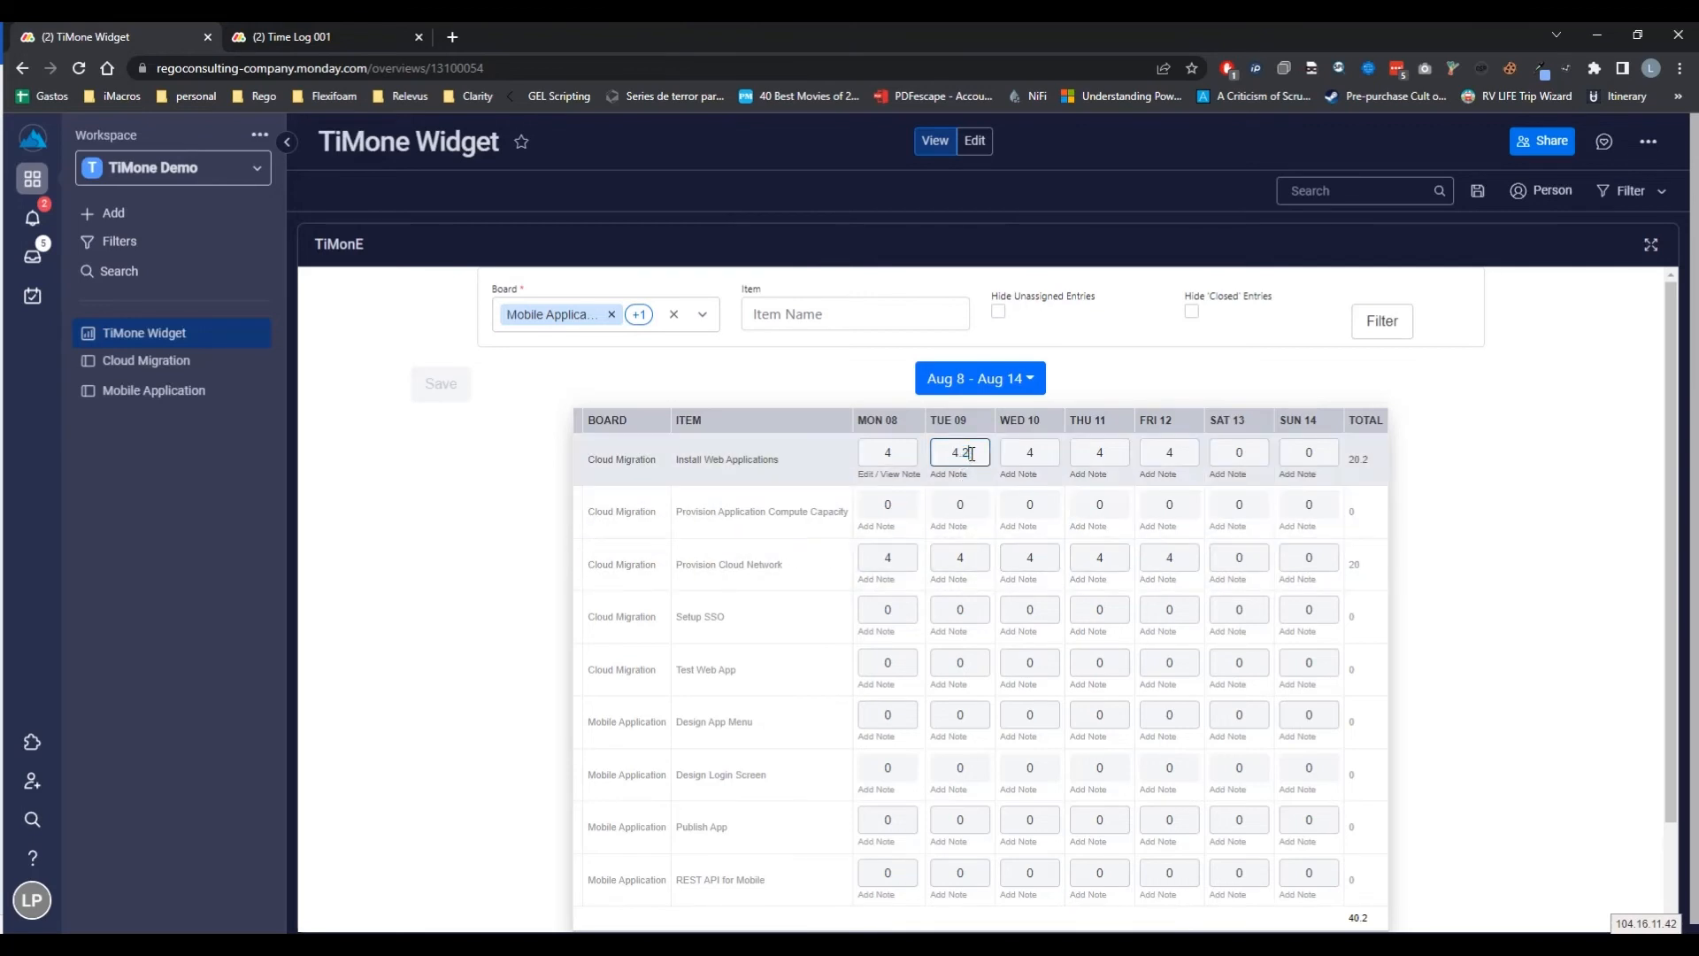
text(44)
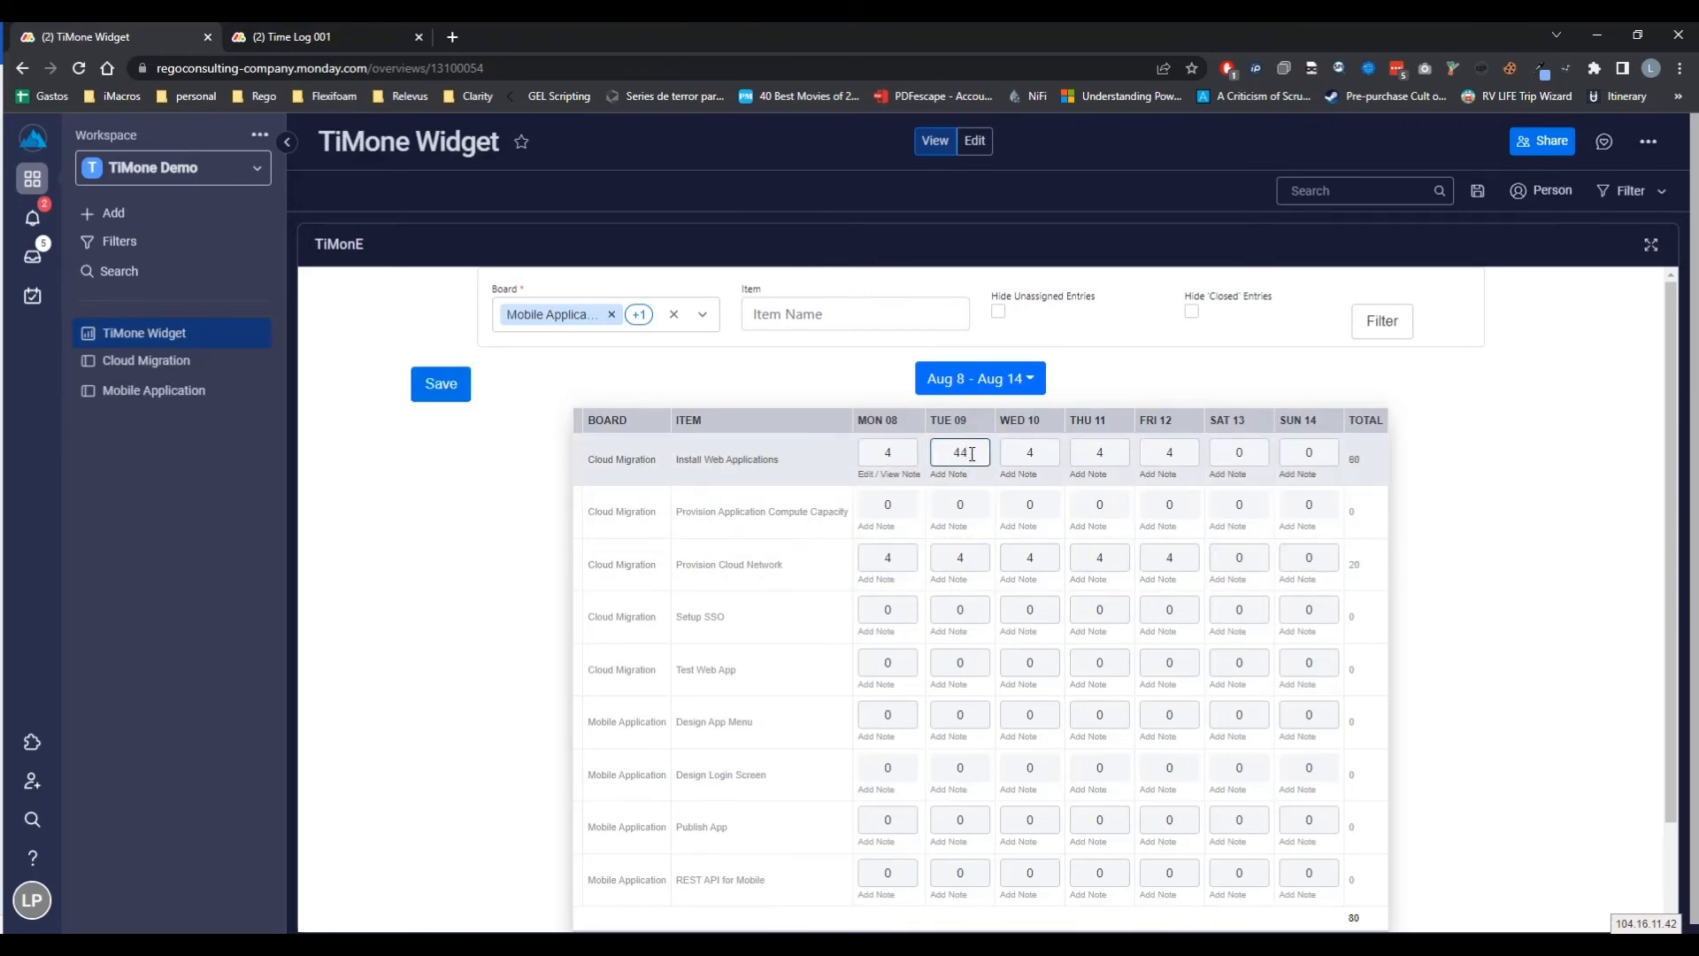
text(4.5)
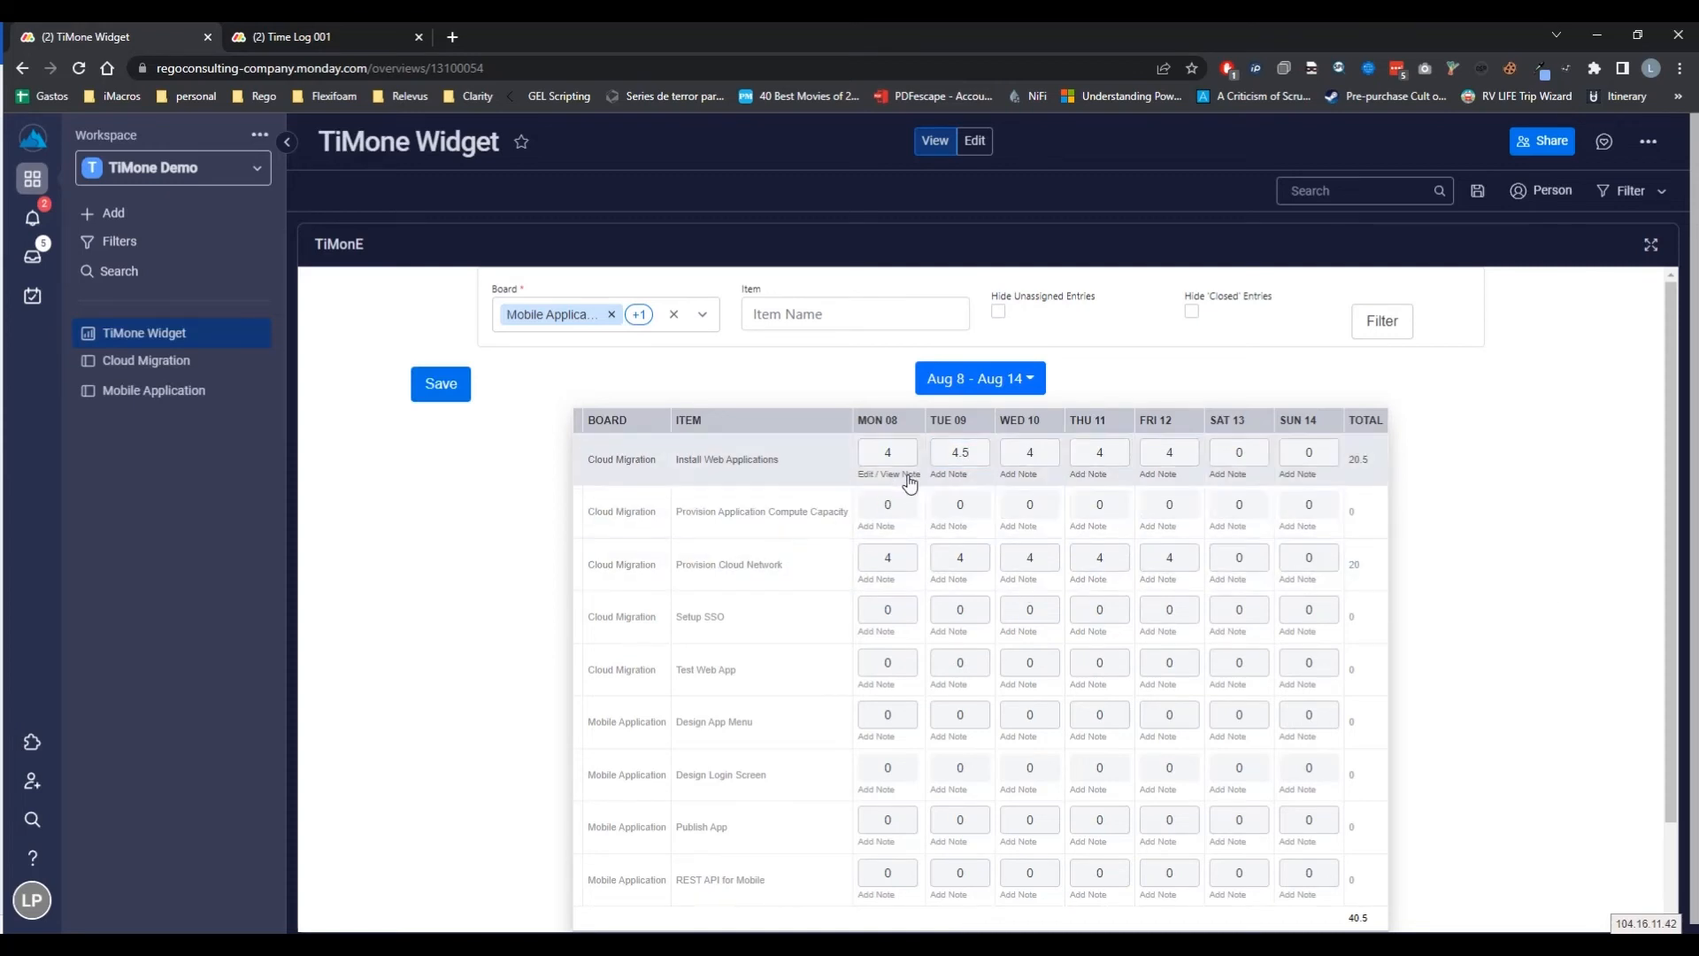
mouse_move(1383, 508)
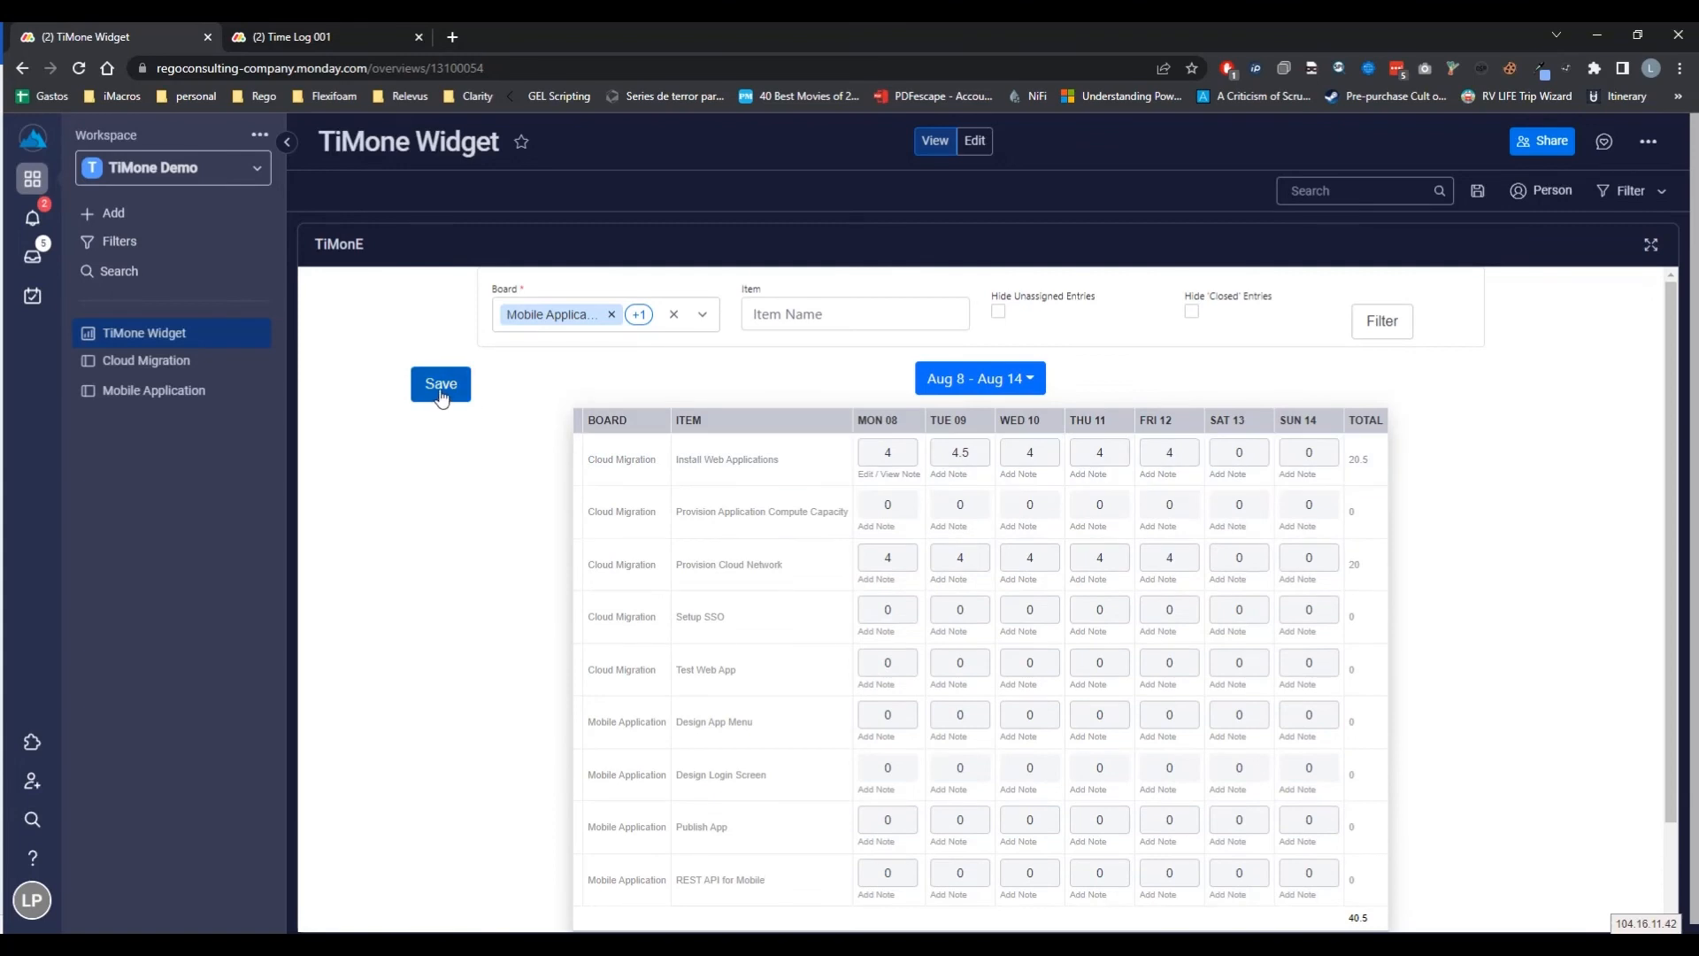
Save the timesheet hours and switch to the Aug 15 - Aug 21 week
click(440, 384)
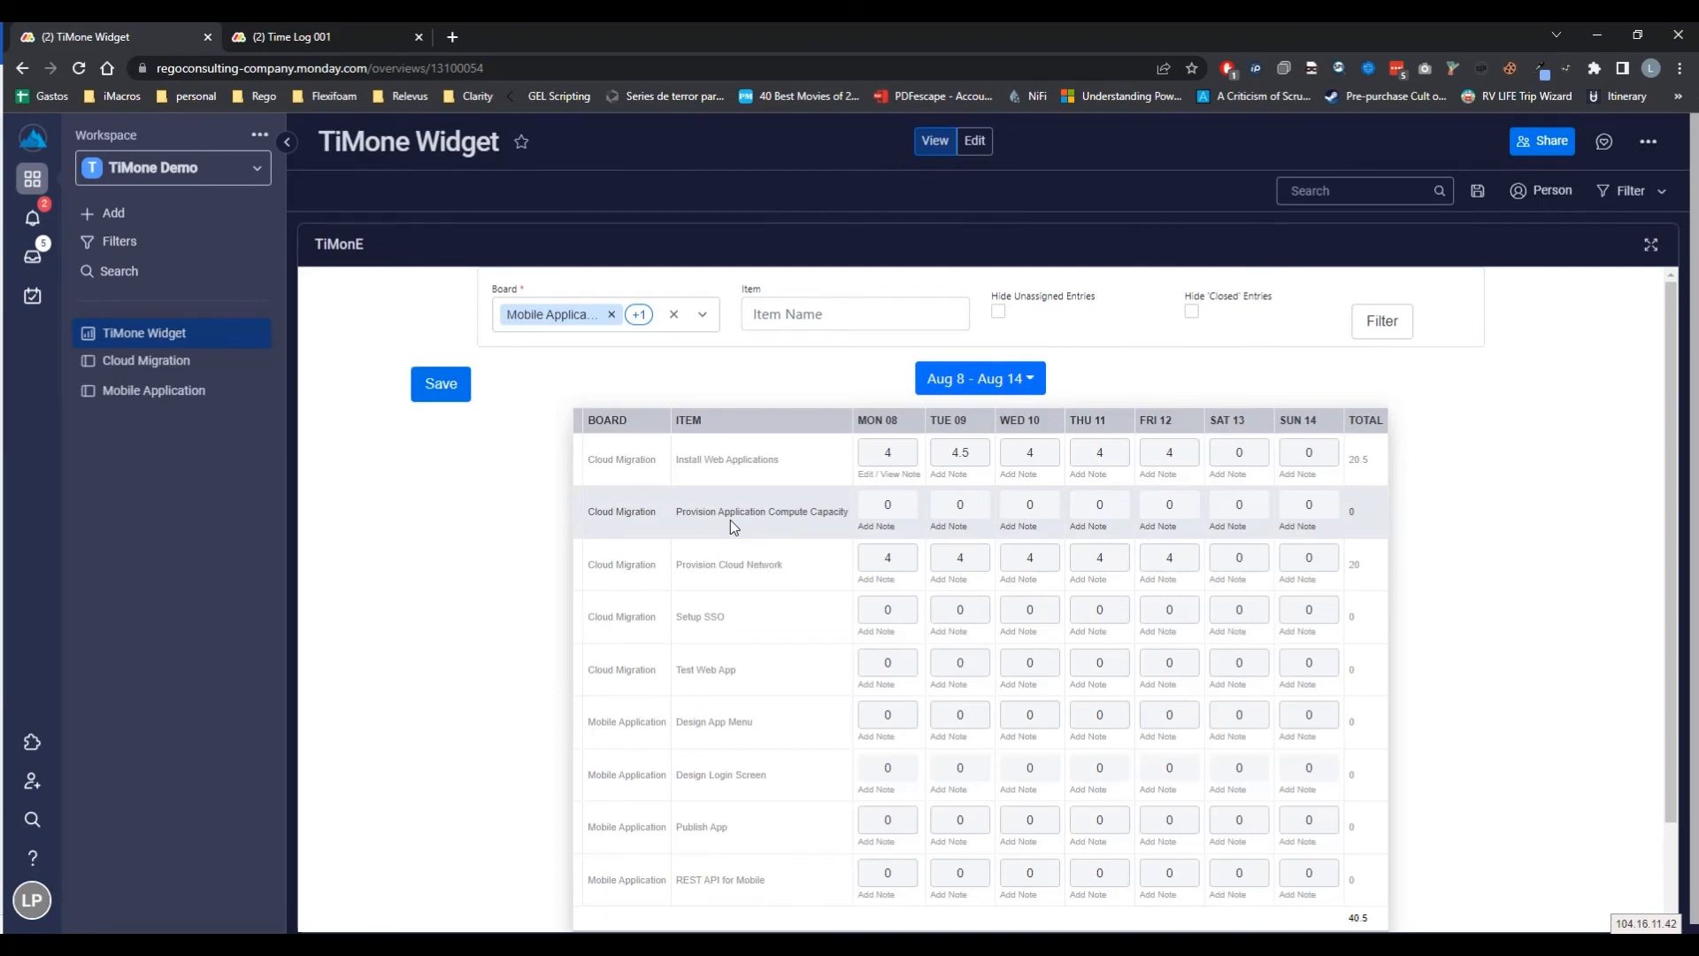
mouse_move(979, 407)
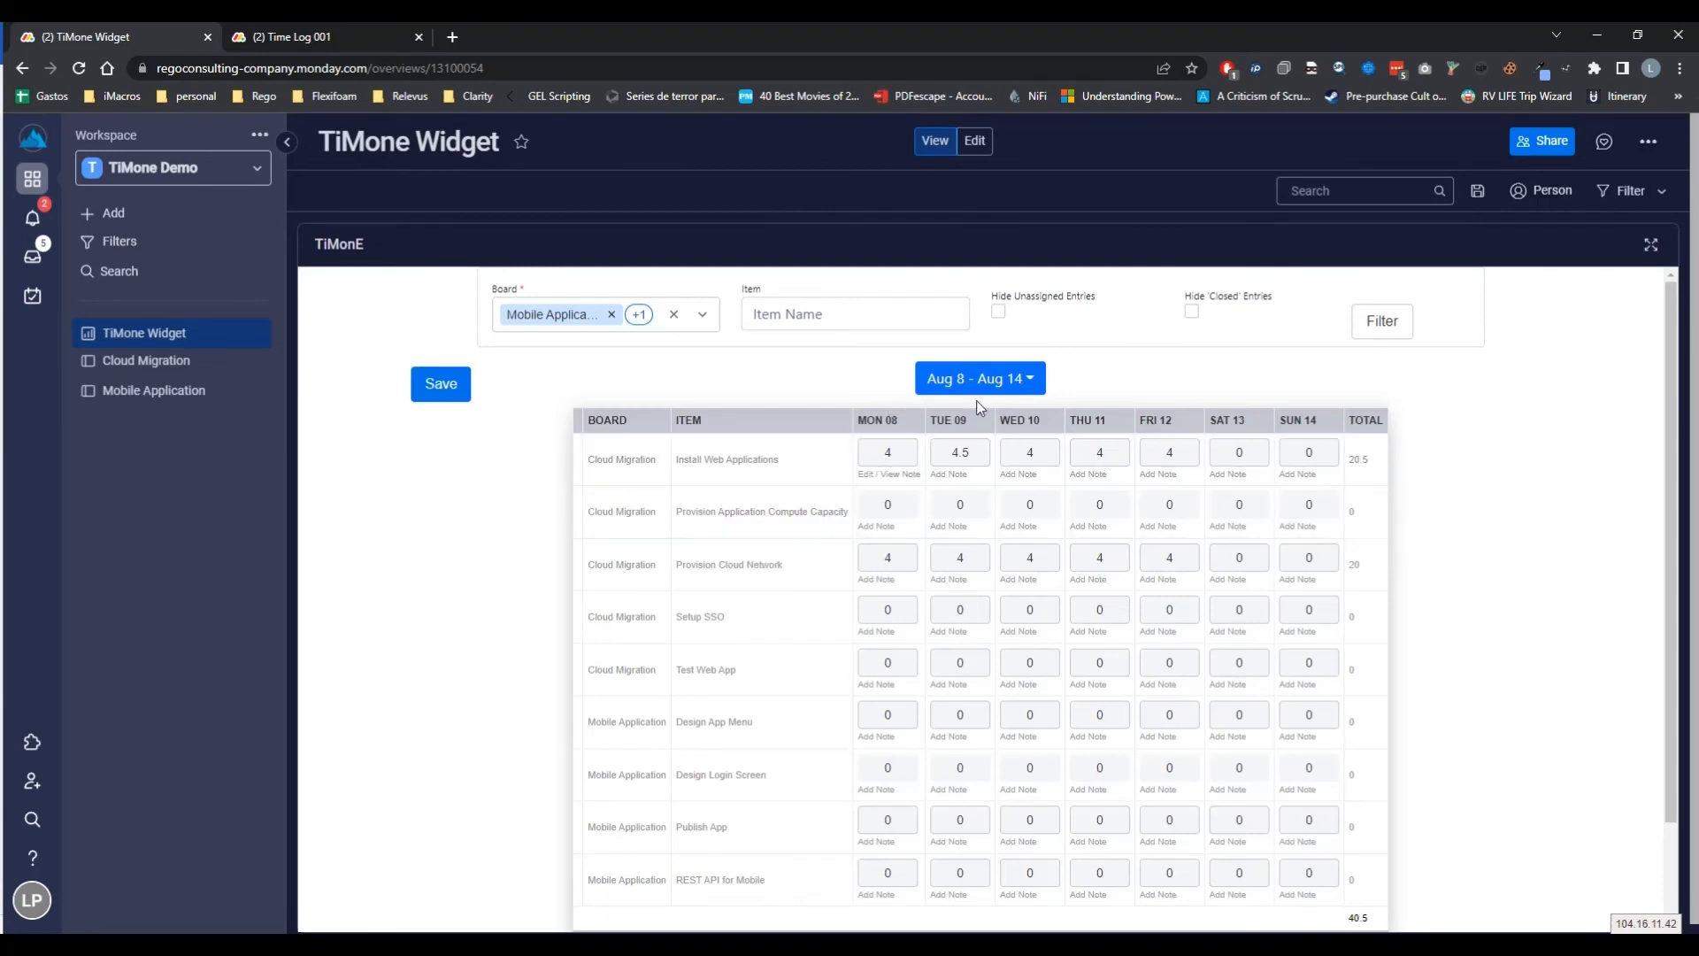
click(1025, 378)
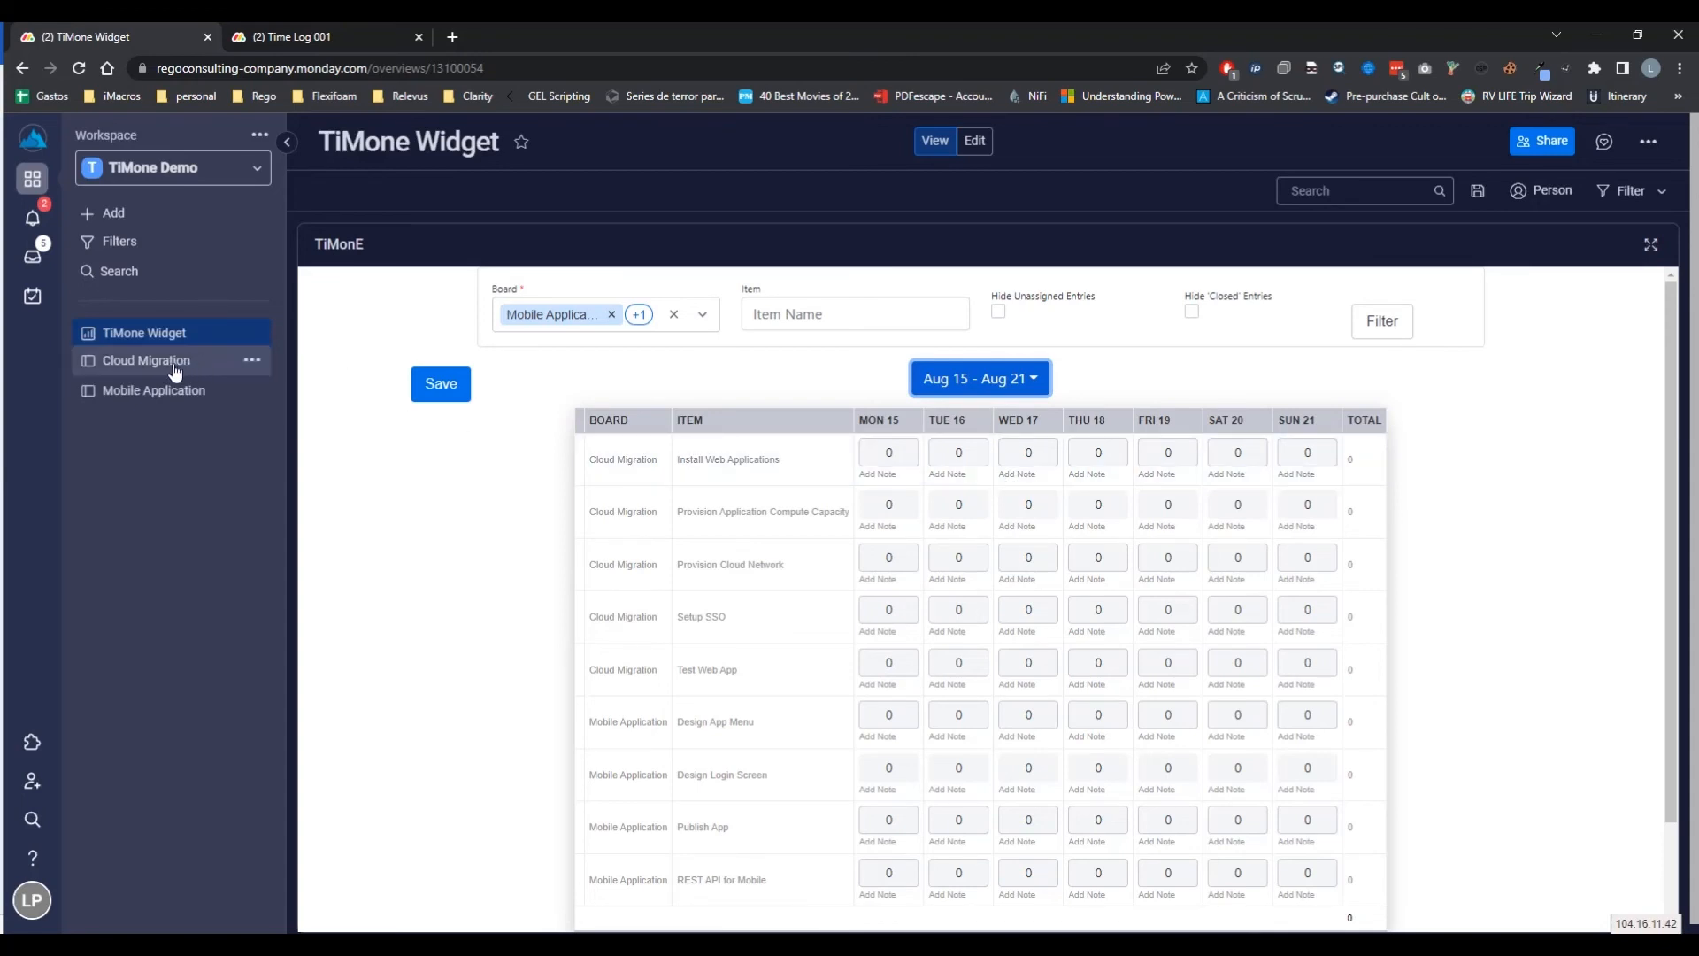
Return to the Cloud Migration board with linked Time Log 001 entries and show the workspace list
click(145, 359)
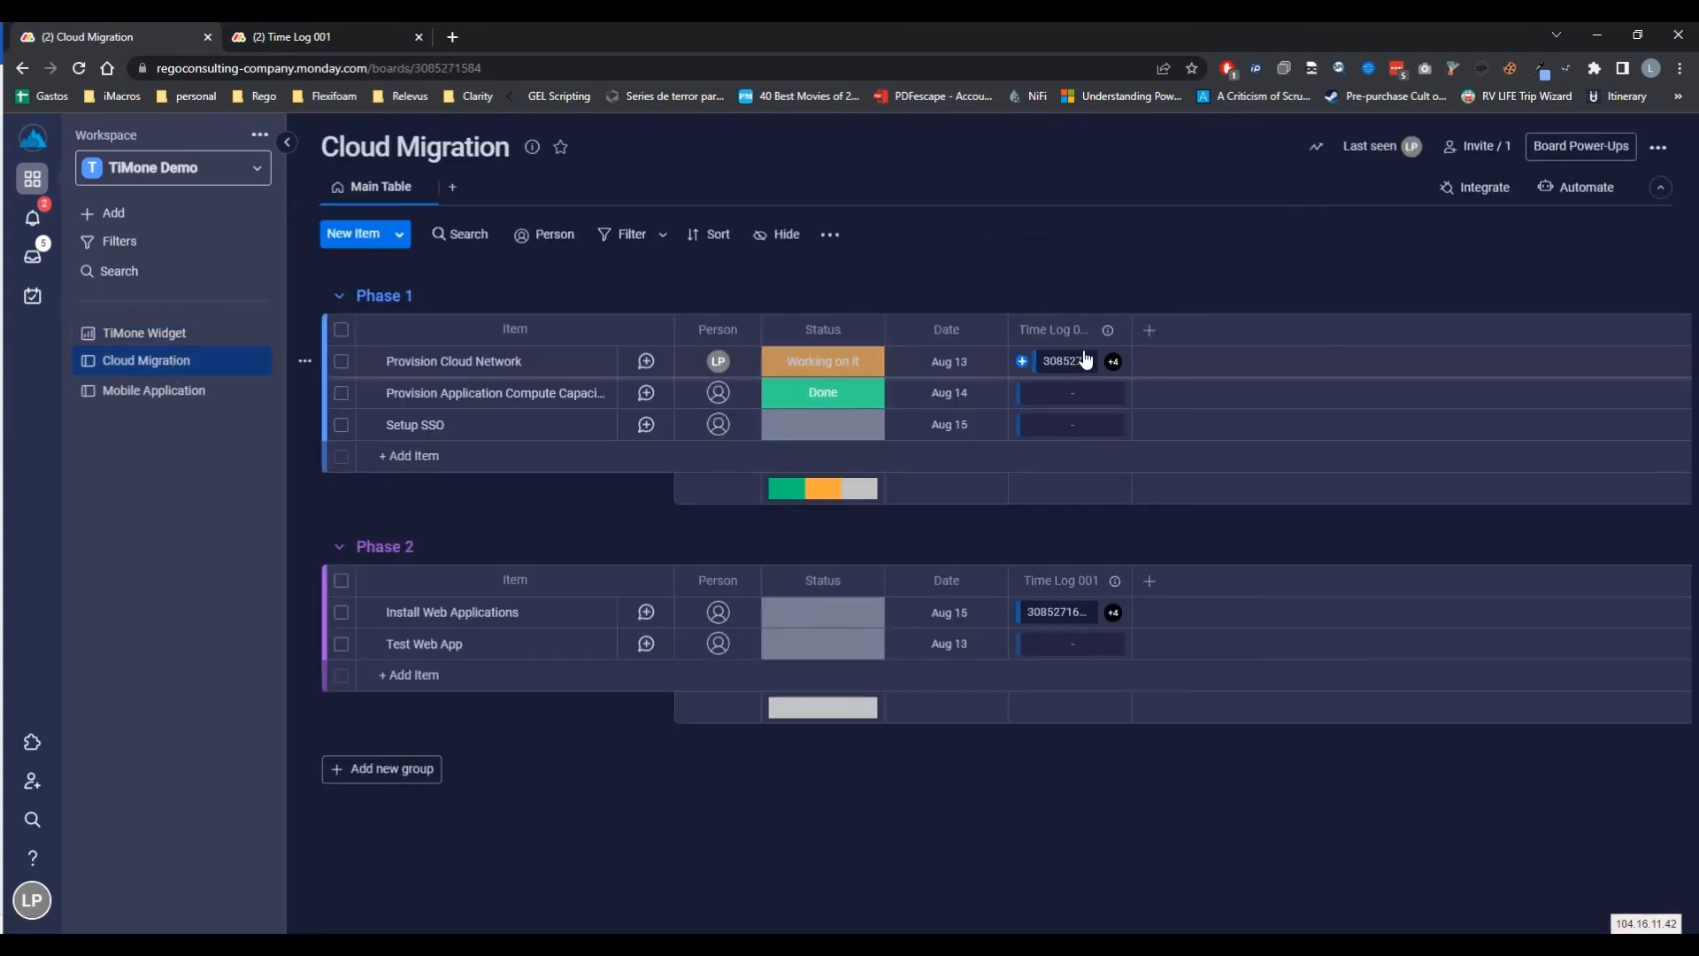
mouse_move(1071, 613)
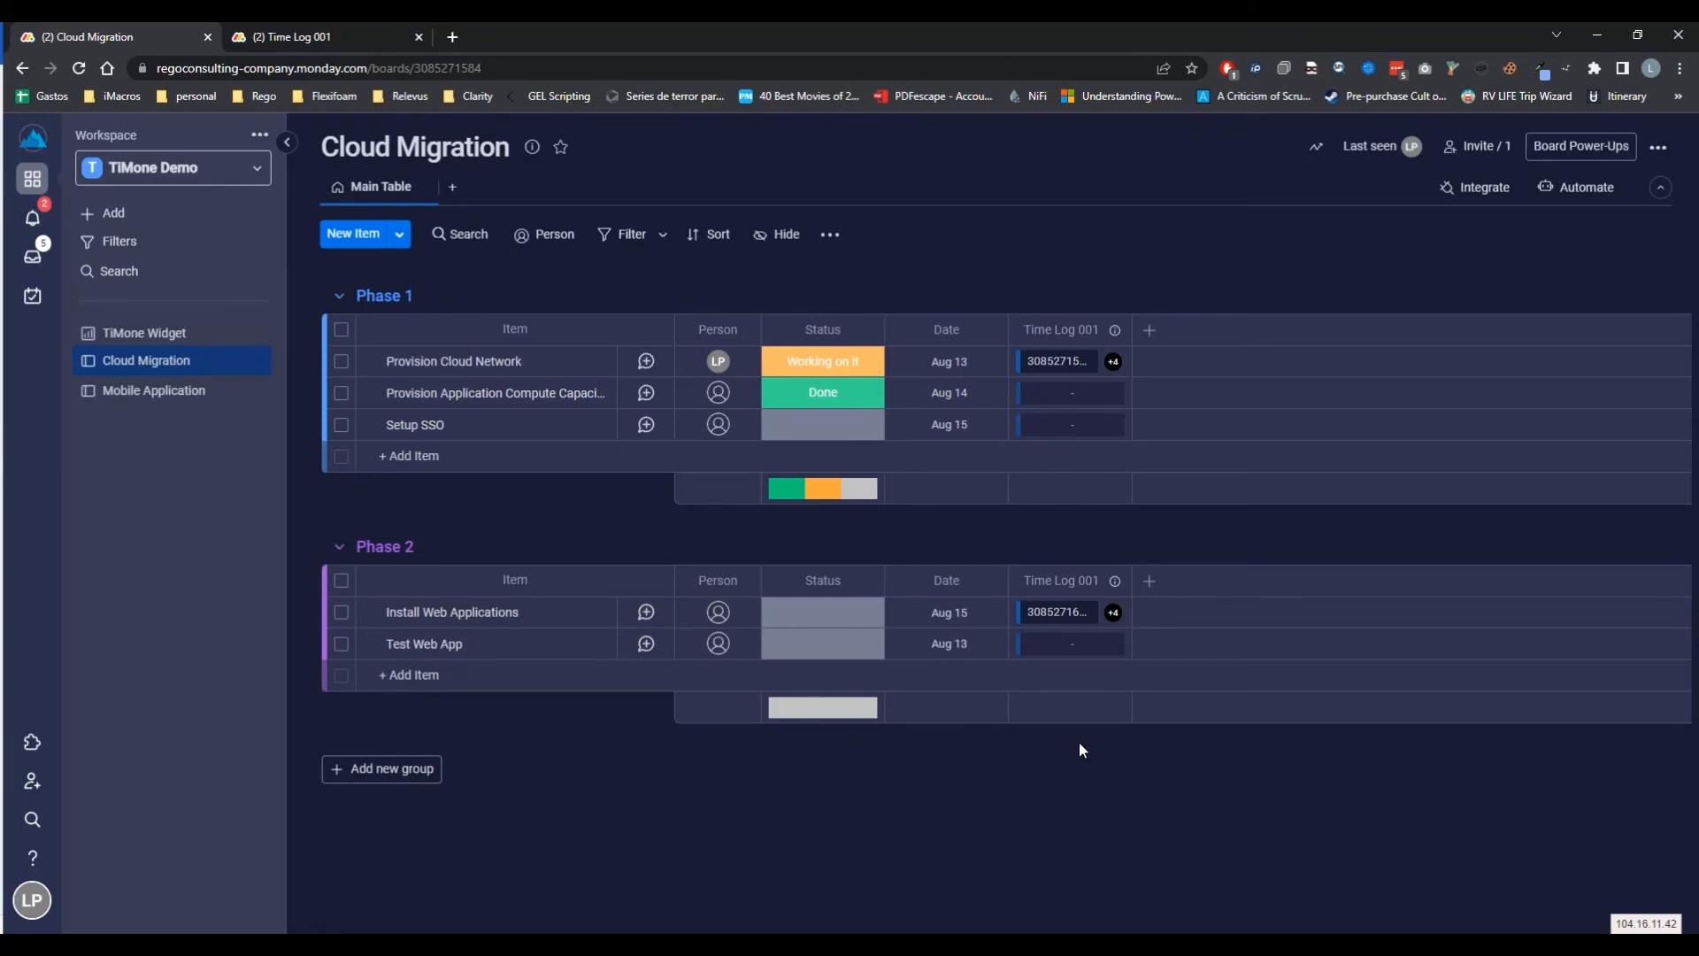
click(173, 166)
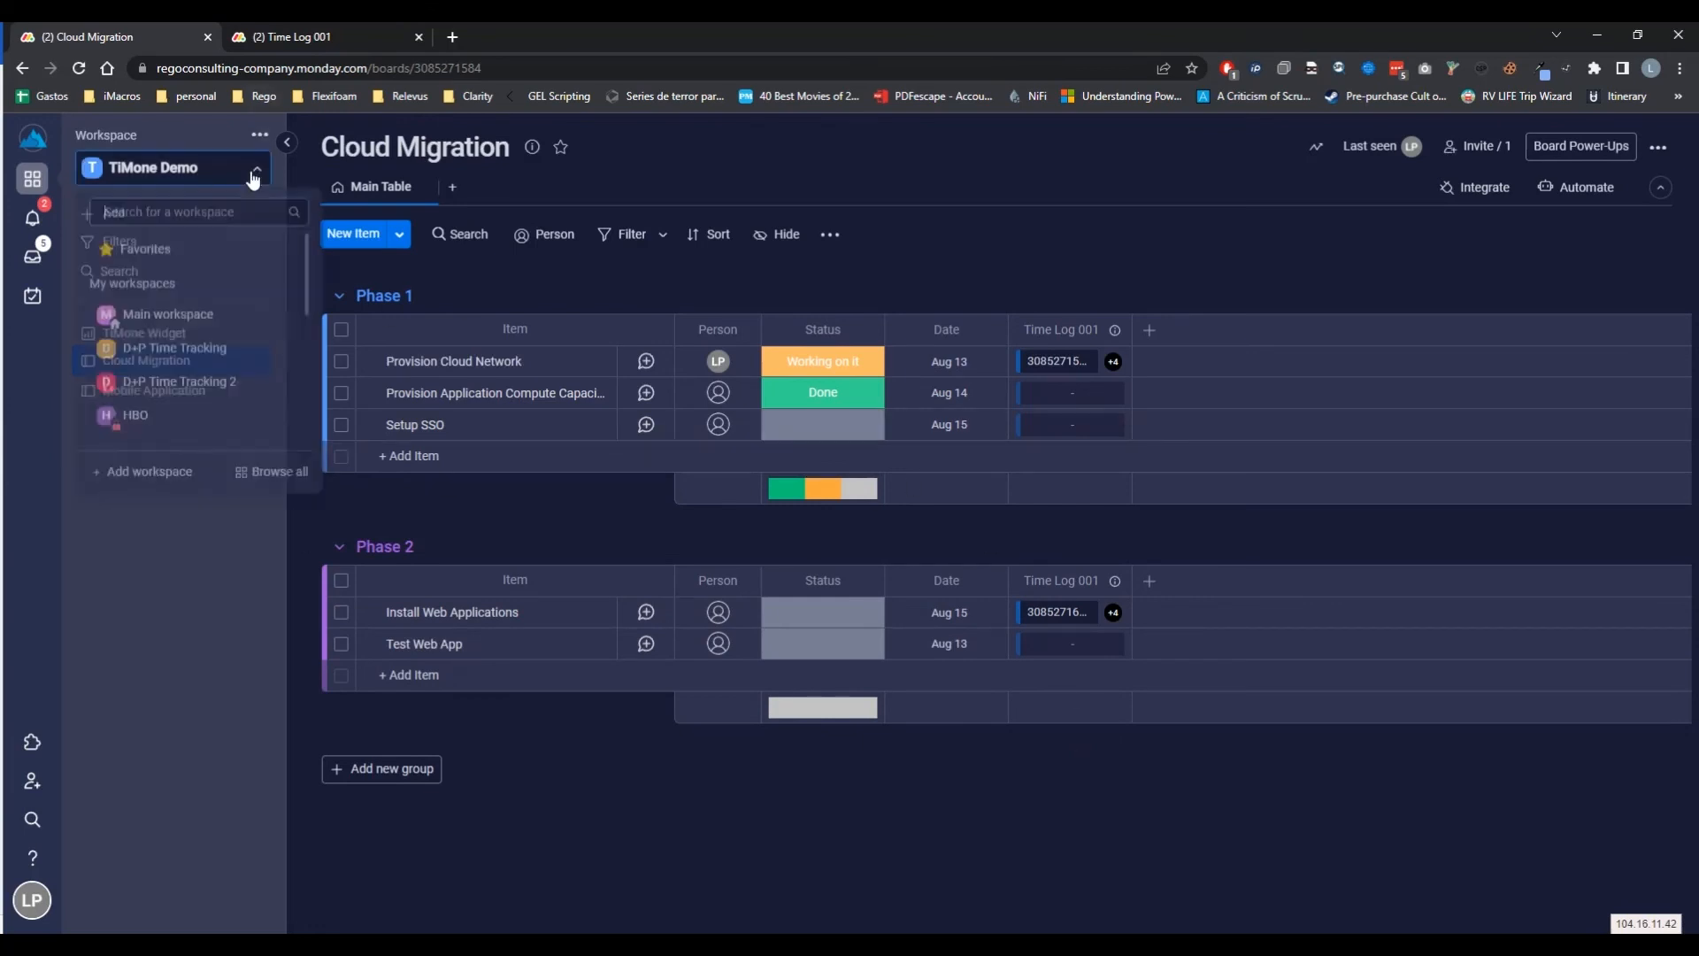